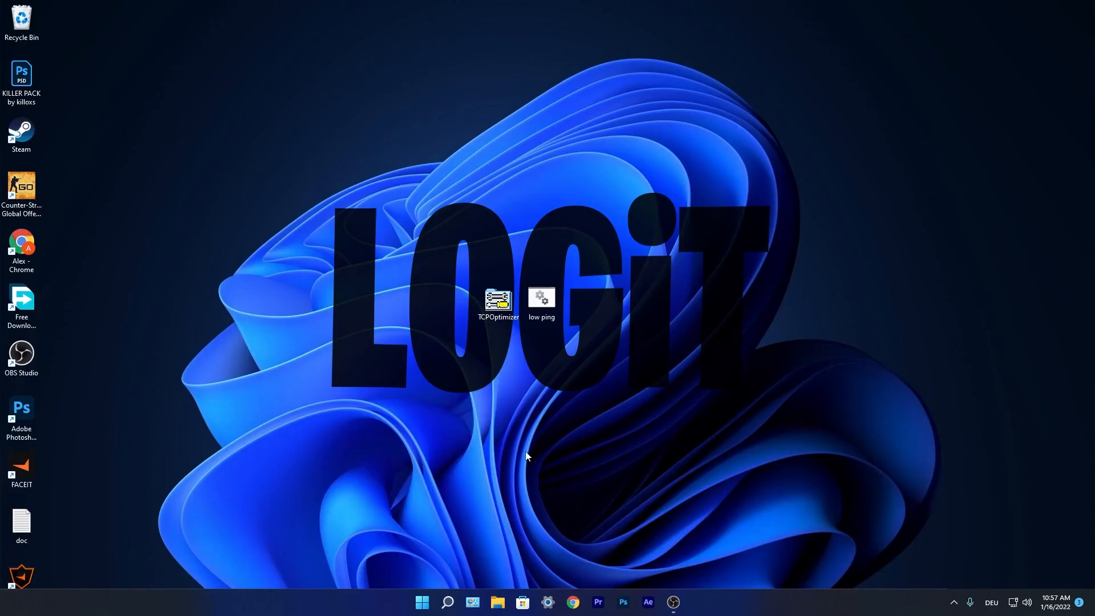
Step: Search Windows for 'device Manager' and open the Device Manager result
{"action": "type", "text": "device Manager"}
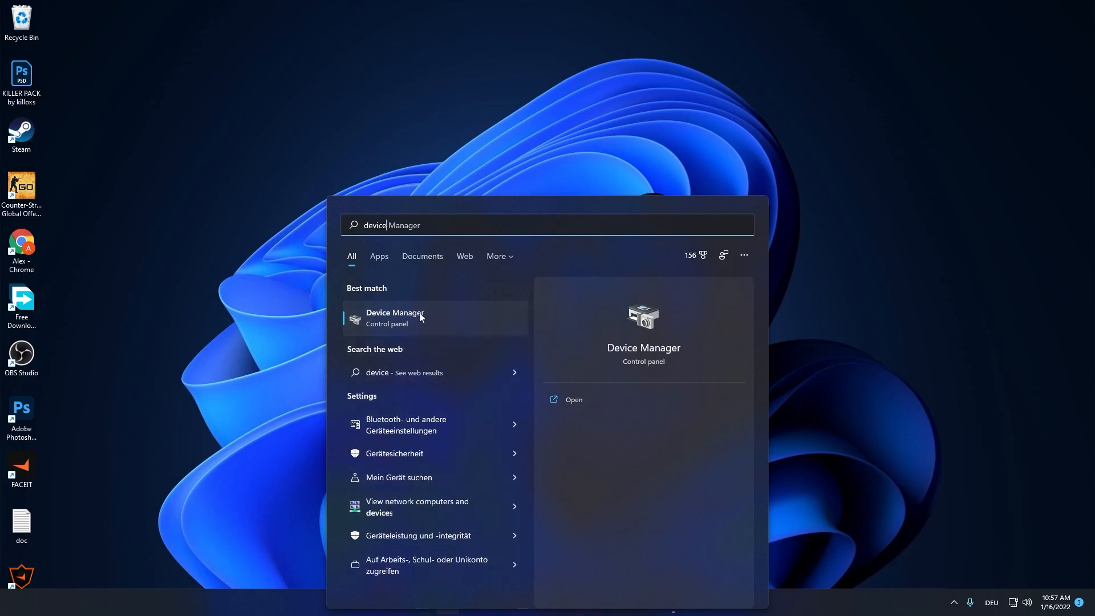
{"action": "left_click", "coordinate": [395, 317]}
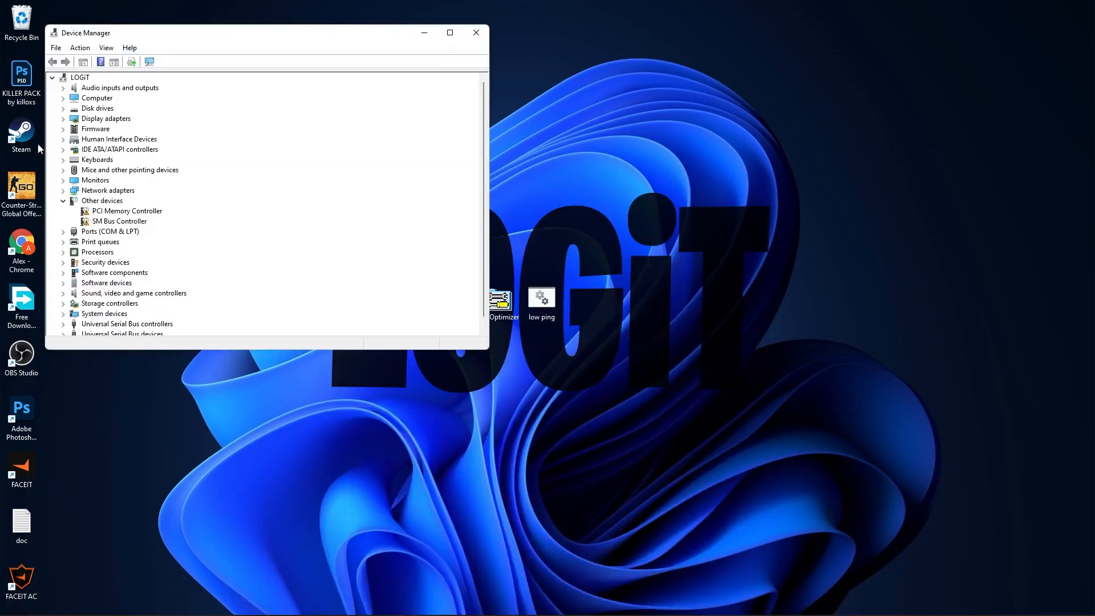
Step: Uncheck 'Allow the computer to turn off this device to save power' for the Intel I219-V adapter
{"action": "left_click", "coordinate": [108, 190]}
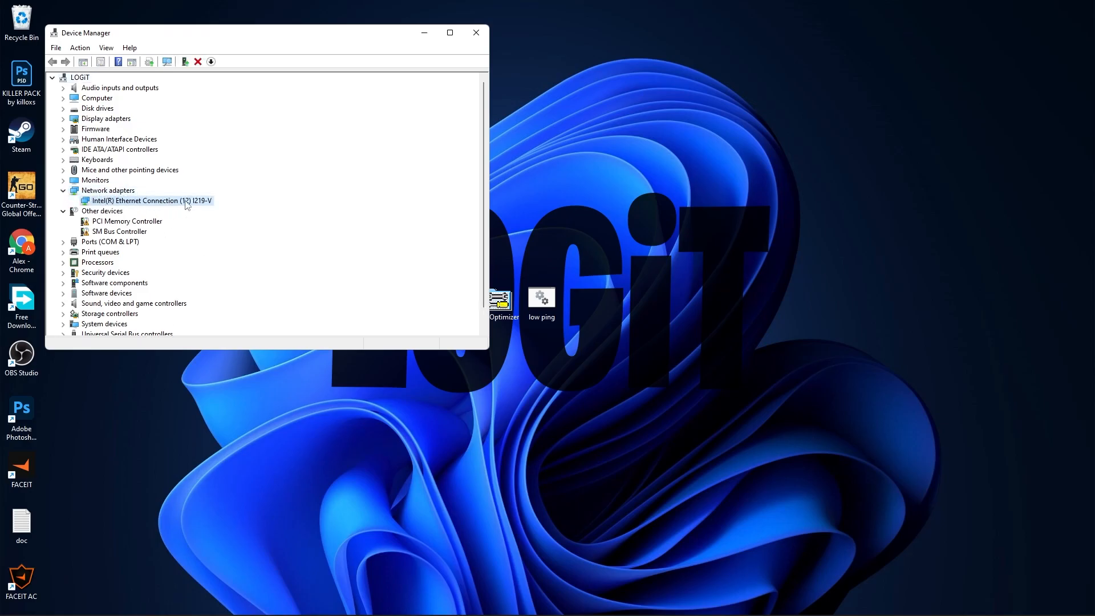
{"action": "right_click", "coordinate": [147, 200]}
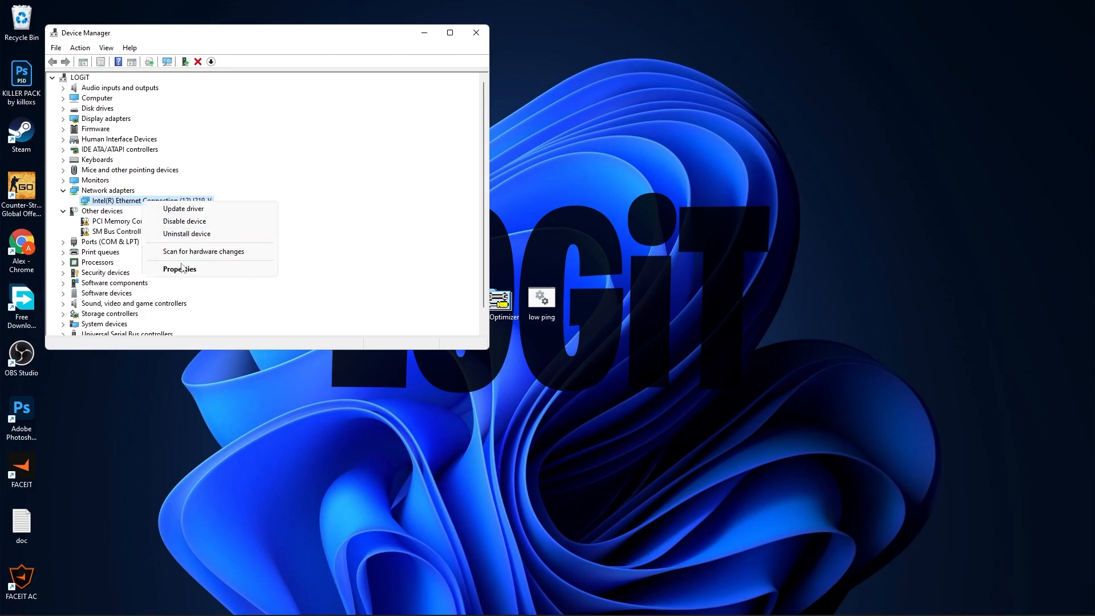
{"action": "left_click", "coordinate": [180, 268]}
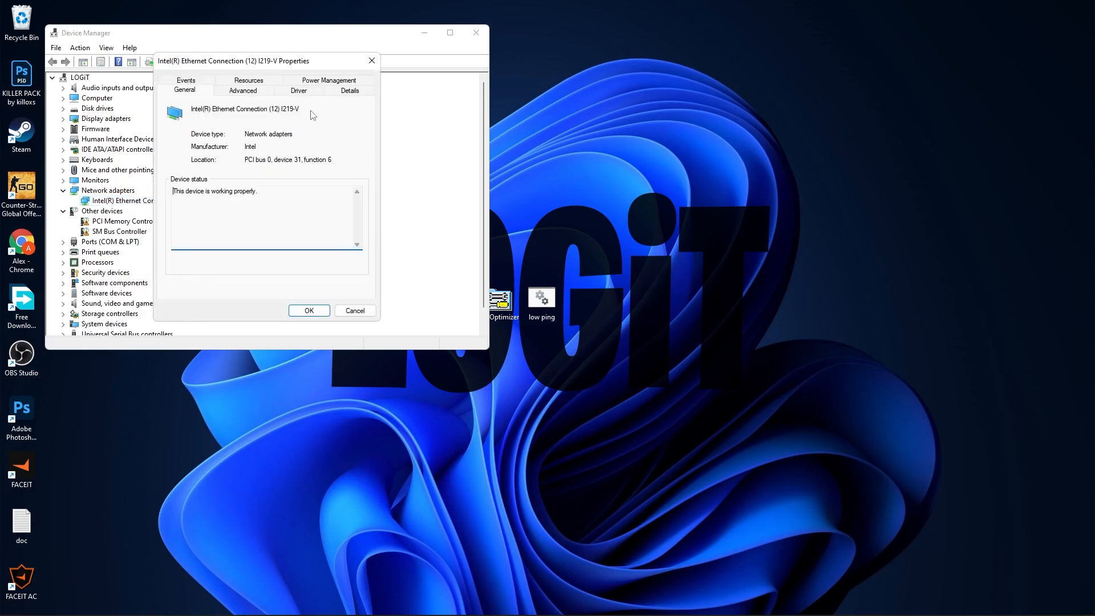
{"action": "left_click", "coordinate": [329, 80]}
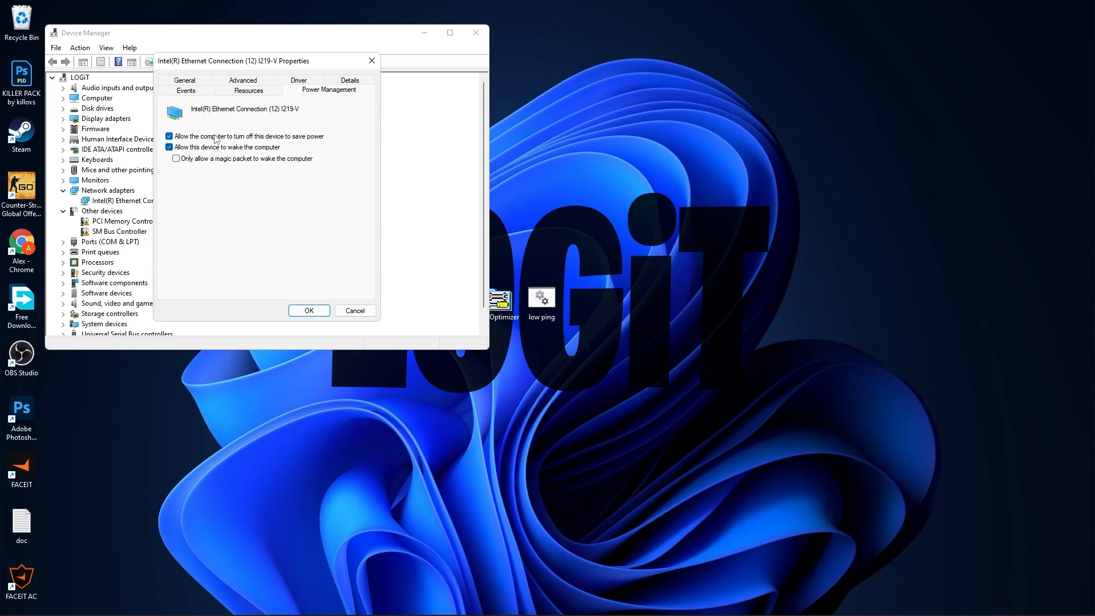
{"action": "left_click", "coordinate": [170, 136]}
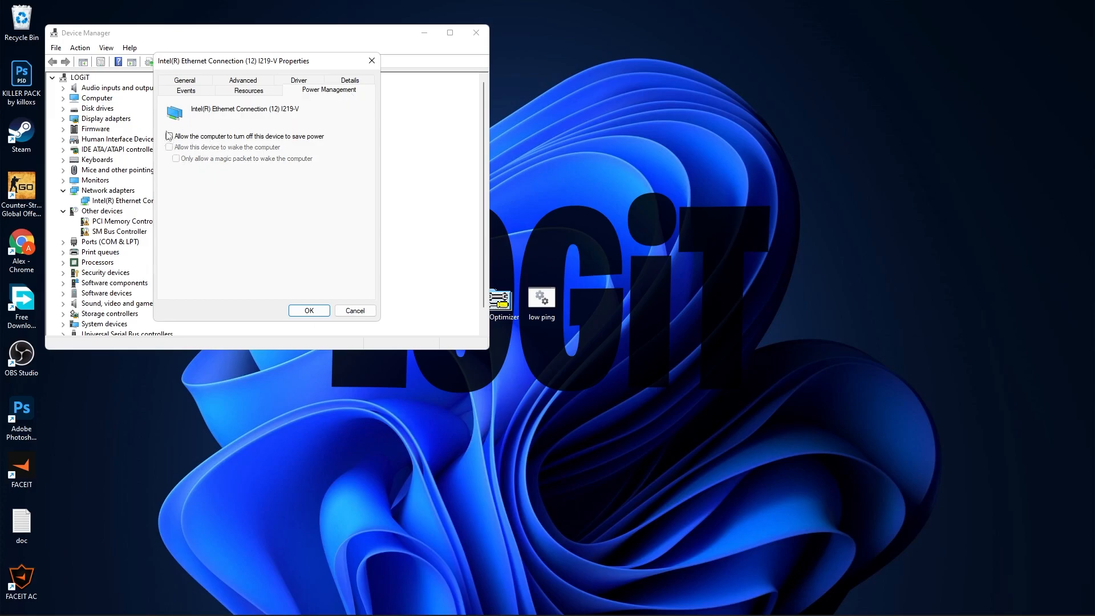
Step: On the Advanced tab, check Enable PME, Energy Efficient Ethernet, Flow Control and Gigabit Master Slave Mode
{"action": "left_click", "coordinate": [242, 89]}
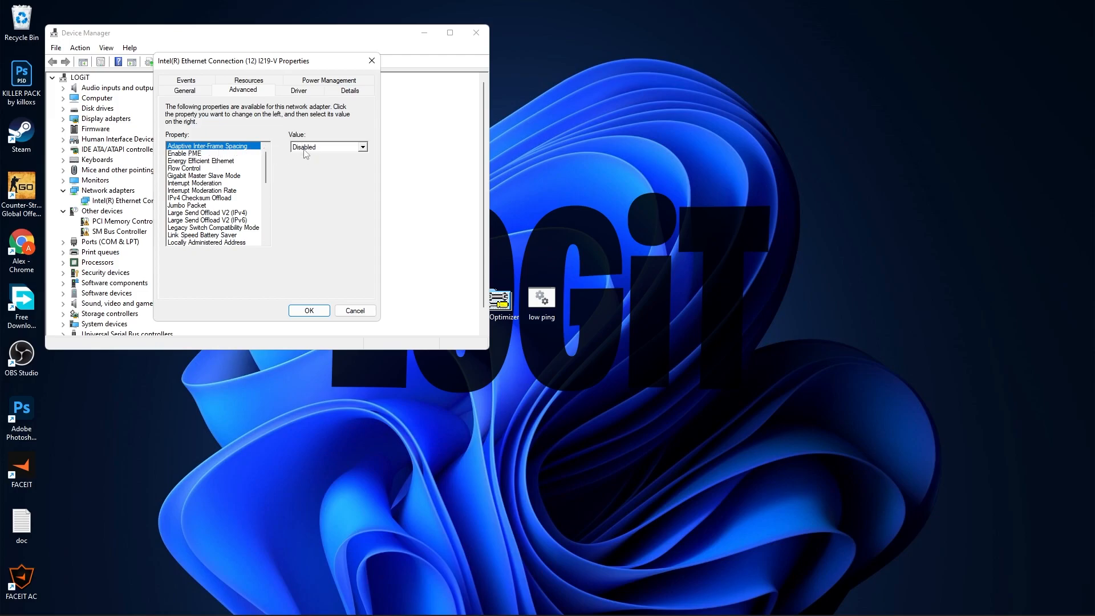
{"action": "left_click", "coordinate": [185, 153]}
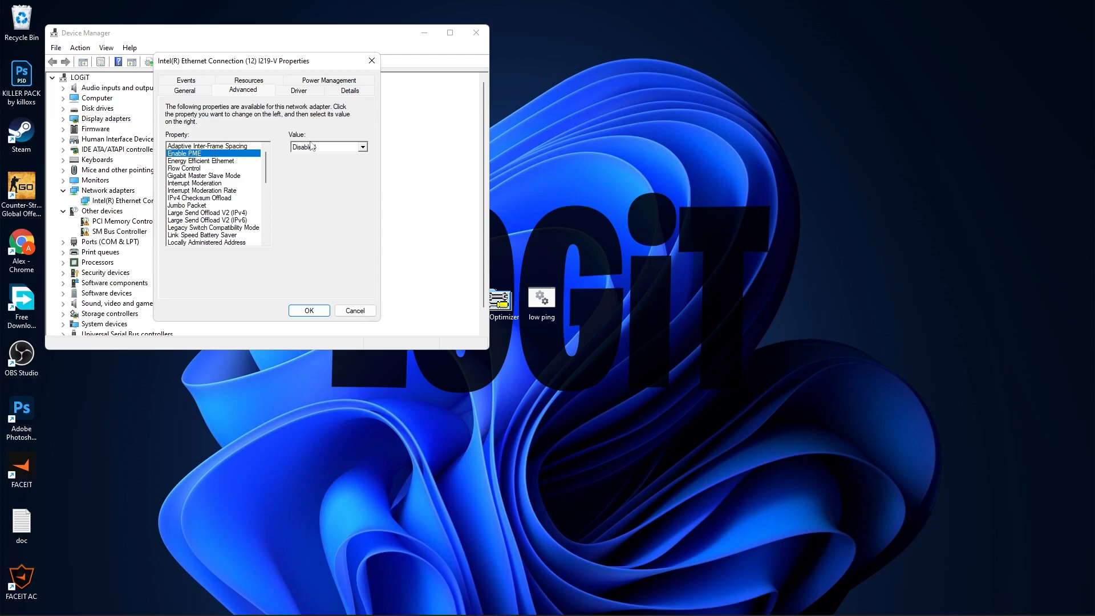
{"action": "left_click", "coordinate": [201, 160]}
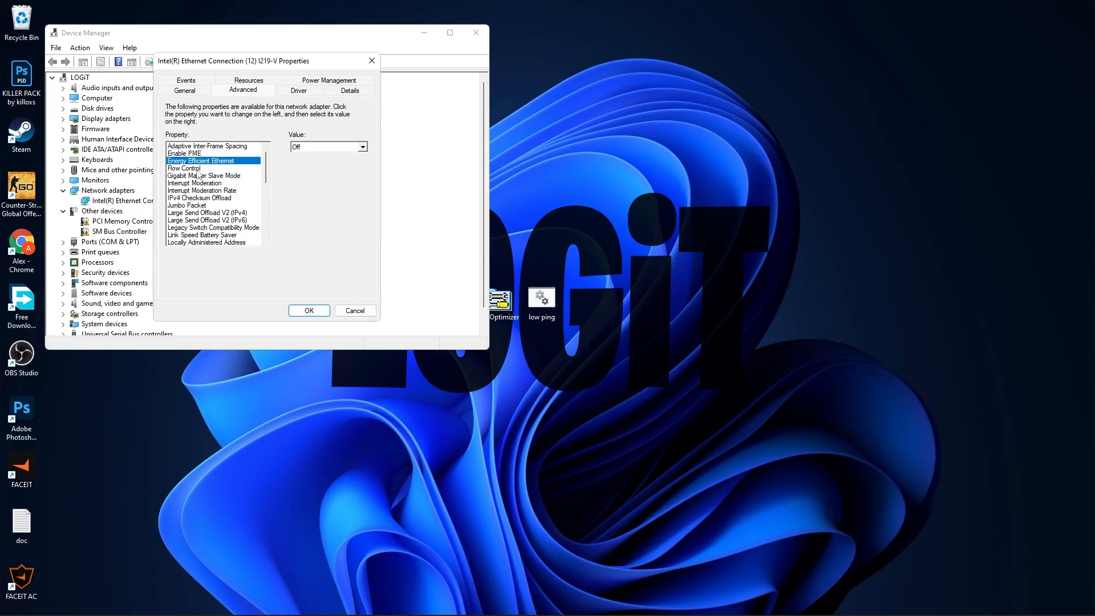
{"action": "left_click", "coordinate": [184, 168]}
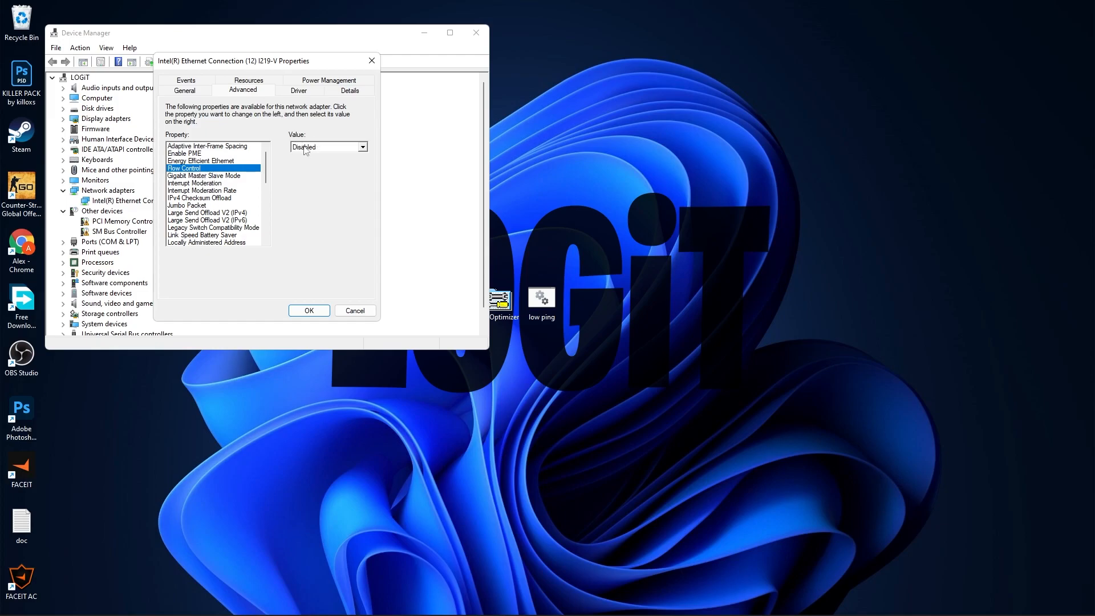
{"action": "left_click", "coordinate": [203, 175]}
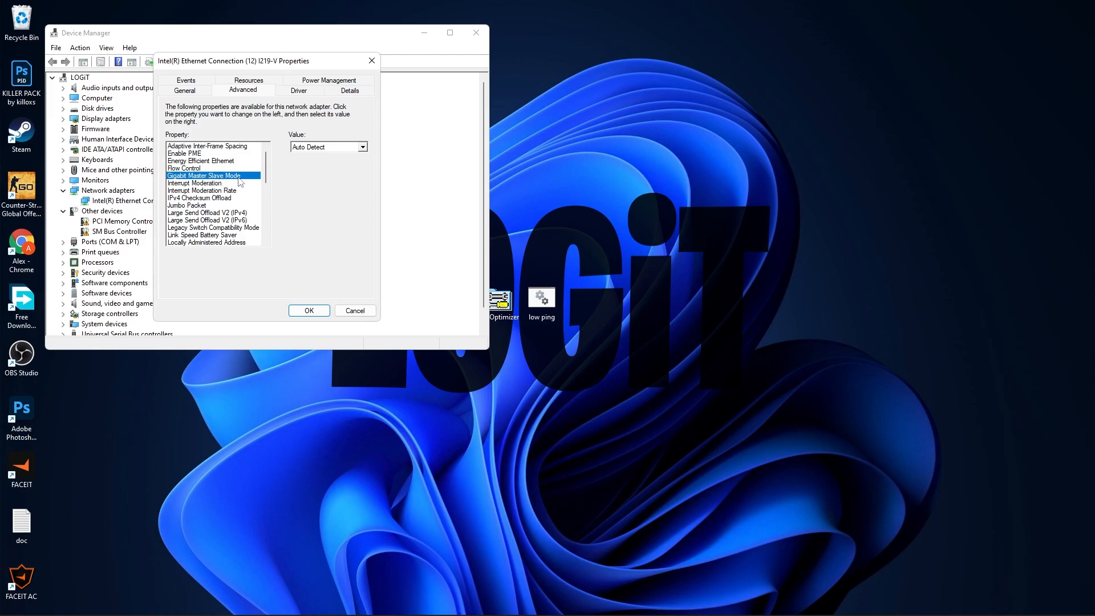
{"action": "mouse_move", "coordinate": [322, 153]}
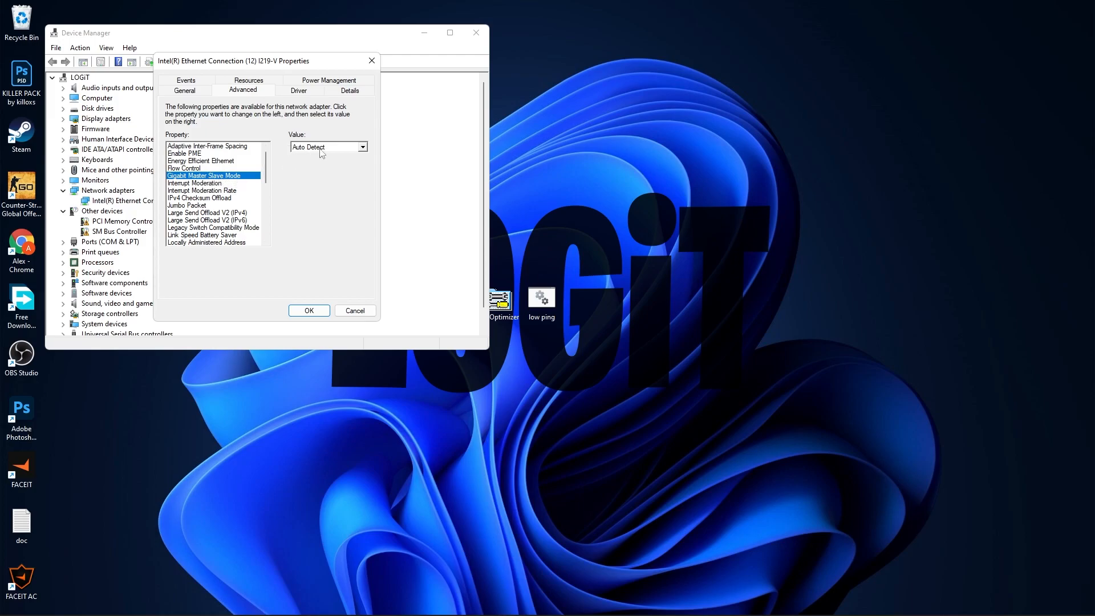
Step: Disable Interrupt Moderation, IPv4 Checksum Offload and Jumbo Packet, reviewing Interrupt Moderation Rate
{"action": "left_click", "coordinate": [196, 182]}
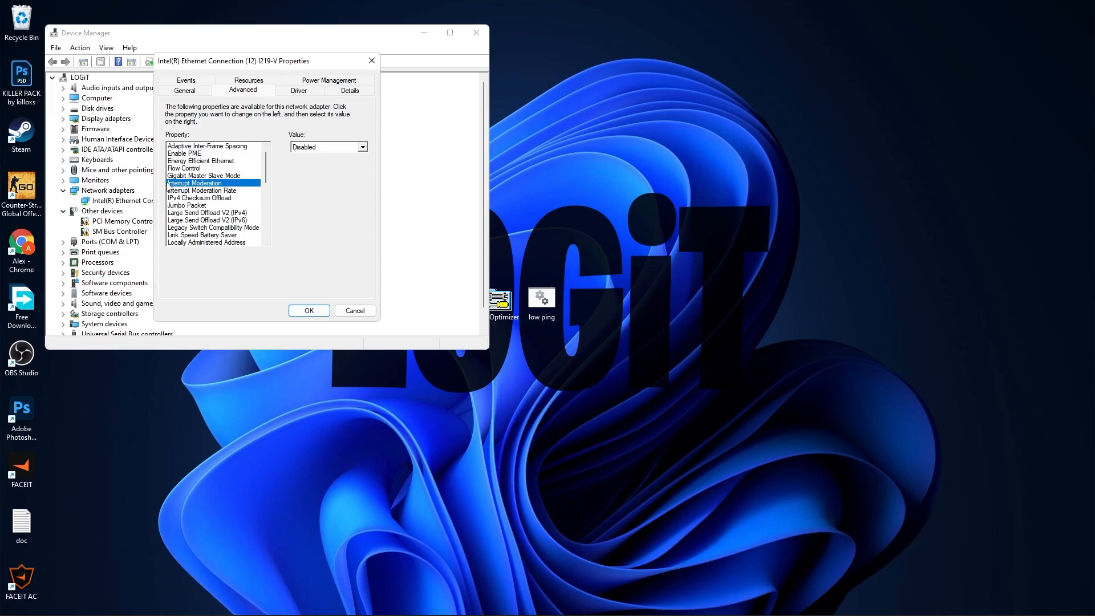
{"action": "mouse_move", "coordinate": [229, 181]}
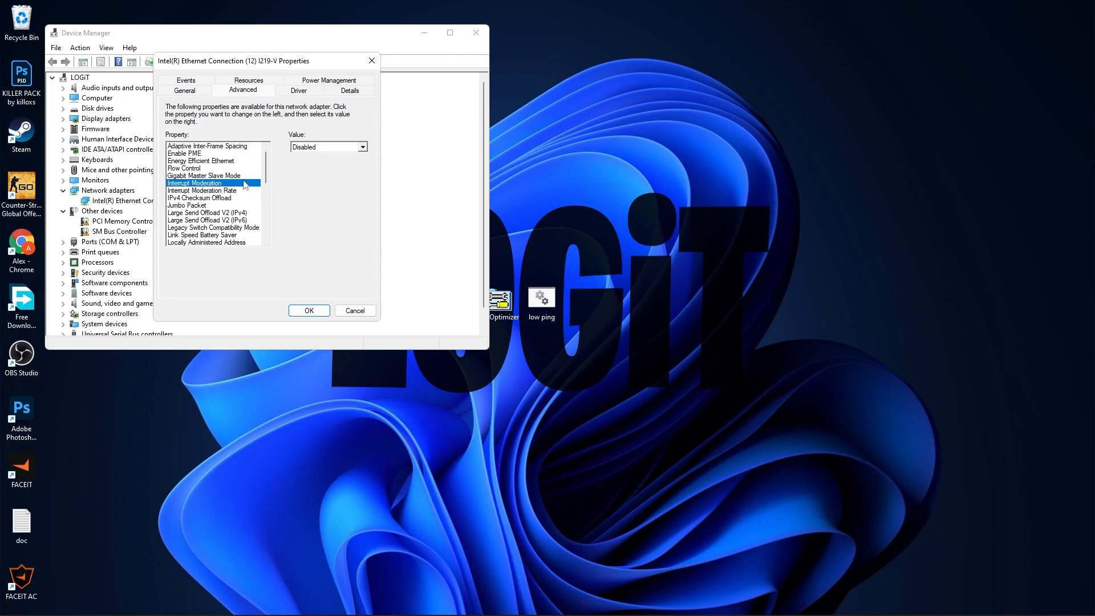
{"action": "mouse_move", "coordinate": [233, 196]}
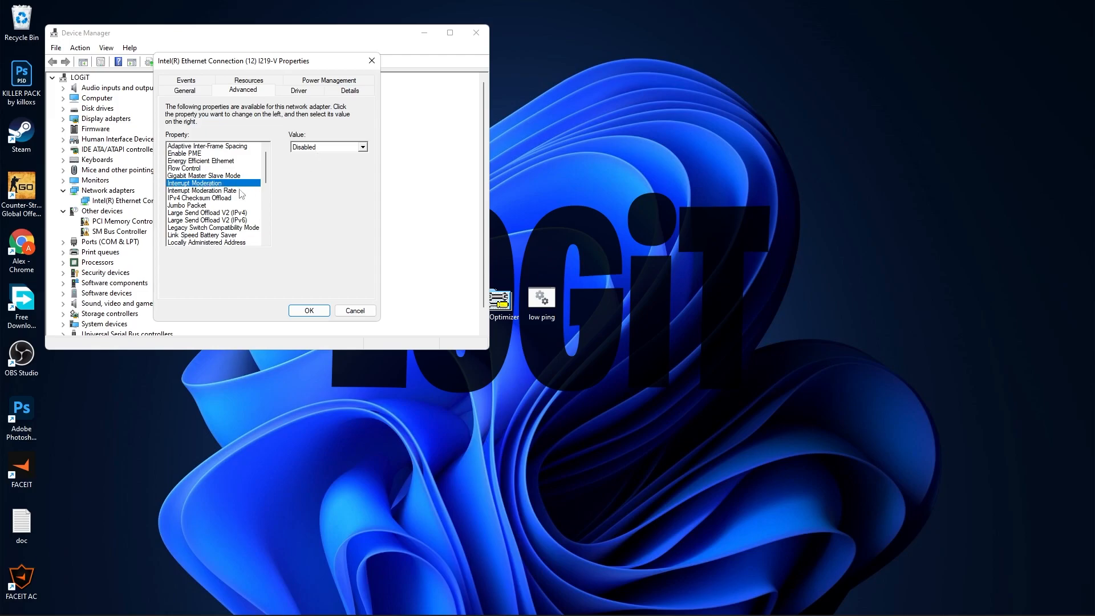
{"action": "left_click", "coordinate": [201, 190]}
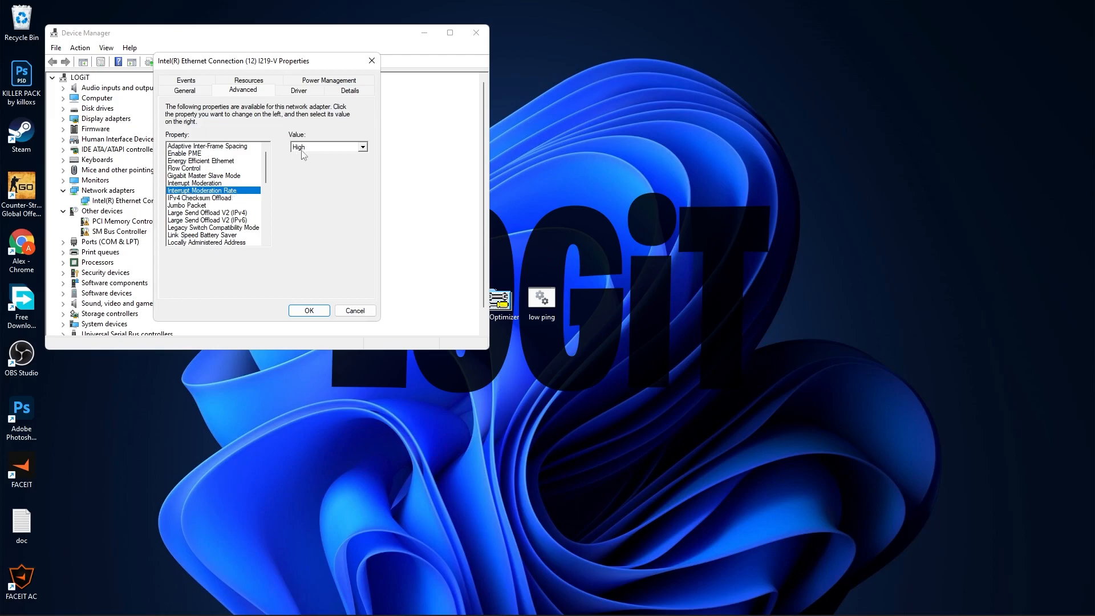
{"action": "left_click", "coordinate": [200, 198]}
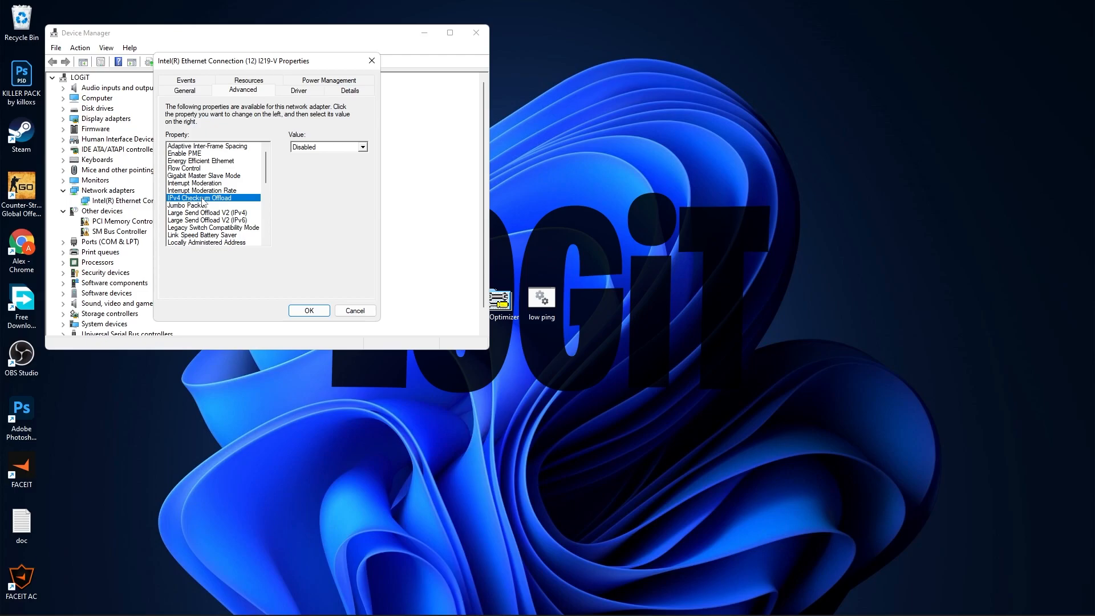
{"action": "mouse_move", "coordinate": [300, 156]}
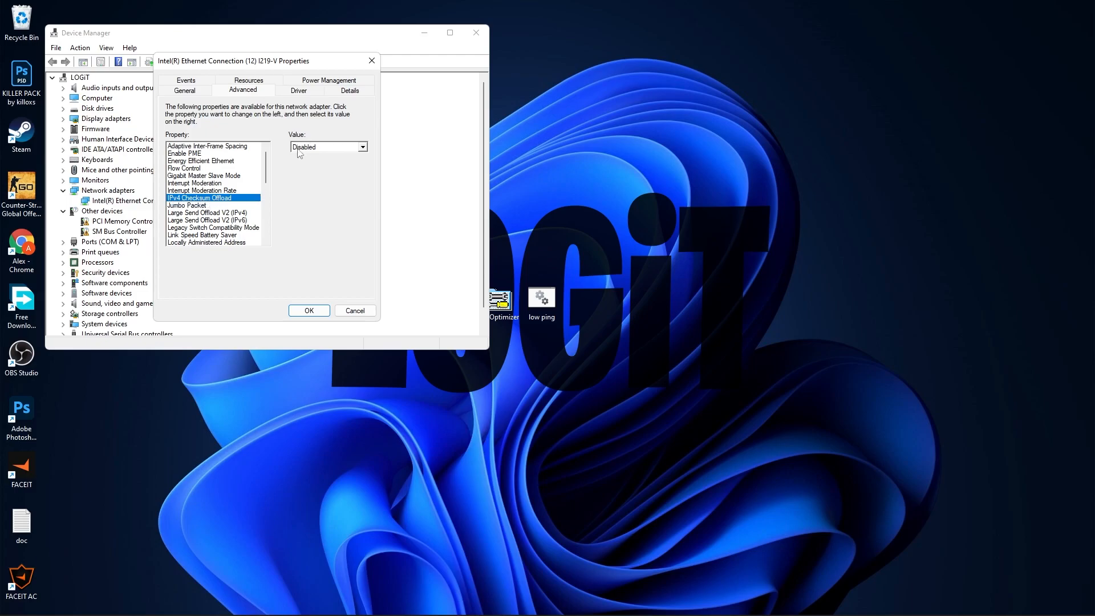
{"action": "left_click", "coordinate": [186, 205]}
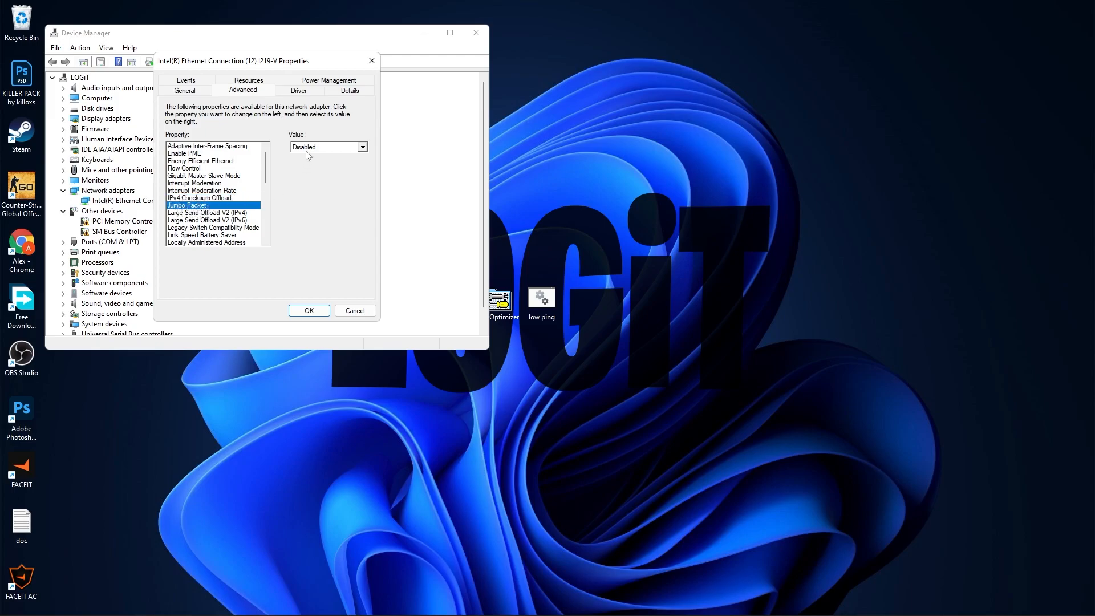
{"action": "mouse_move", "coordinate": [214, 214]}
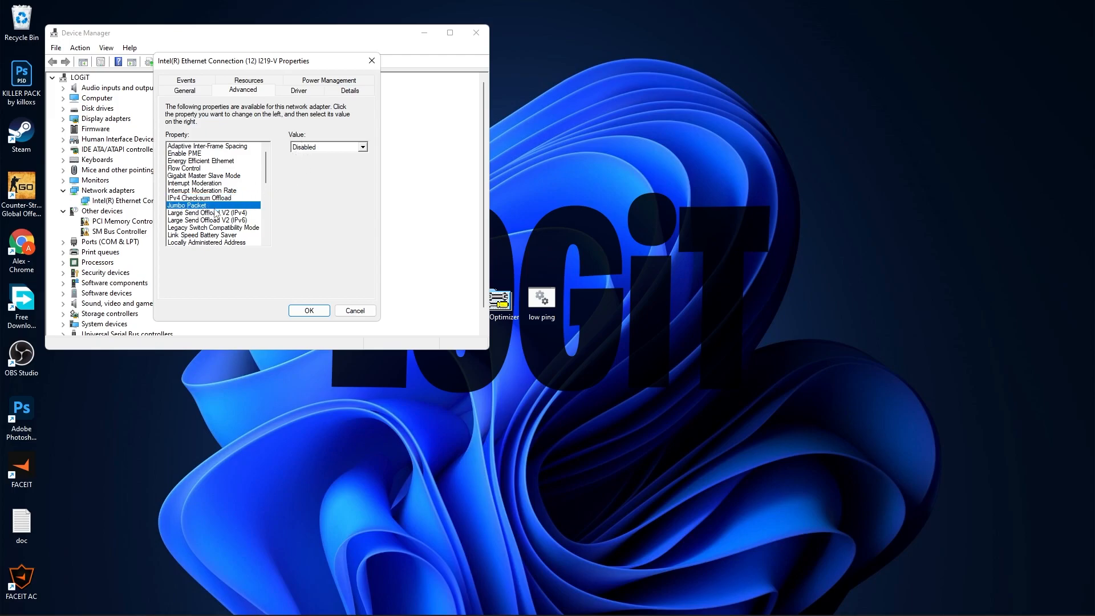
Step: Disable Large Send Offload, Legacy Switch Compatibility, Link Speed Battery Saver and Log Link State Event
{"action": "left_click", "coordinate": [212, 212]}
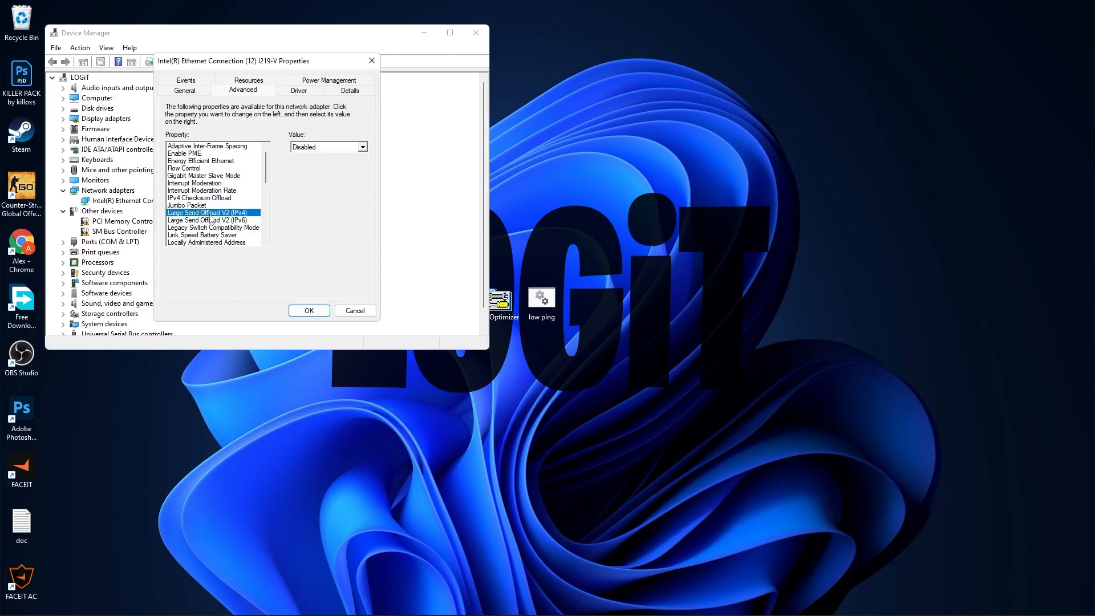
{"action": "left_click", "coordinate": [209, 220]}
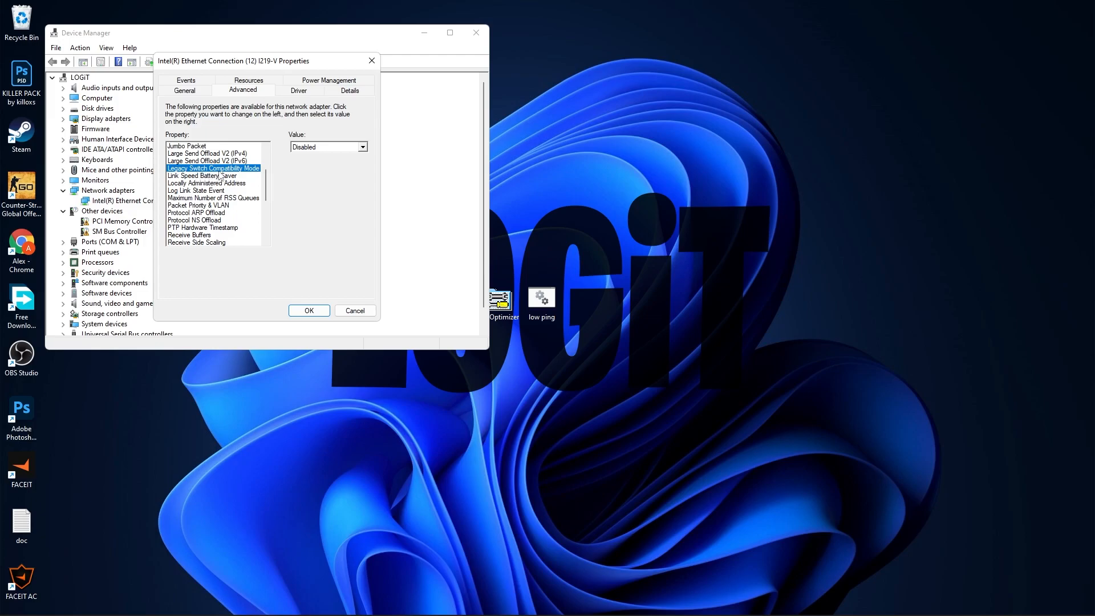
{"action": "mouse_move", "coordinate": [304, 155]}
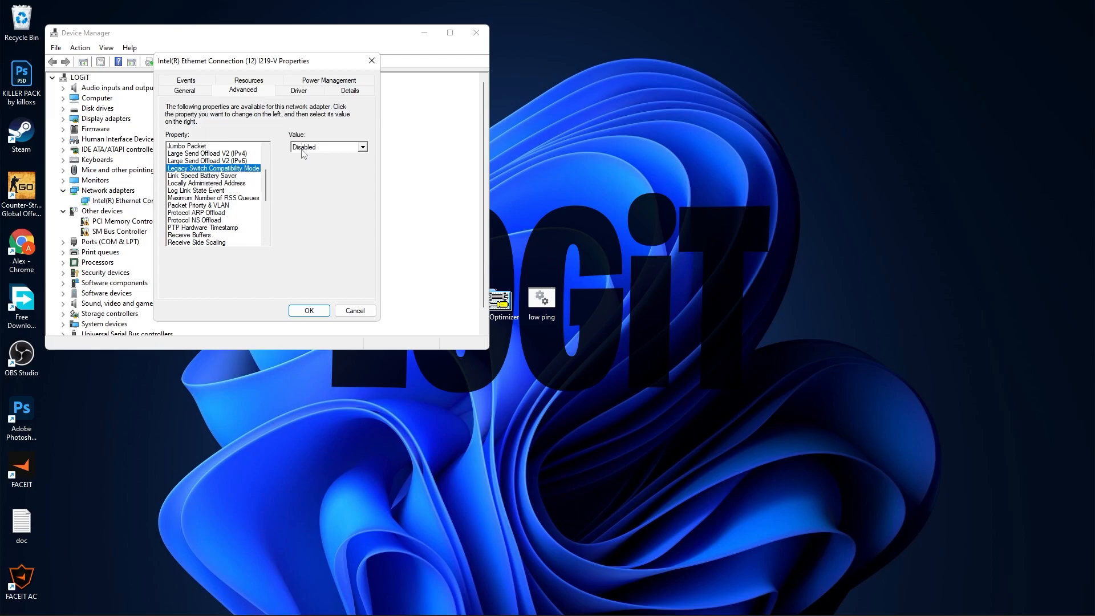
{"action": "left_click", "coordinate": [201, 176]}
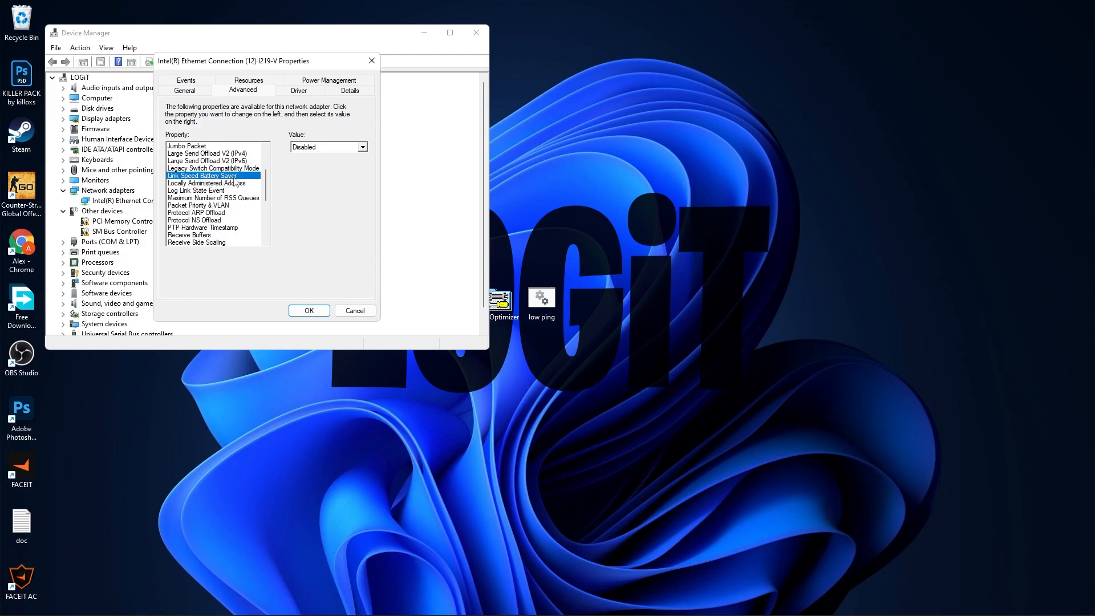
{"action": "mouse_move", "coordinate": [301, 154]}
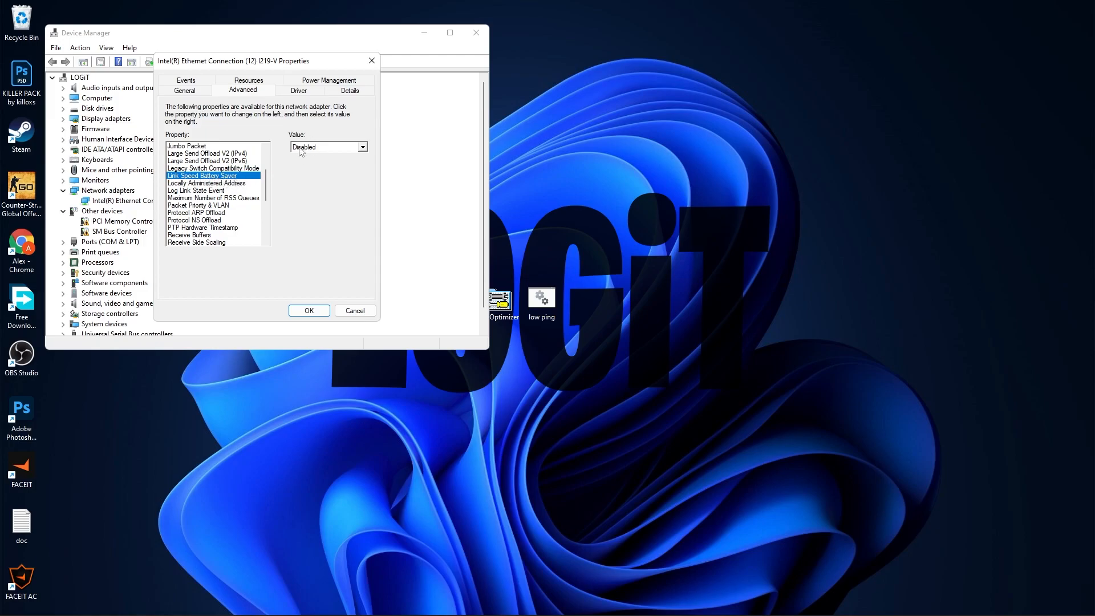
{"action": "left_click", "coordinate": [207, 182]}
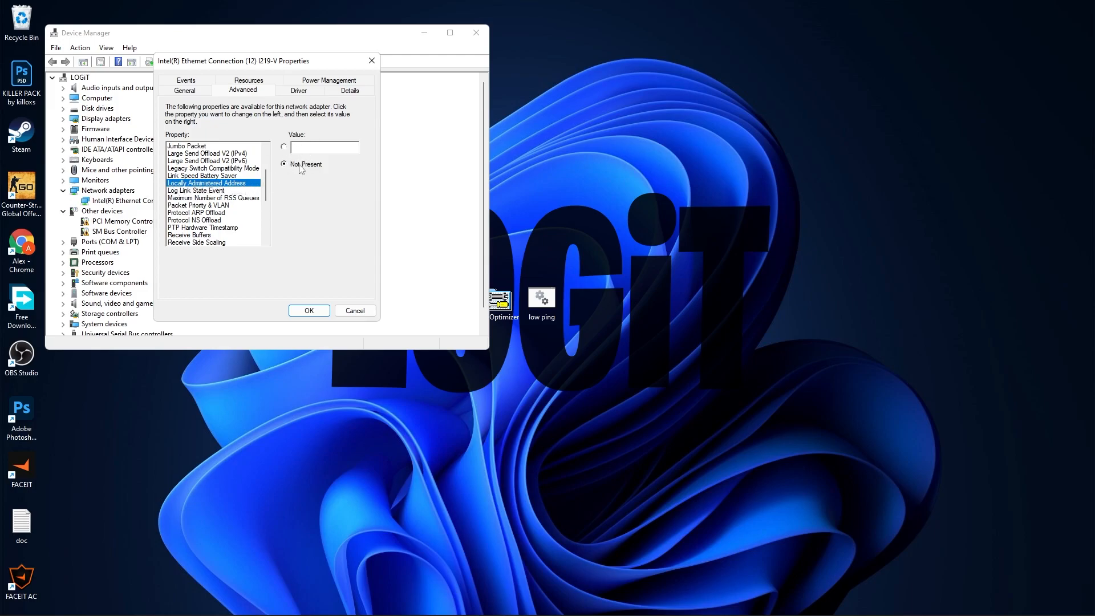
{"action": "left_click", "coordinate": [197, 190]}
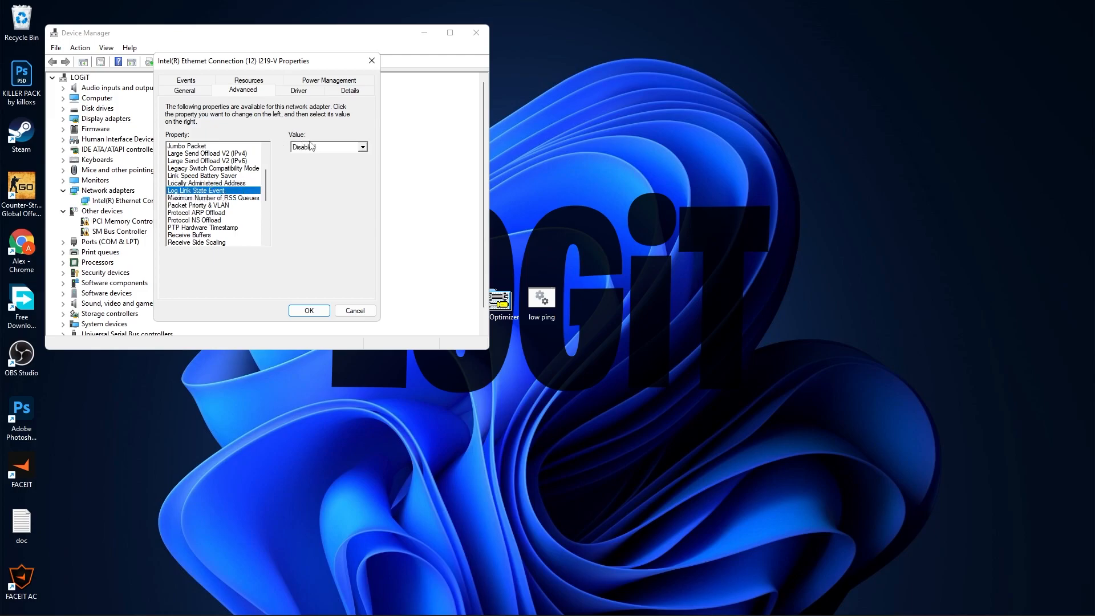
Step: Go through RSS Queues, Packet Priority & VLAN, ARP and NS Offload, PTP Hardware Timestamp and Receive Buffers
{"action": "left_click", "coordinate": [214, 197]}
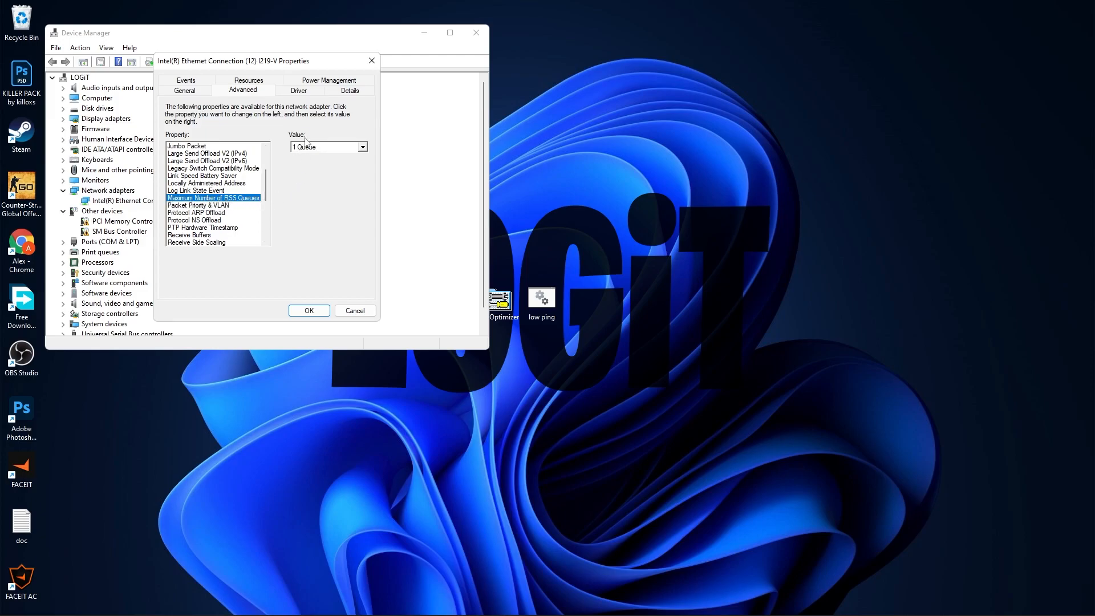
{"action": "left_click", "coordinate": [198, 205]}
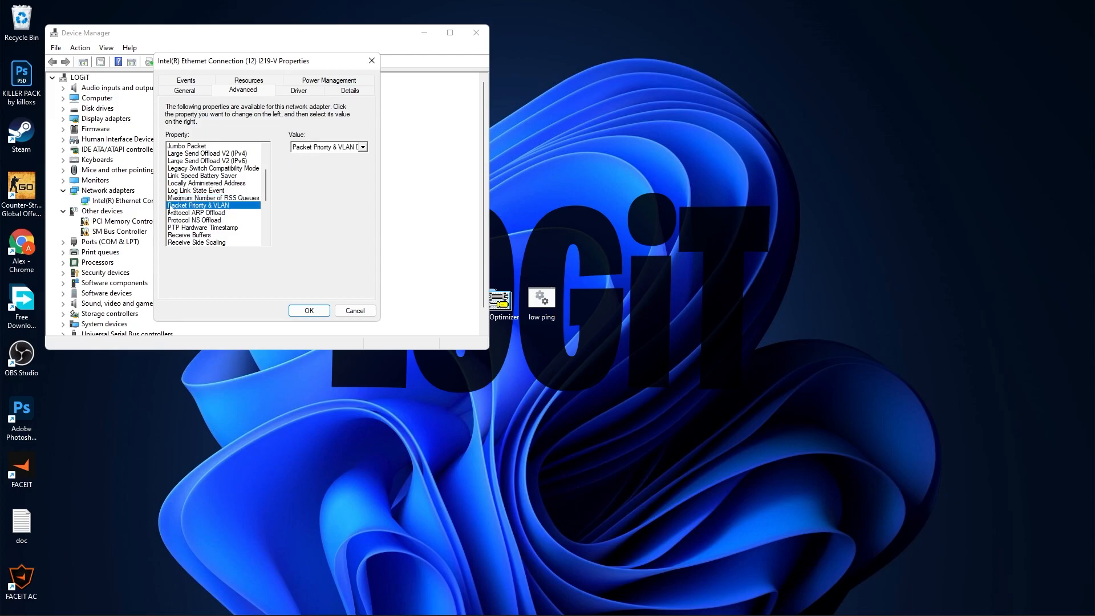
{"action": "mouse_move", "coordinate": [227, 215]}
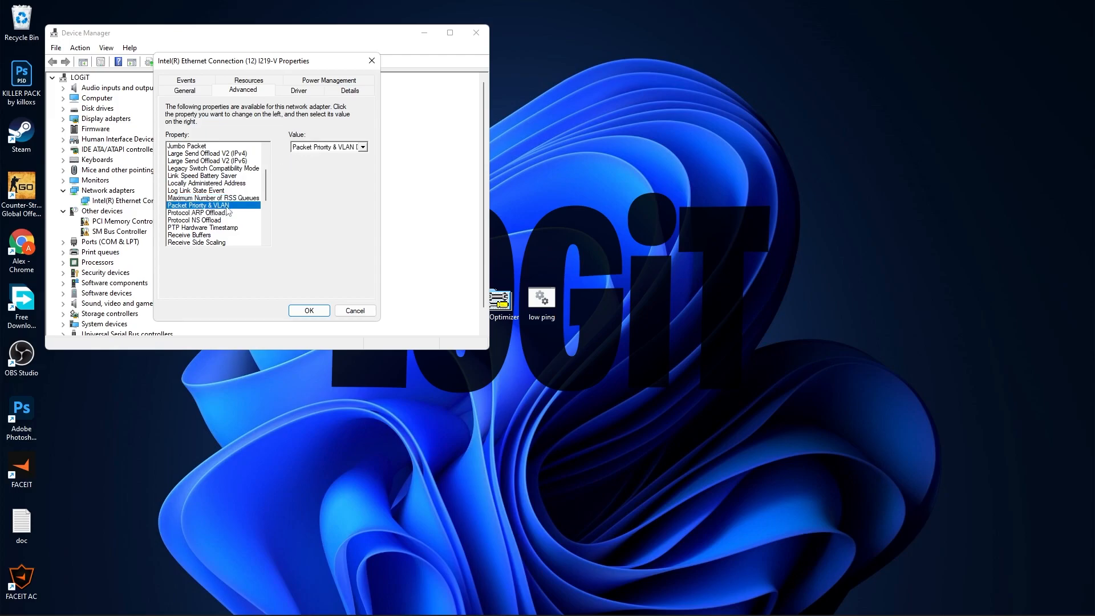
{"action": "left_click", "coordinate": [362, 147]}
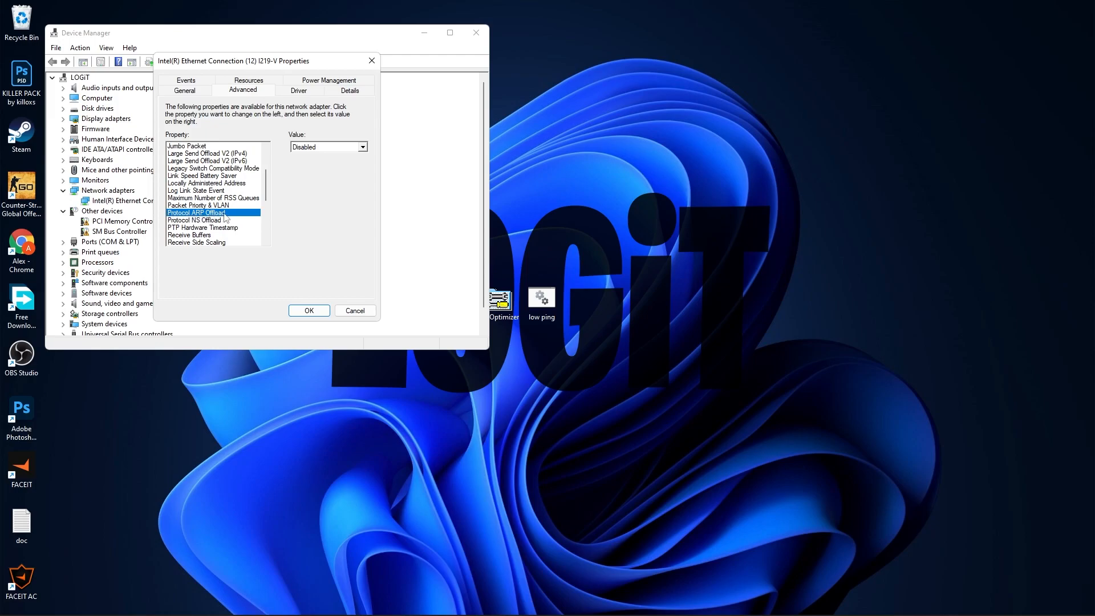
{"action": "mouse_move", "coordinate": [288, 171]}
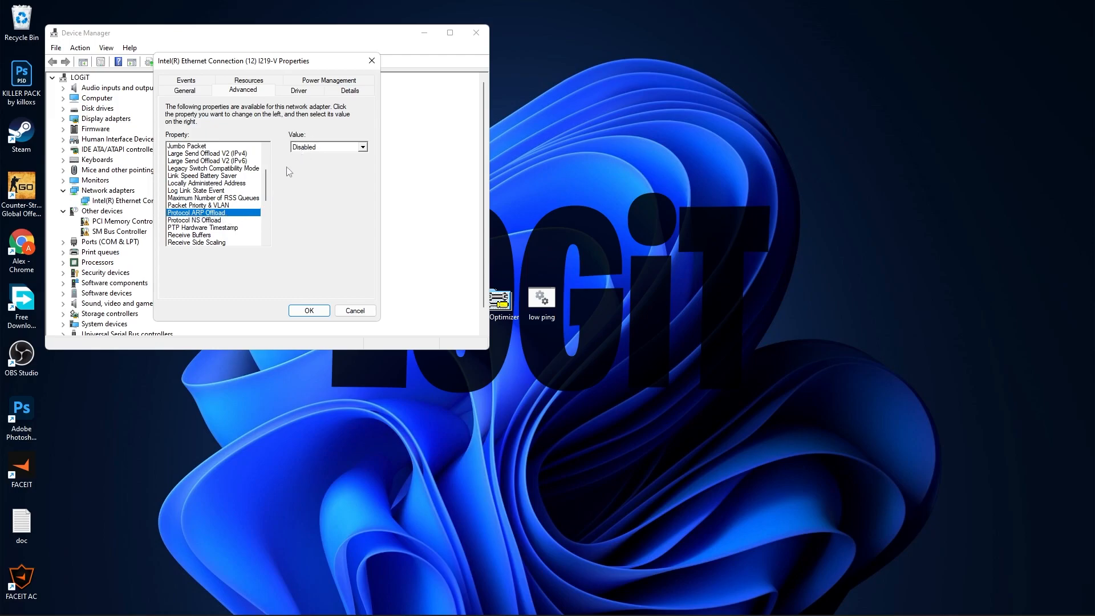
{"action": "left_click", "coordinate": [195, 219]}
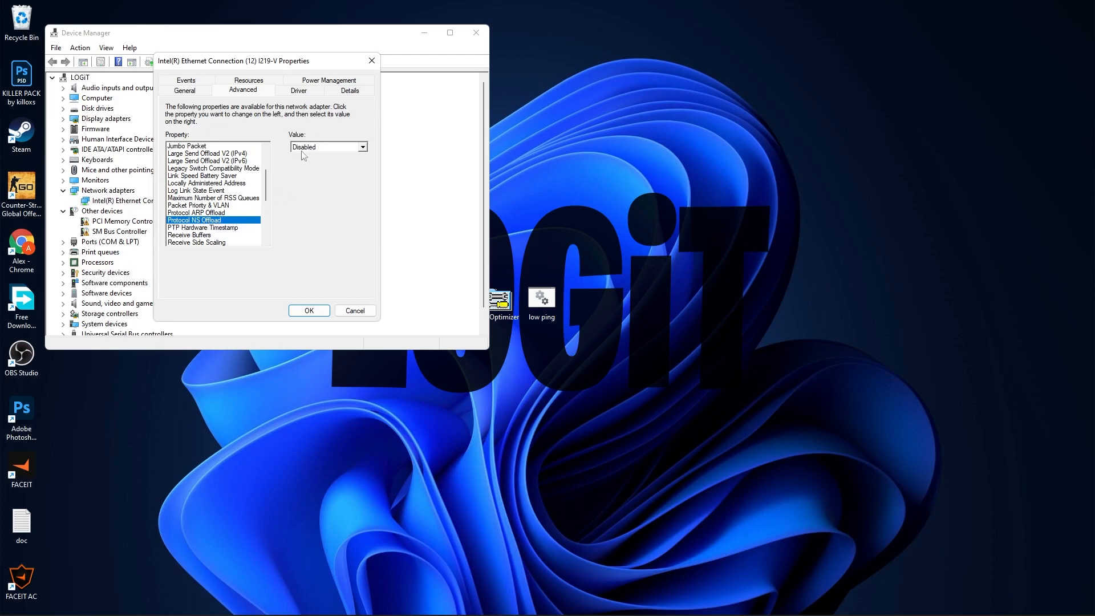
{"action": "scroll", "scroll_direction": "down", "scroll_amount": 3}
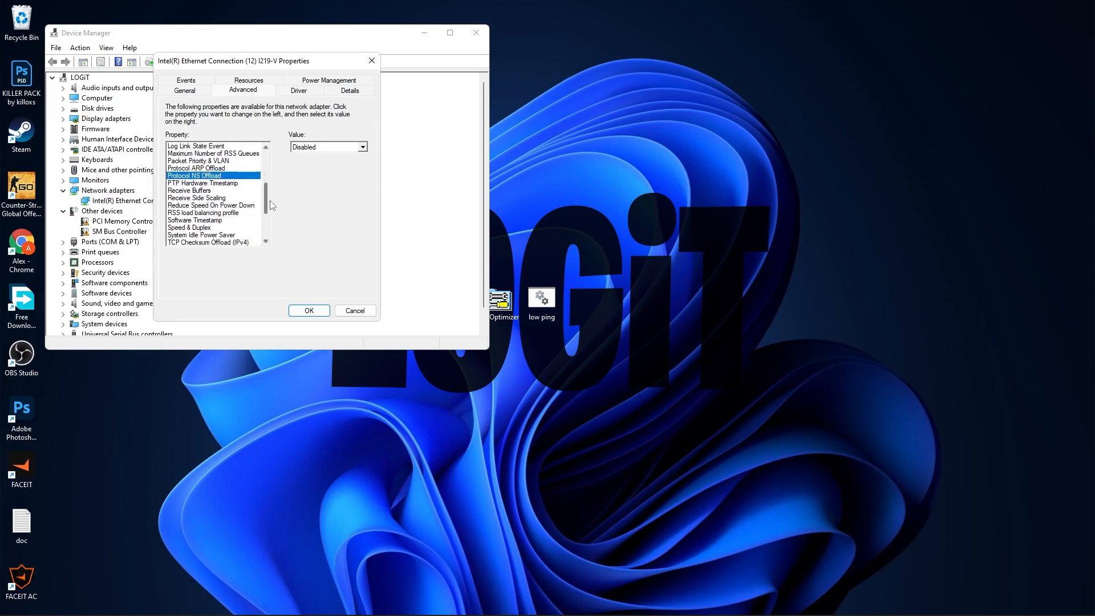
{"action": "left_click", "coordinate": [209, 182]}
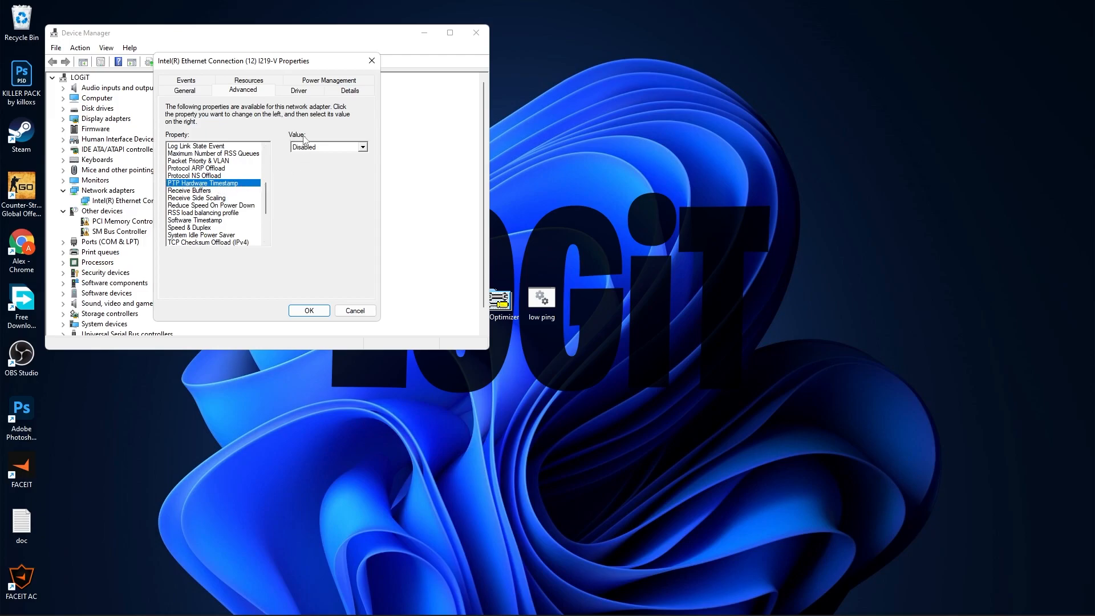
{"action": "left_click", "coordinate": [189, 190]}
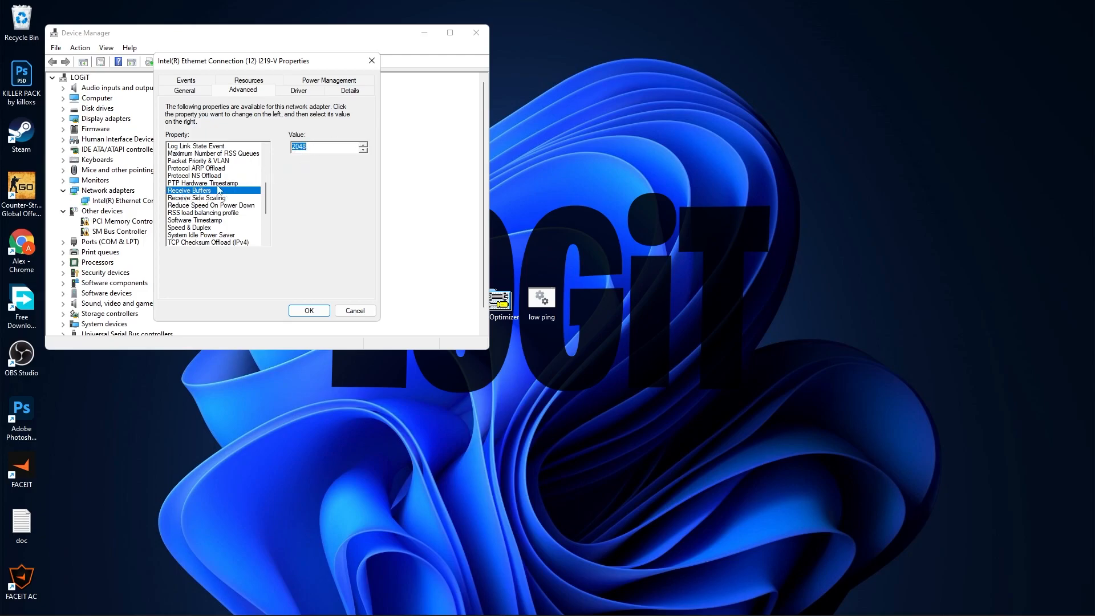
Step: Review Receive Side Scaling, Reduce Speed On Power Down, RSS profile, and disable Software Timestamp
{"action": "left_click", "coordinate": [196, 197]}
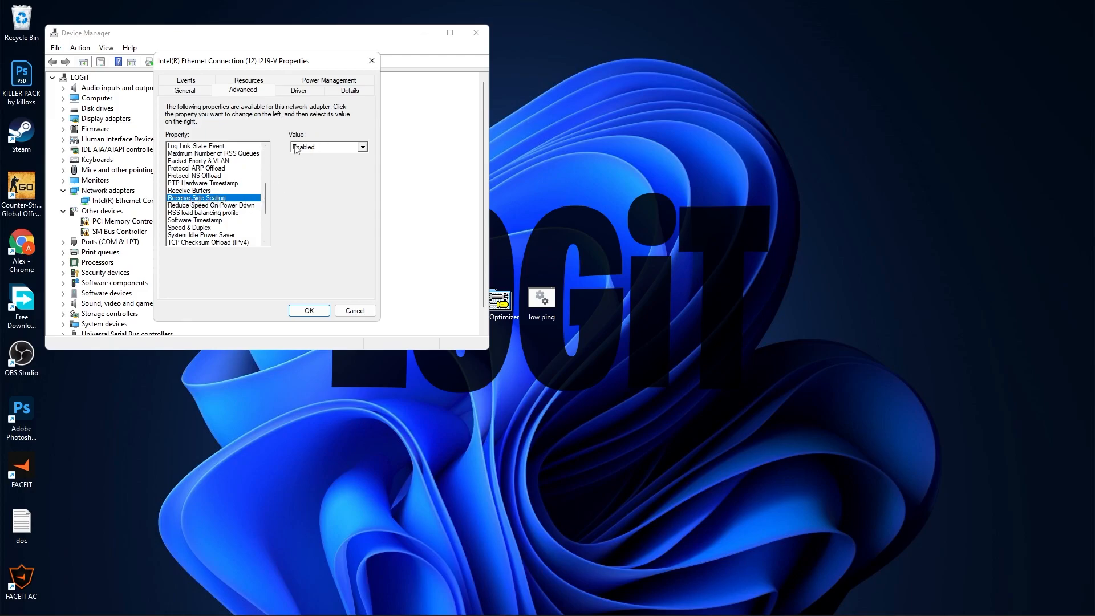
{"action": "left_click", "coordinate": [210, 205]}
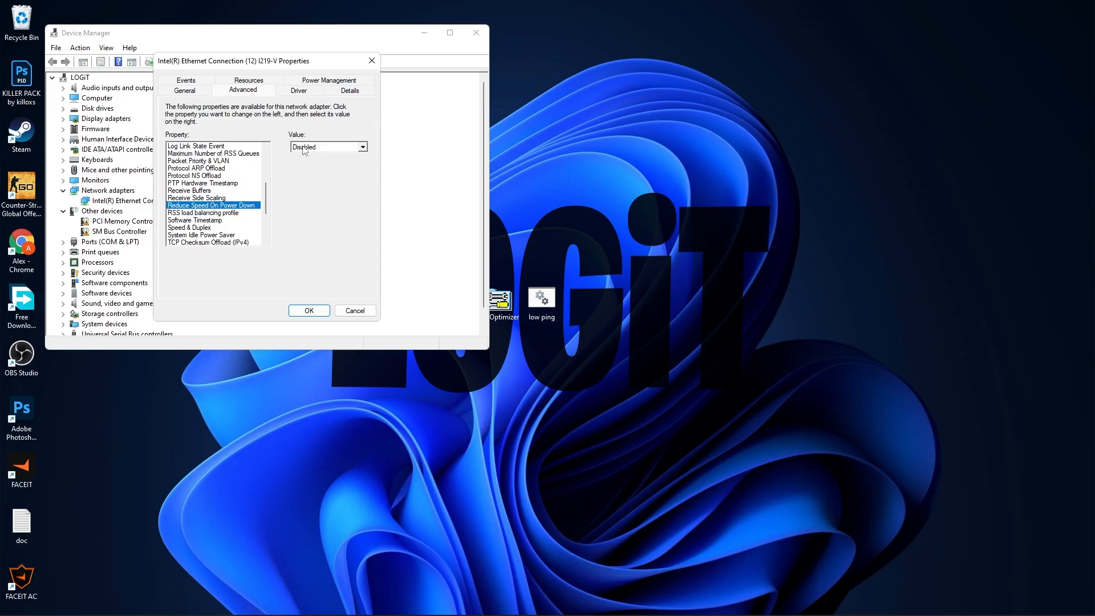
{"action": "left_click", "coordinate": [202, 212]}
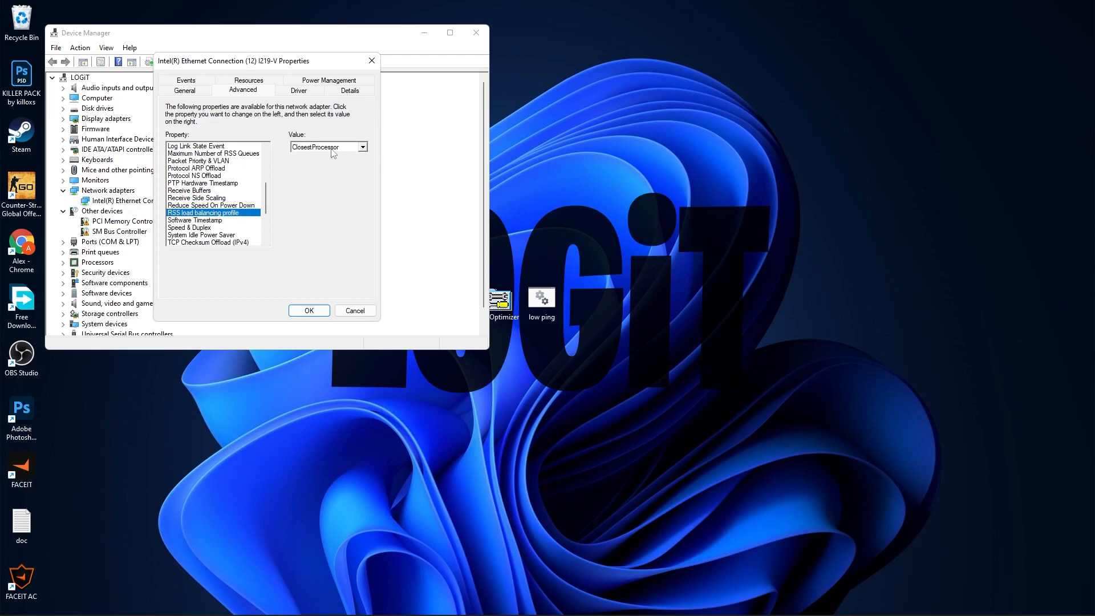
{"action": "left_click", "coordinate": [194, 220]}
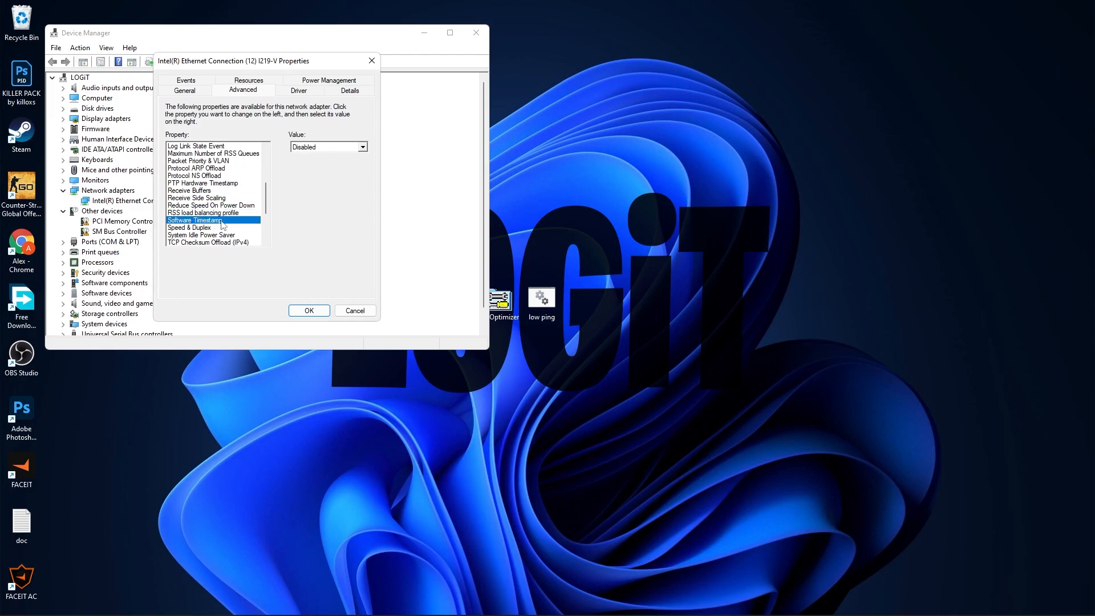
{"action": "mouse_move", "coordinate": [301, 155]}
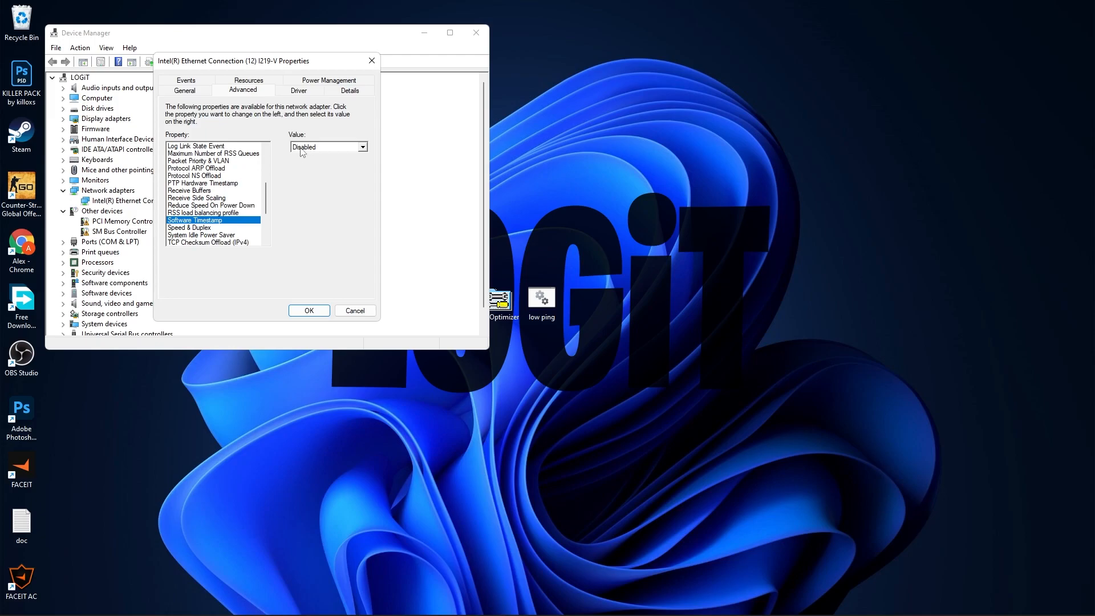
{"action": "scroll", "scroll_direction": "down", "scroll_amount": 3}
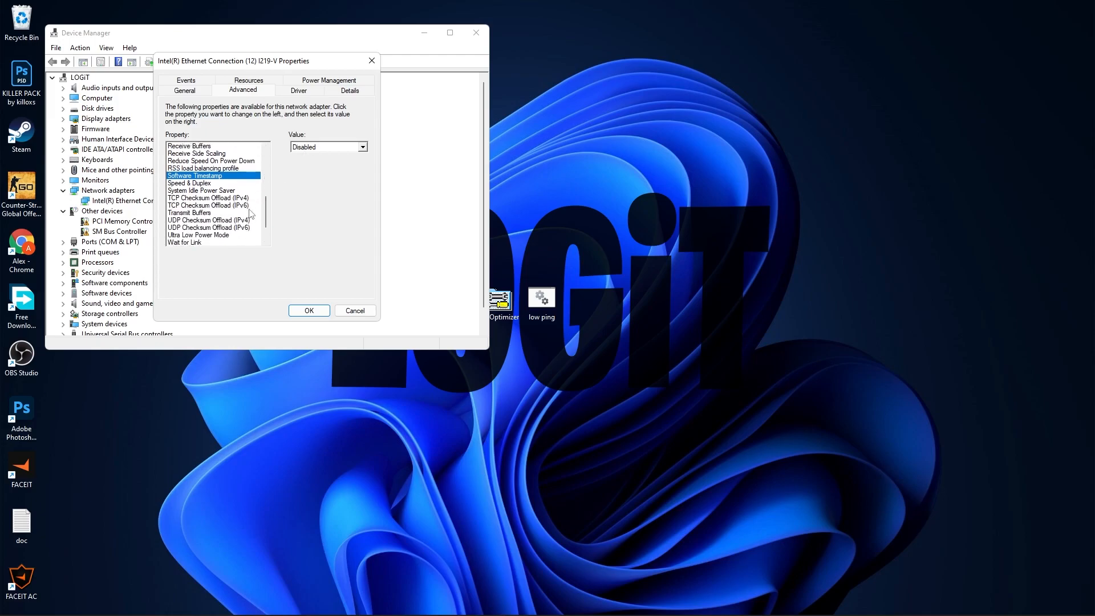
Step: Keep Speed & Duplex at 1.0 Gbps Full Duplex, disable both TCP Checksum Offloads, check Transmit Buffers
{"action": "left_click", "coordinate": [189, 182]}
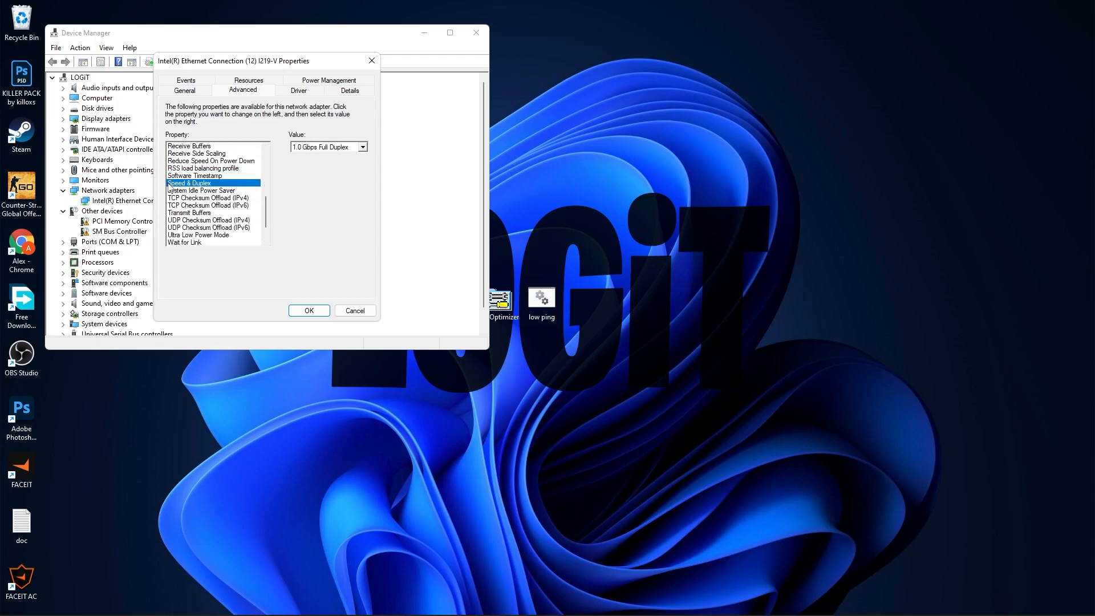
{"action": "left_click", "coordinate": [362, 147]}
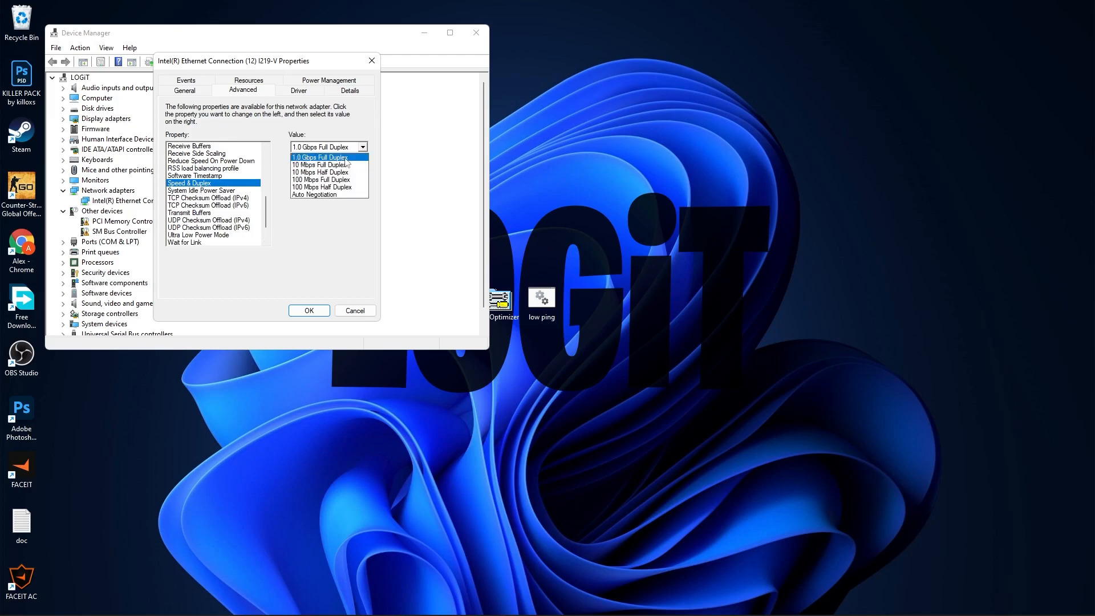
{"action": "left_click", "coordinate": [200, 190]}
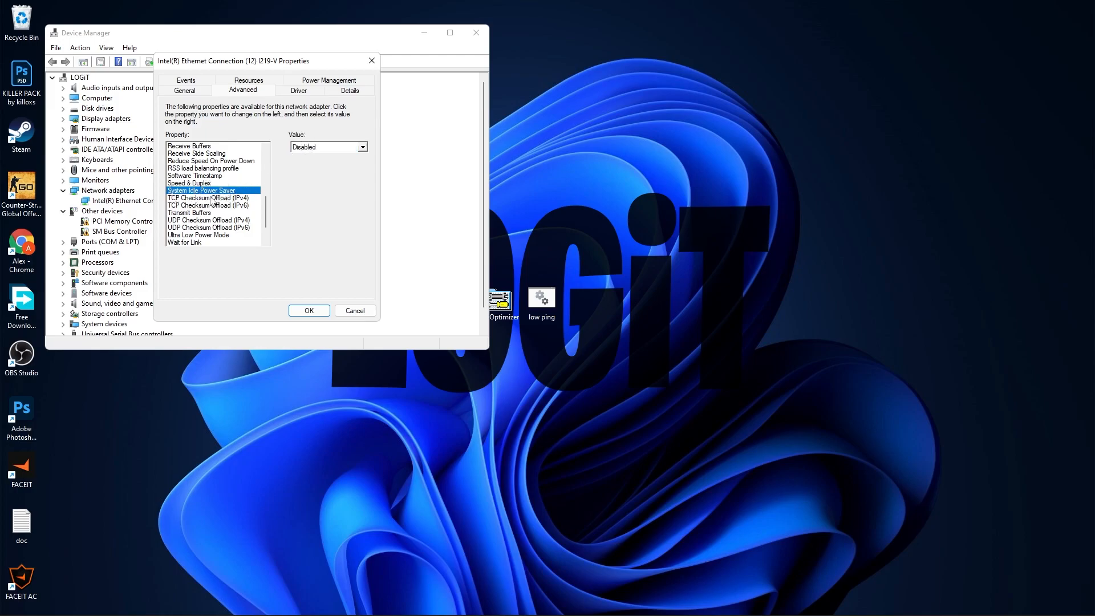
{"action": "left_click", "coordinate": [209, 198]}
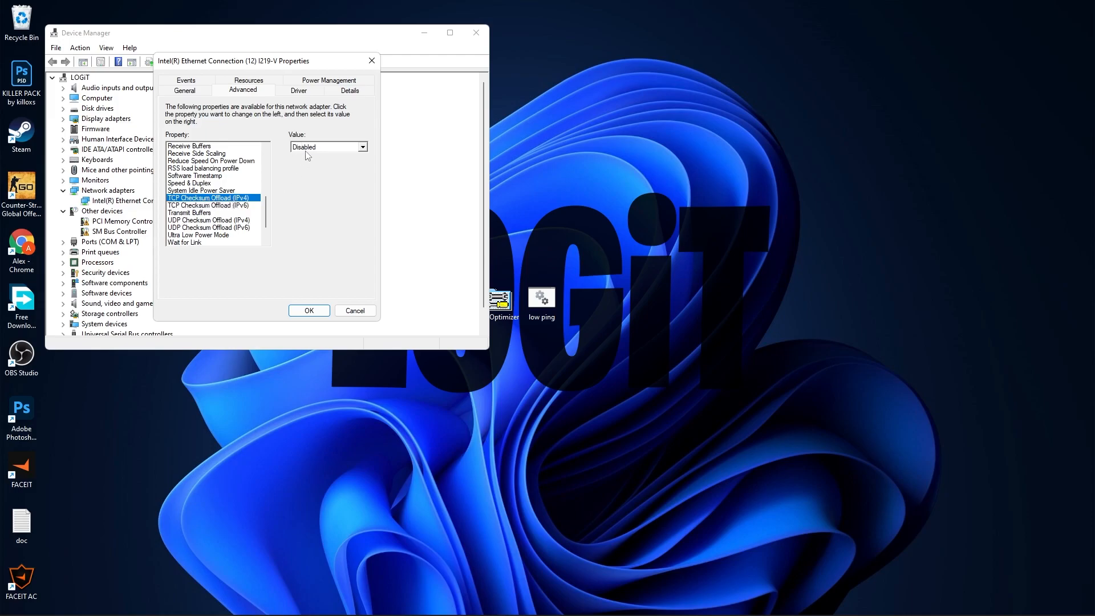
{"action": "left_click", "coordinate": [208, 205]}
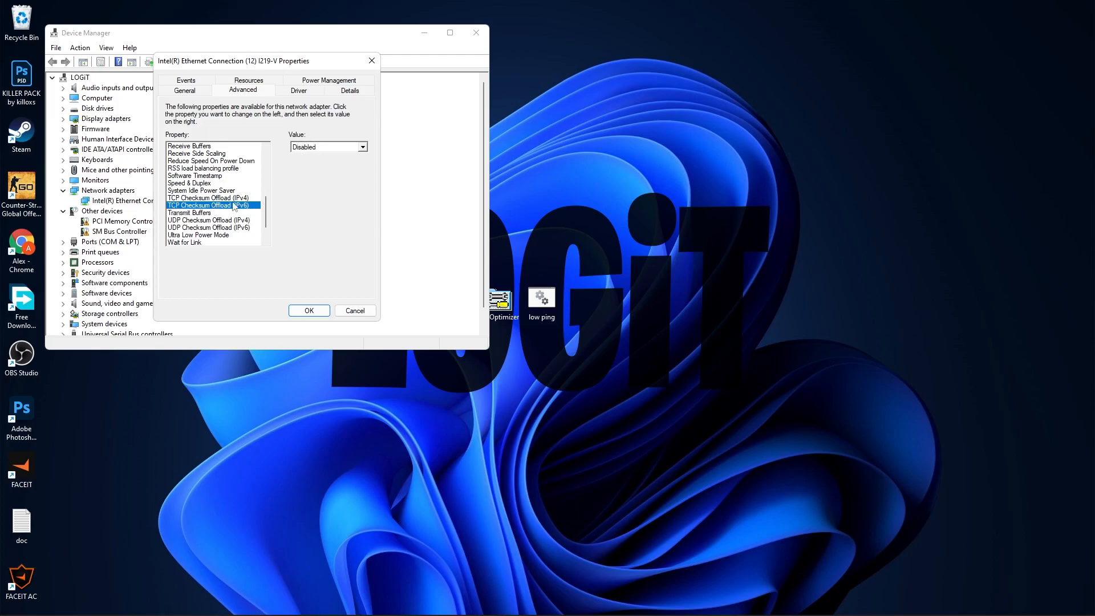
{"action": "left_click", "coordinate": [190, 213]}
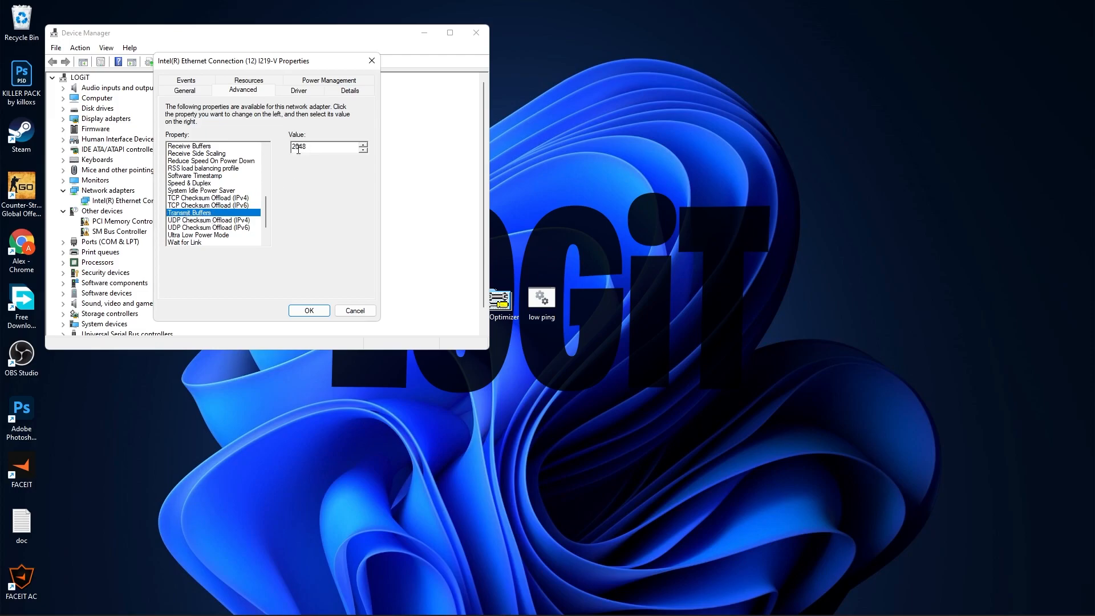
Step: Disable UDP Checksum Offload (IPv4 and IPv6) and Ultra Low Power Mode, reviewing Wait for Link
{"action": "scroll", "scroll_direction": "down", "scroll_amount": 3}
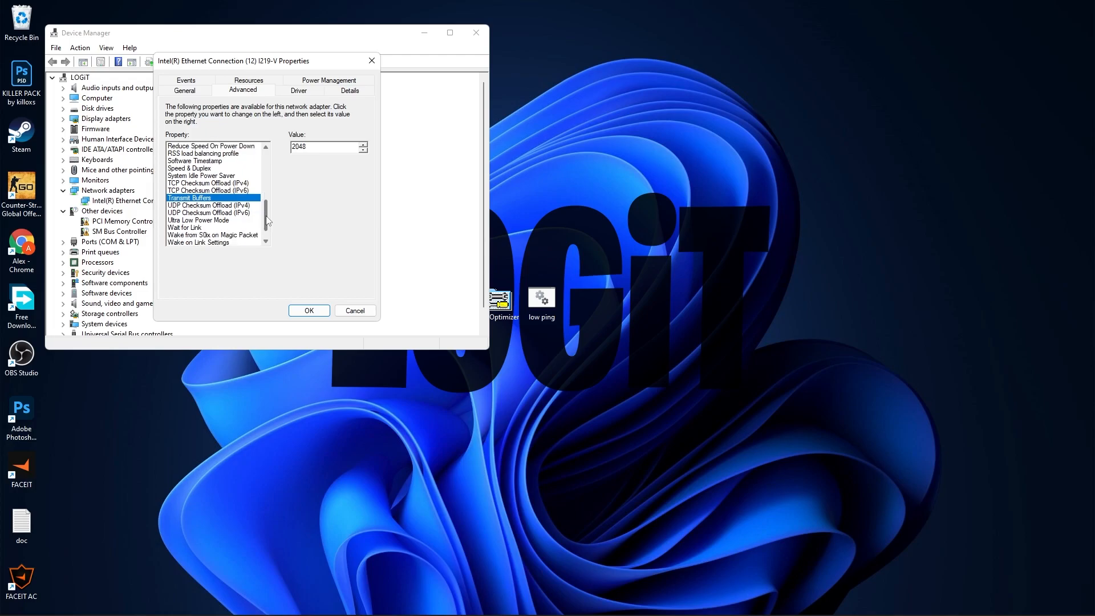
{"action": "left_click", "coordinate": [209, 190]}
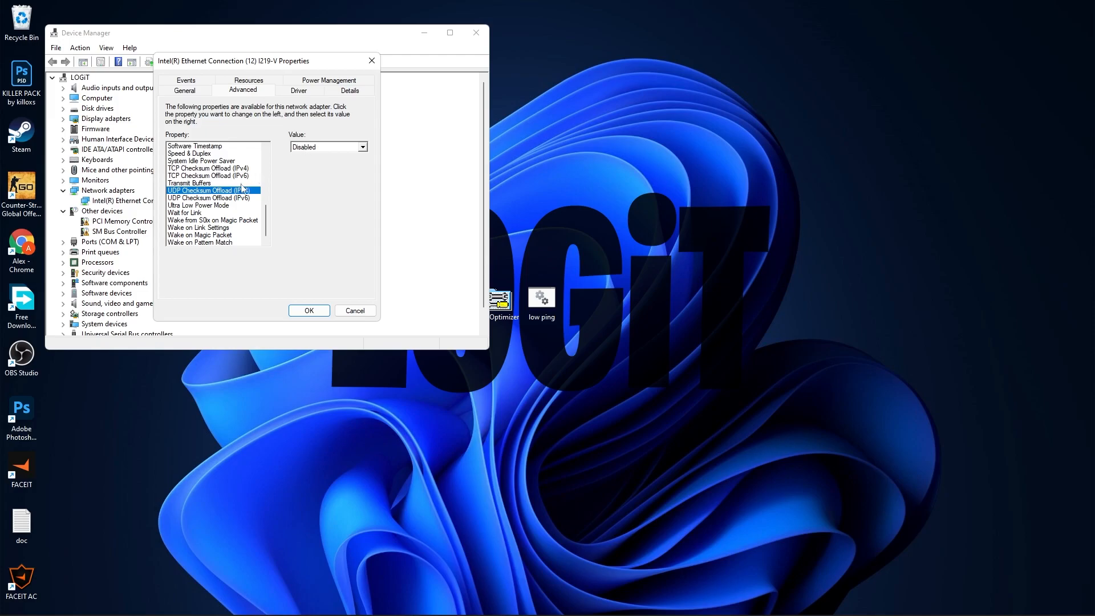
{"action": "left_click", "coordinate": [210, 197]}
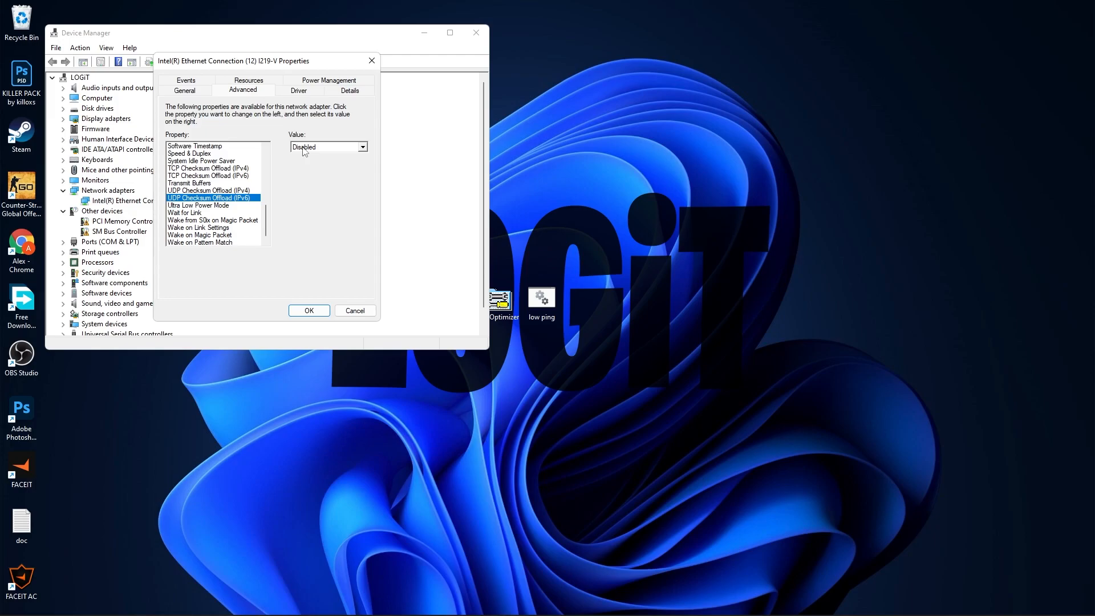
{"action": "left_click", "coordinate": [198, 204]}
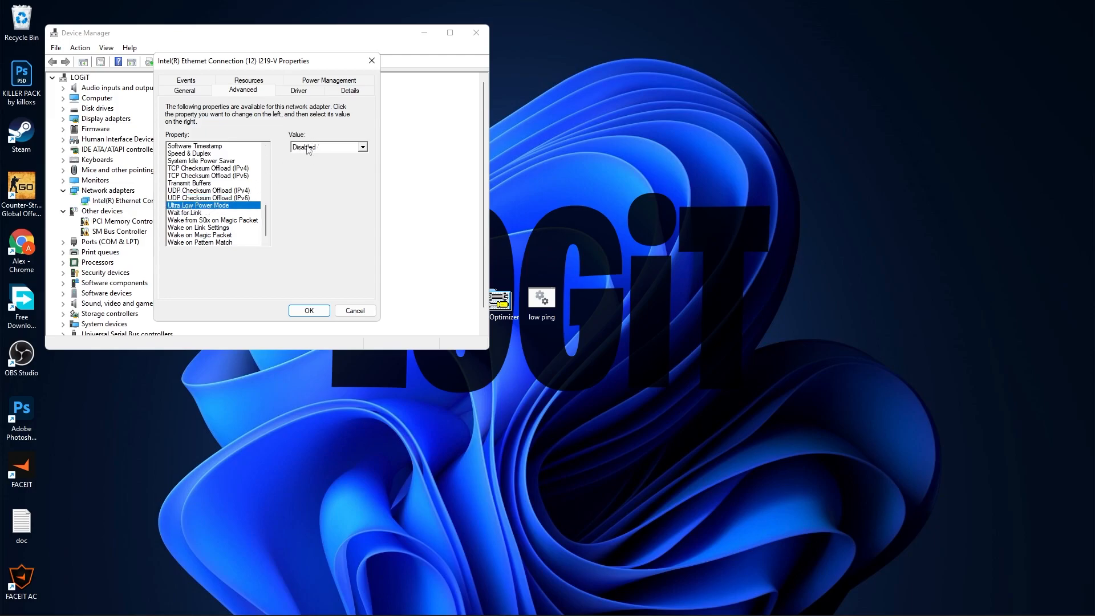
{"action": "left_click", "coordinate": [184, 212]}
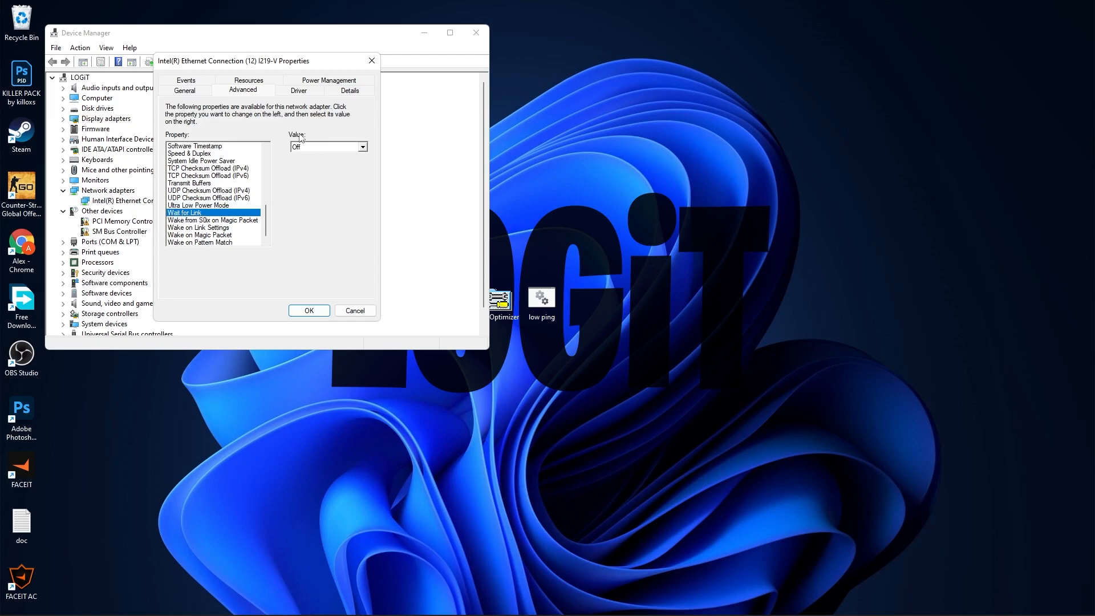
Step: Disable Wake on Link and Wake on Magic Packet, then confirm the adapter properties with OK
{"action": "left_click", "coordinate": [213, 220]}
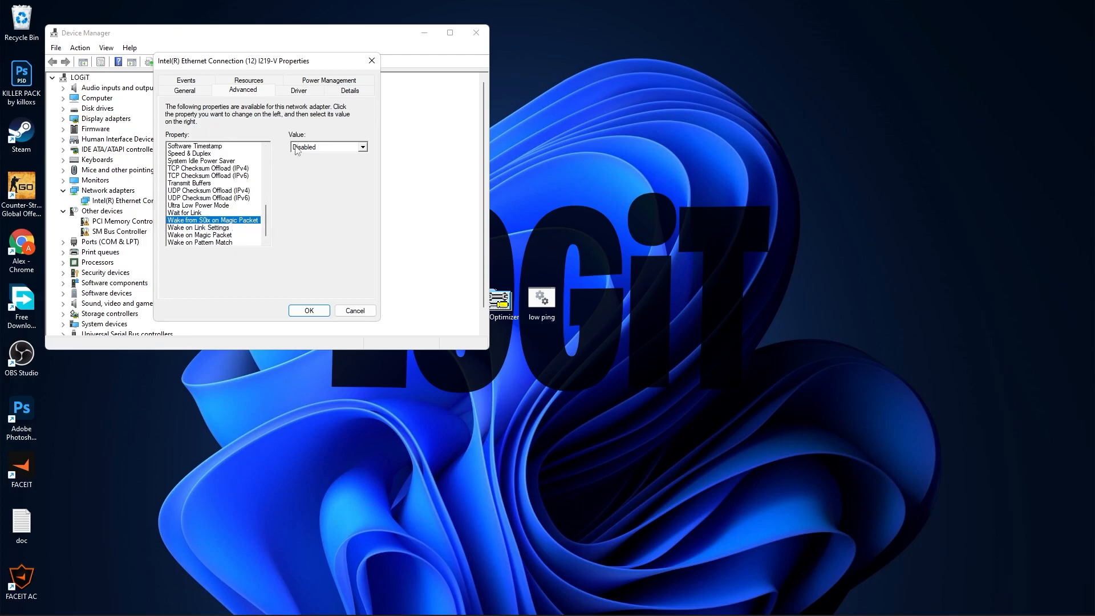
{"action": "left_click", "coordinate": [198, 226]}
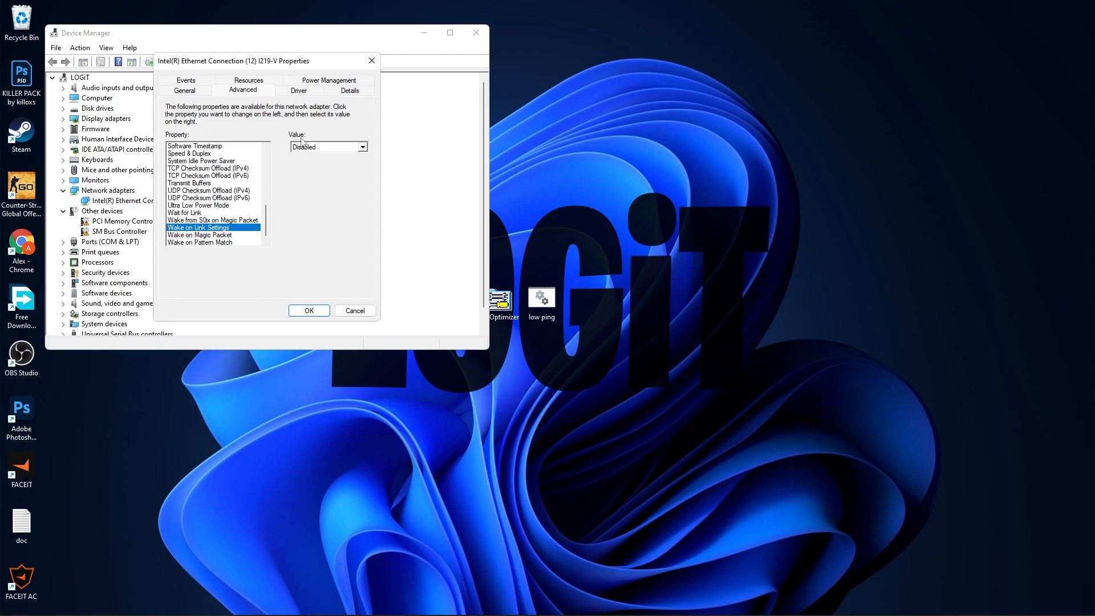
{"action": "left_click", "coordinate": [199, 234]}
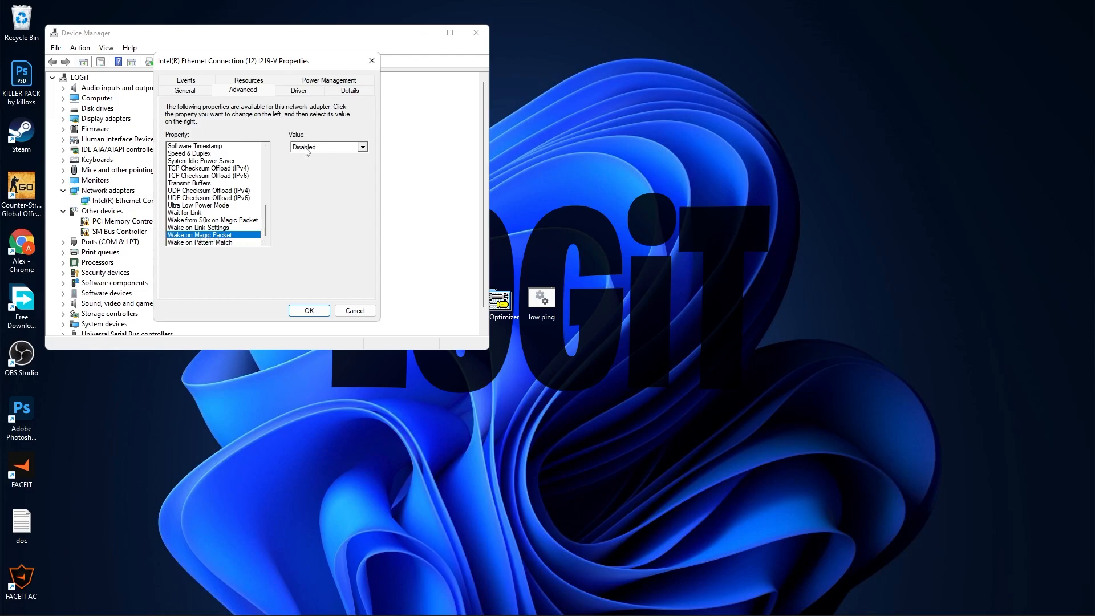
{"action": "left_click", "coordinate": [200, 242]}
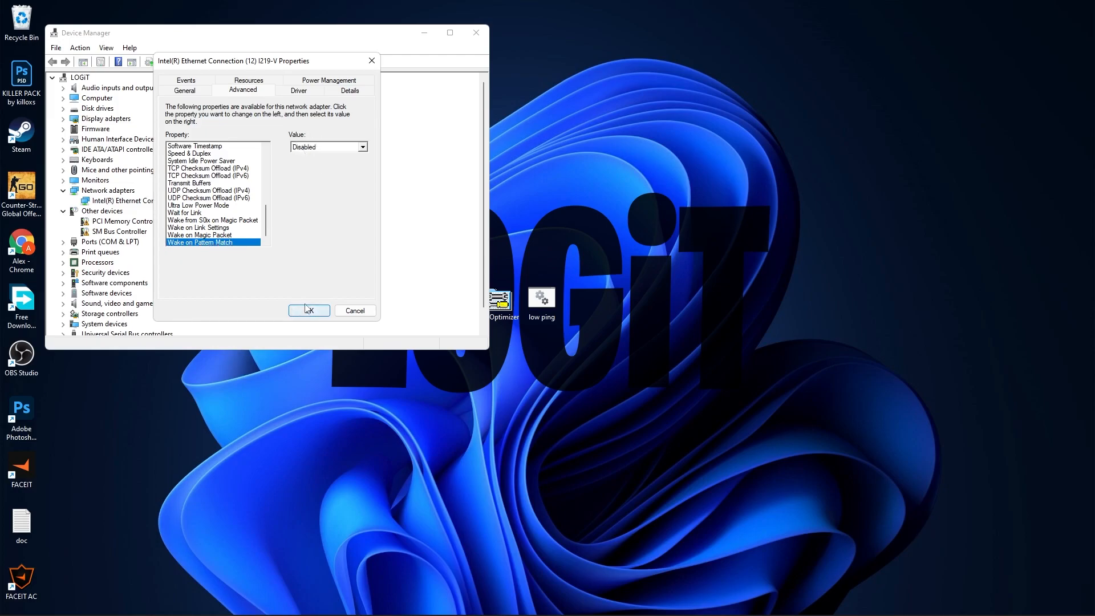
{"action": "left_click", "coordinate": [309, 310]}
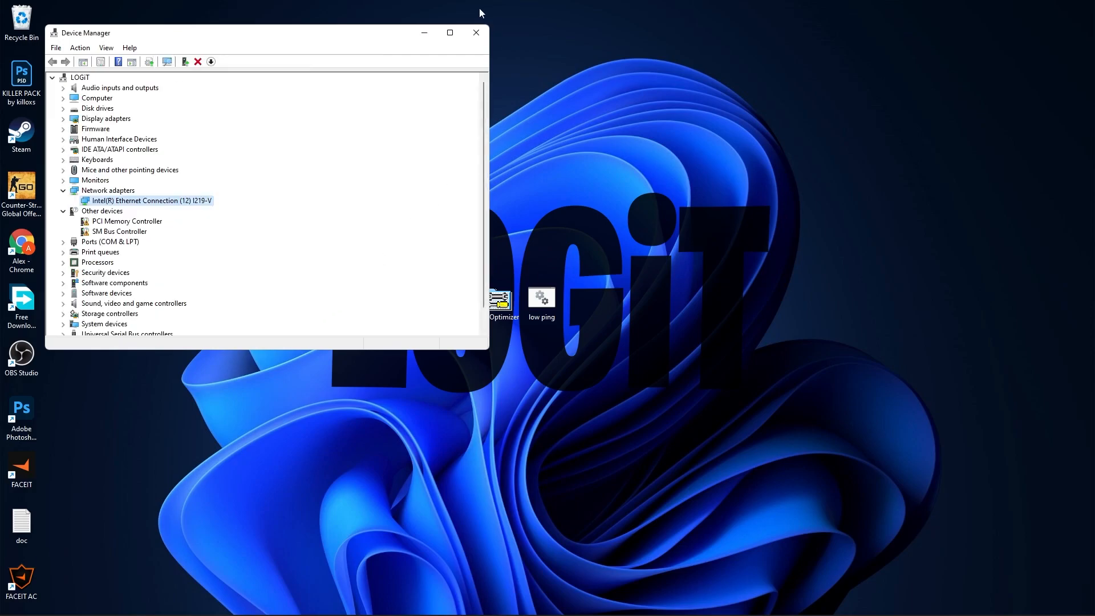
Step: Close Device Manager and reach Advanced network settings from the tray network icon
{"action": "left_click", "coordinate": [475, 32]}
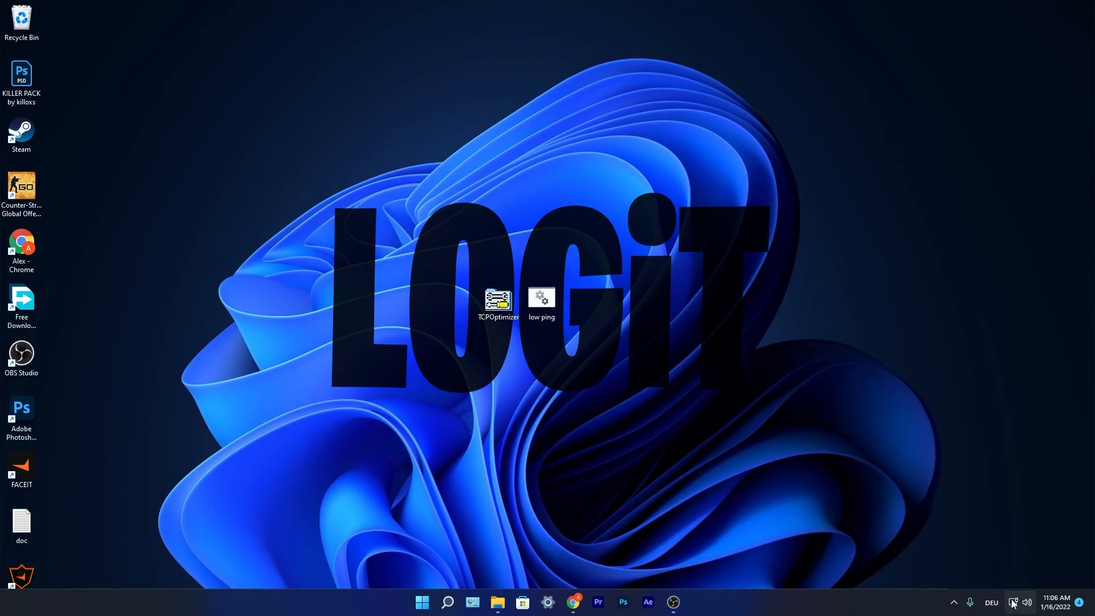
{"action": "mouse_move", "coordinate": [1015, 602]}
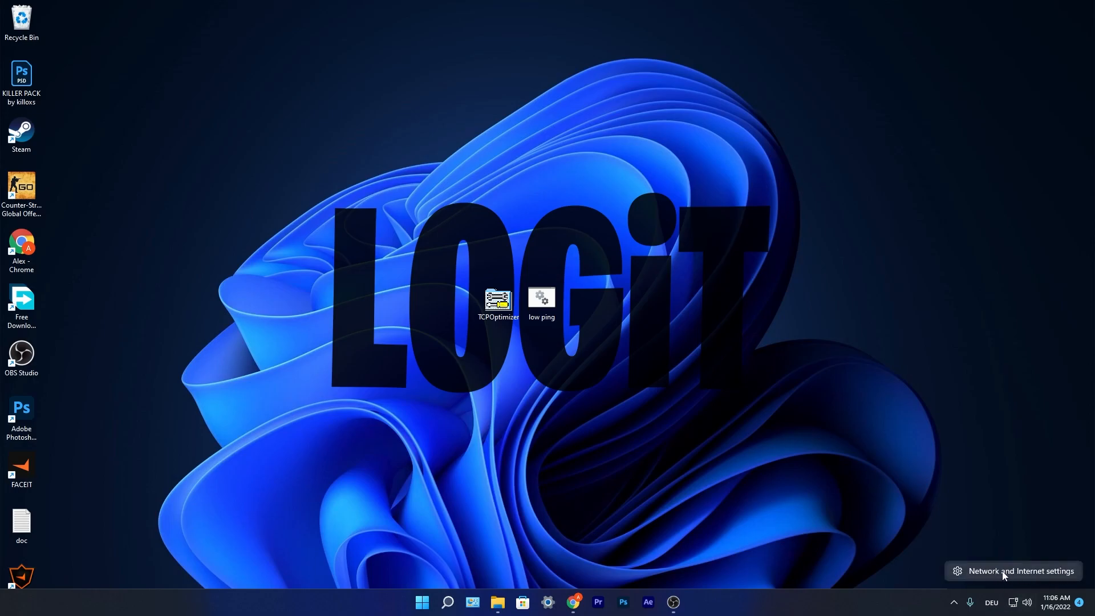
{"action": "left_click", "coordinate": [1005, 571]}
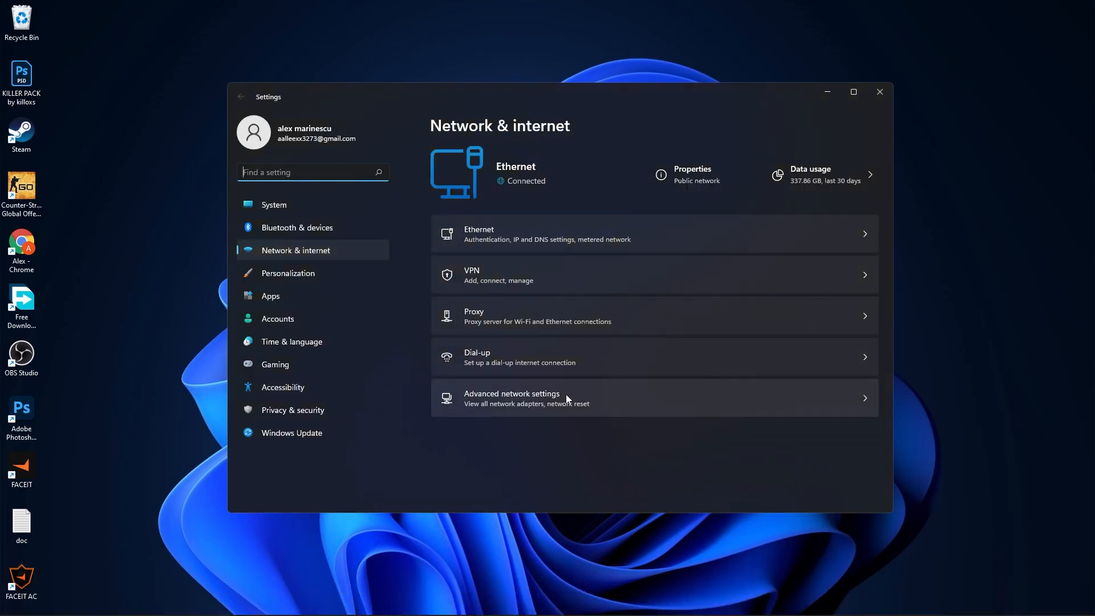
{"action": "left_click", "coordinate": [534, 398]}
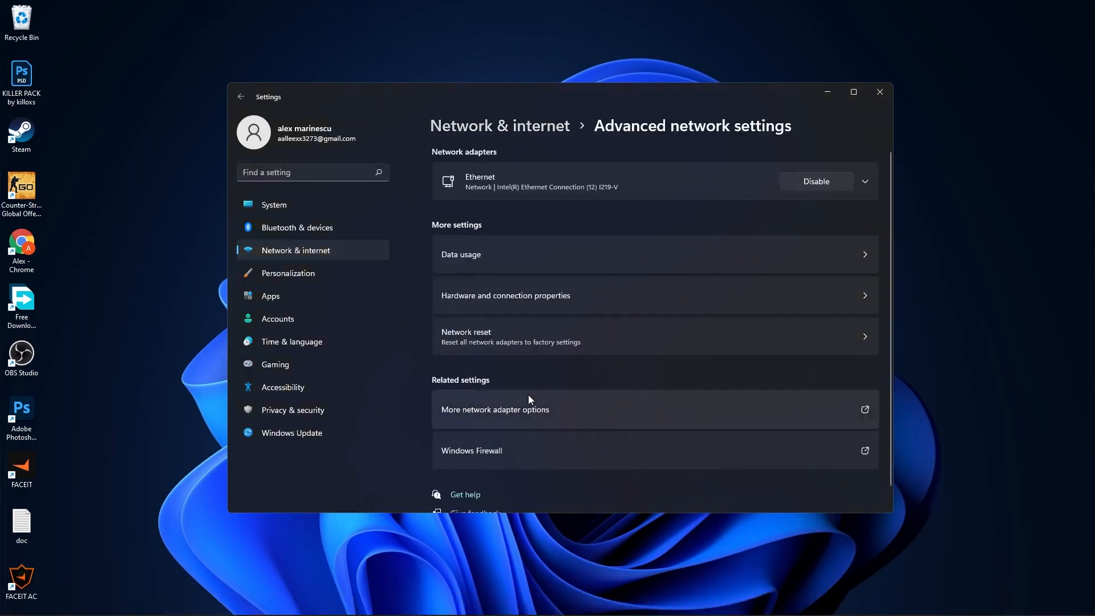
{"action": "mouse_move", "coordinate": [550, 416]}
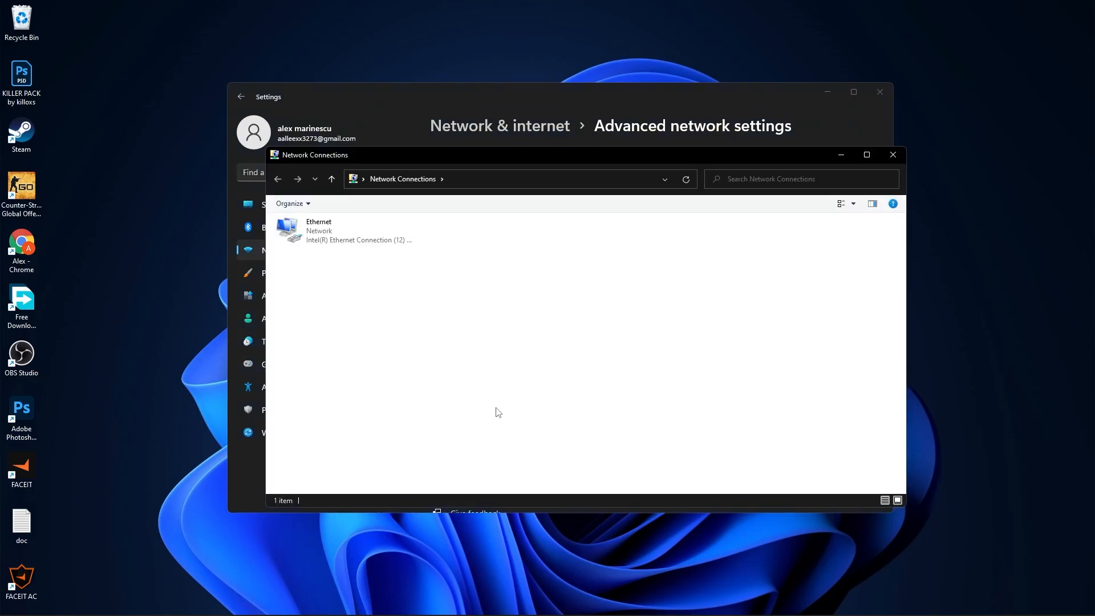
Step: Set Ethernet's IPv4 DNS servers to 1.1.1.1 and 1.0.0.1, then close the Settings window
{"action": "right_click", "coordinate": [318, 230]}
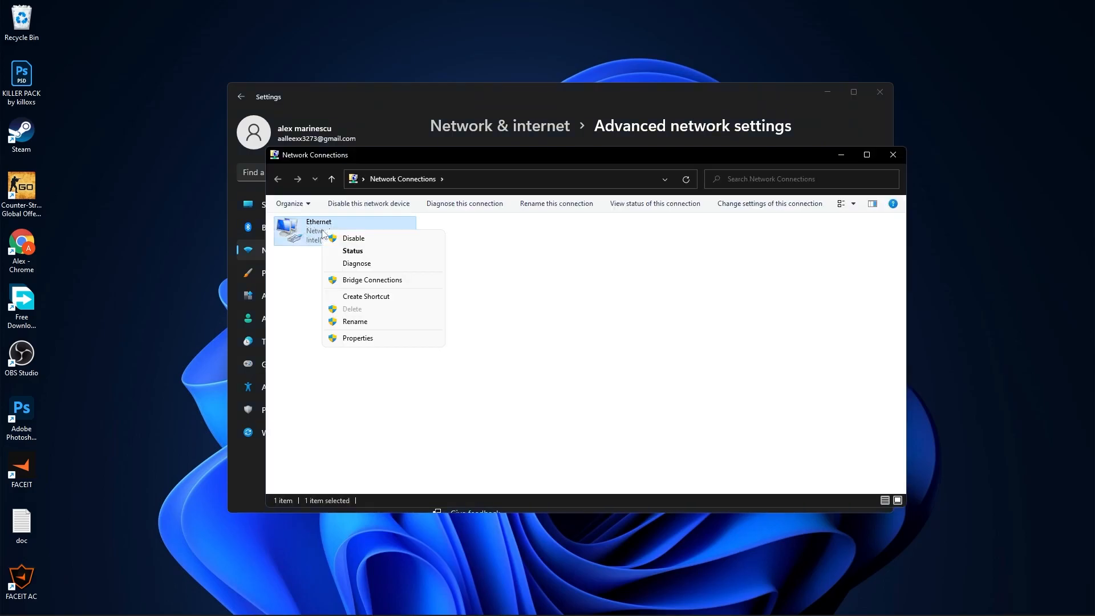
{"action": "left_click", "coordinate": [359, 341]}
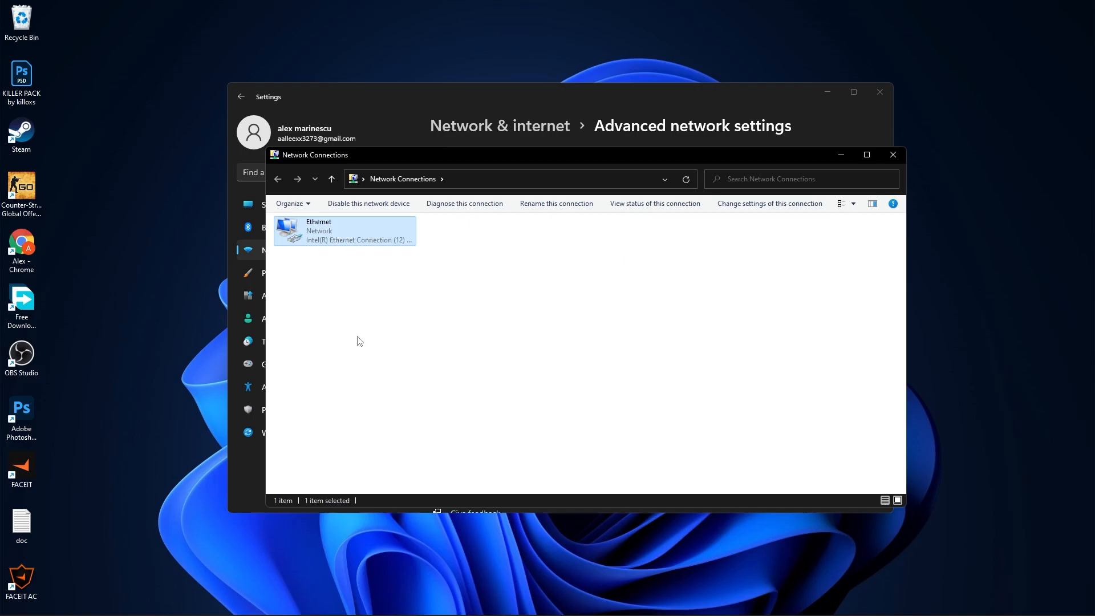
{"action": "double_click", "coordinate": [344, 230]}
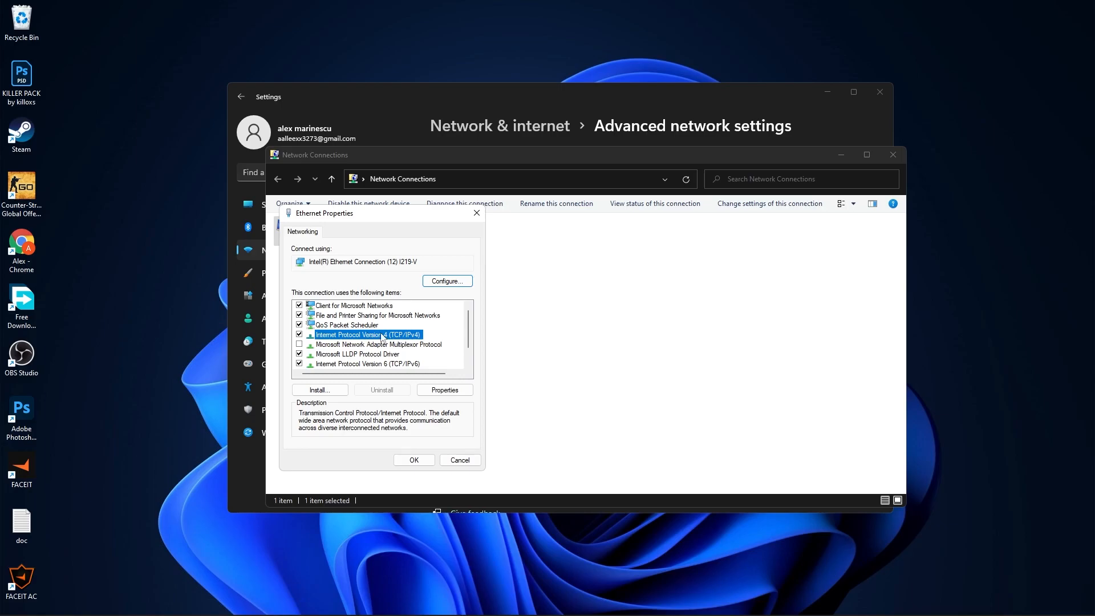
{"action": "left_click", "coordinate": [444, 389]}
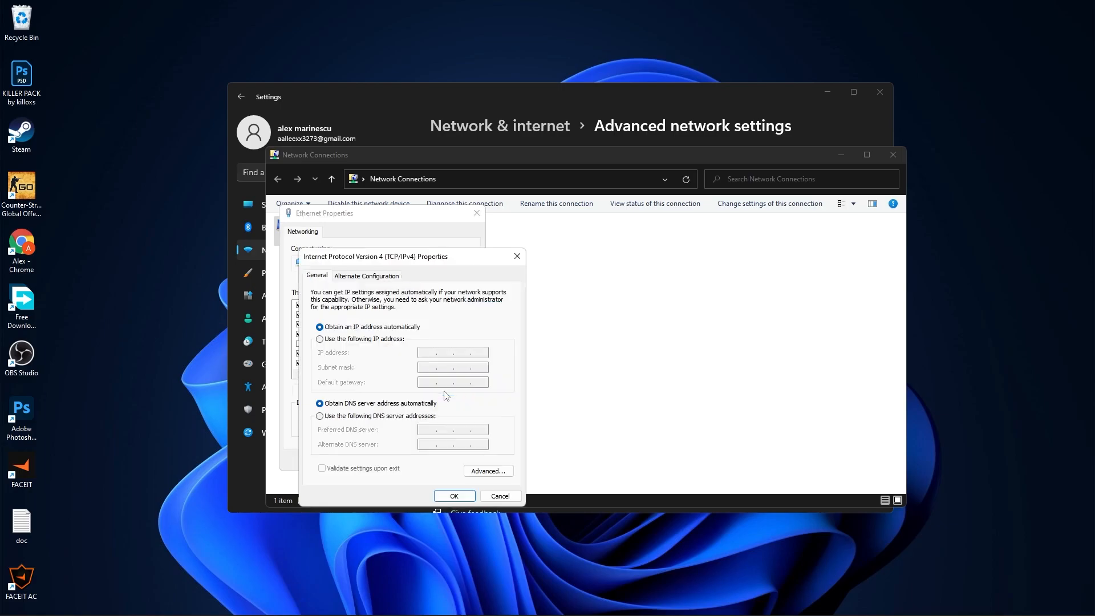
{"action": "mouse_move", "coordinate": [400, 332]}
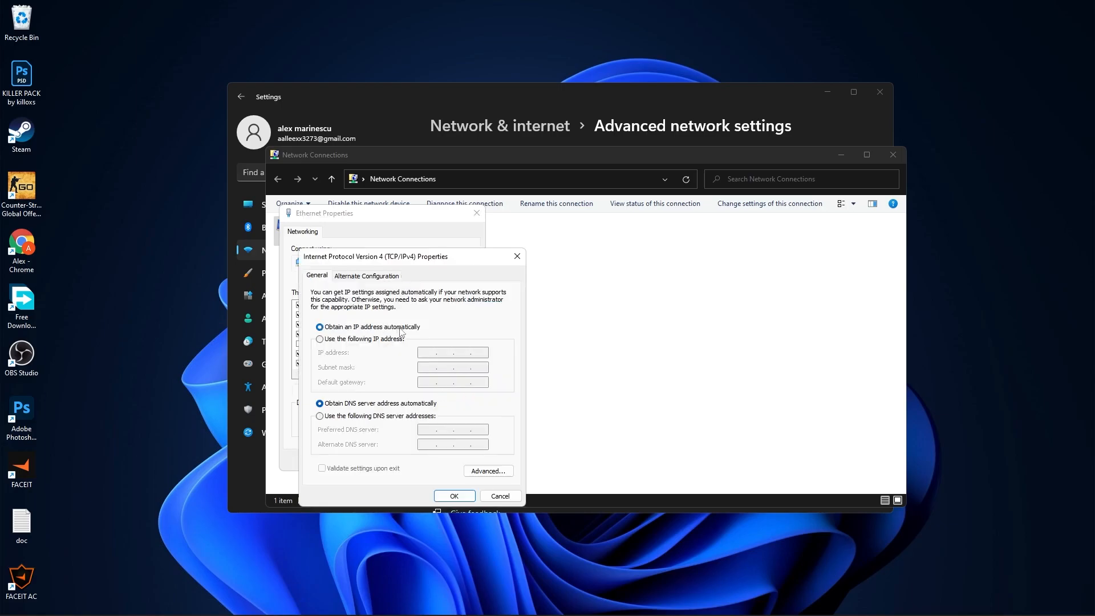
{"action": "left_click", "coordinate": [319, 416]}
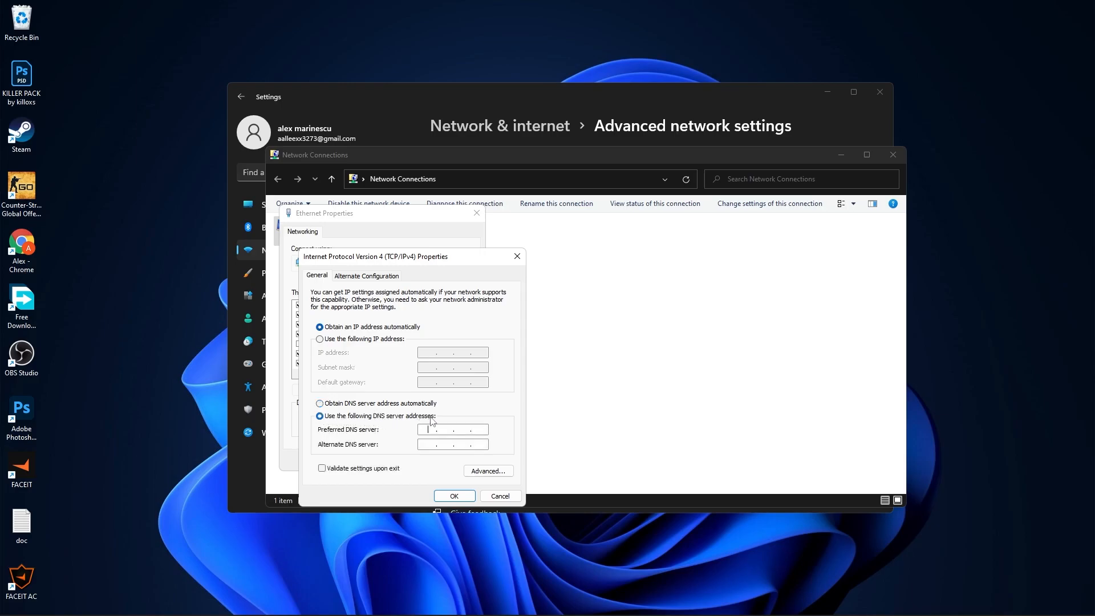
{"action": "type", "text": "1.1.1.1"}
{"action": "left_click", "coordinate": [452, 443]}
{"action": "type", "text": "1.0.0.1"}
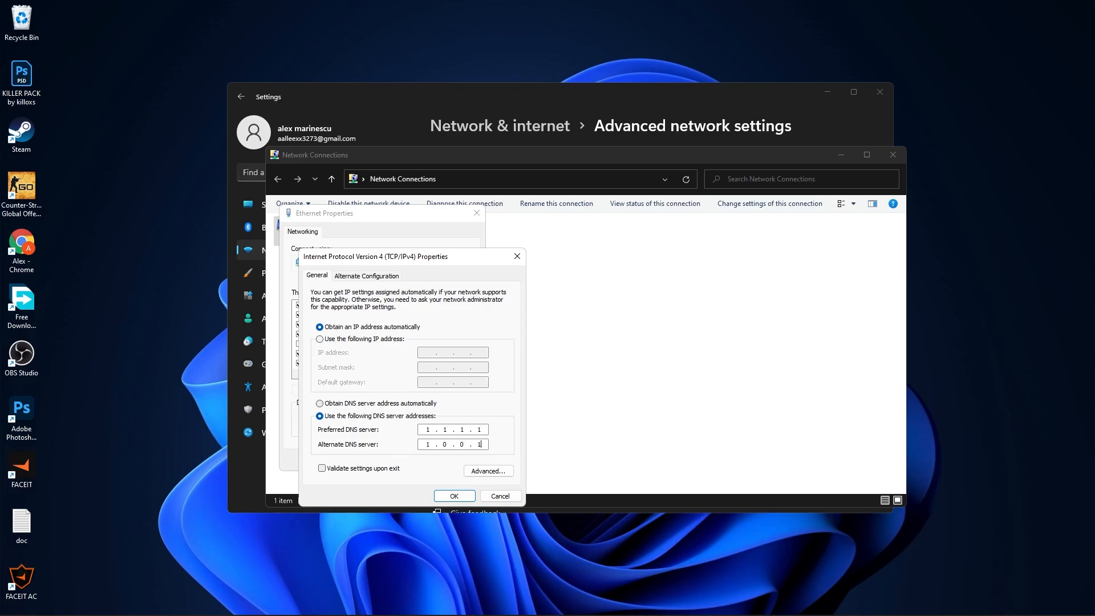
{"action": "left_click", "coordinate": [454, 495]}
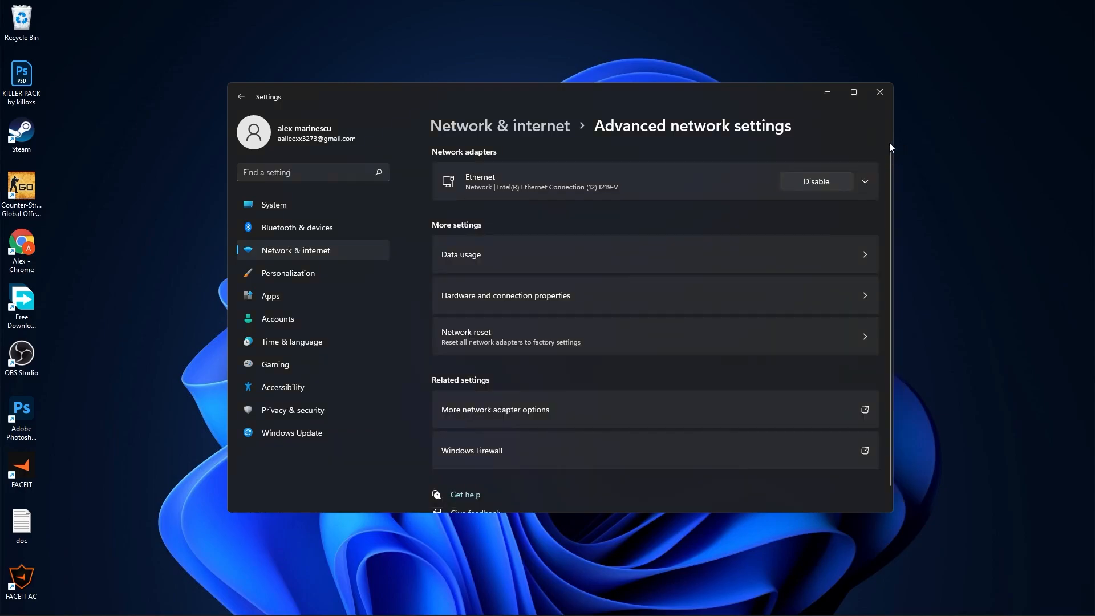
{"action": "left_click", "coordinate": [880, 92]}
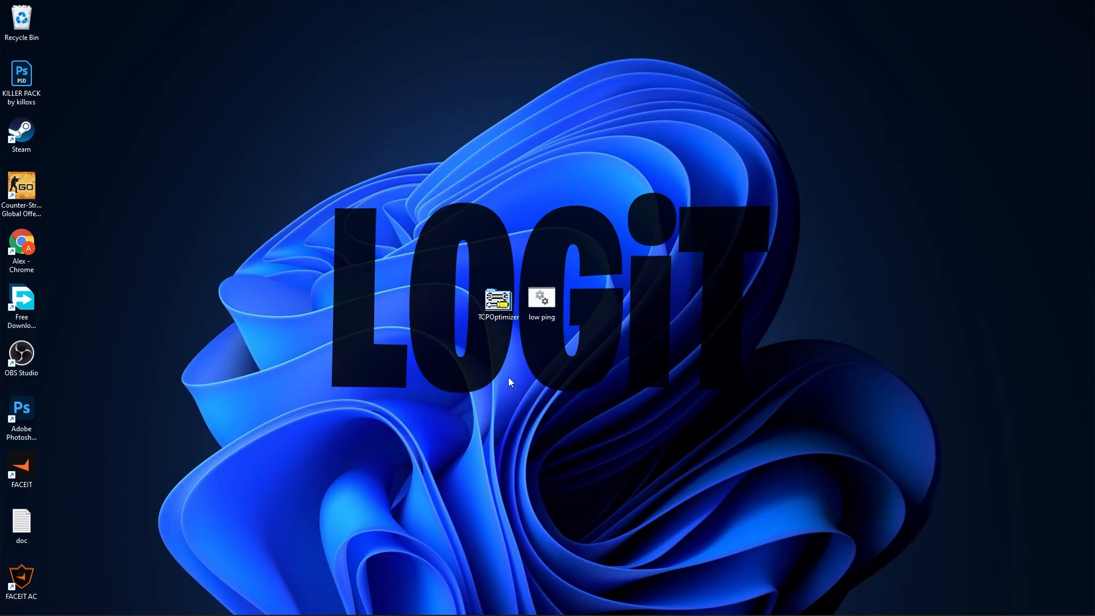
{"action": "mouse_move", "coordinate": [495, 373]}
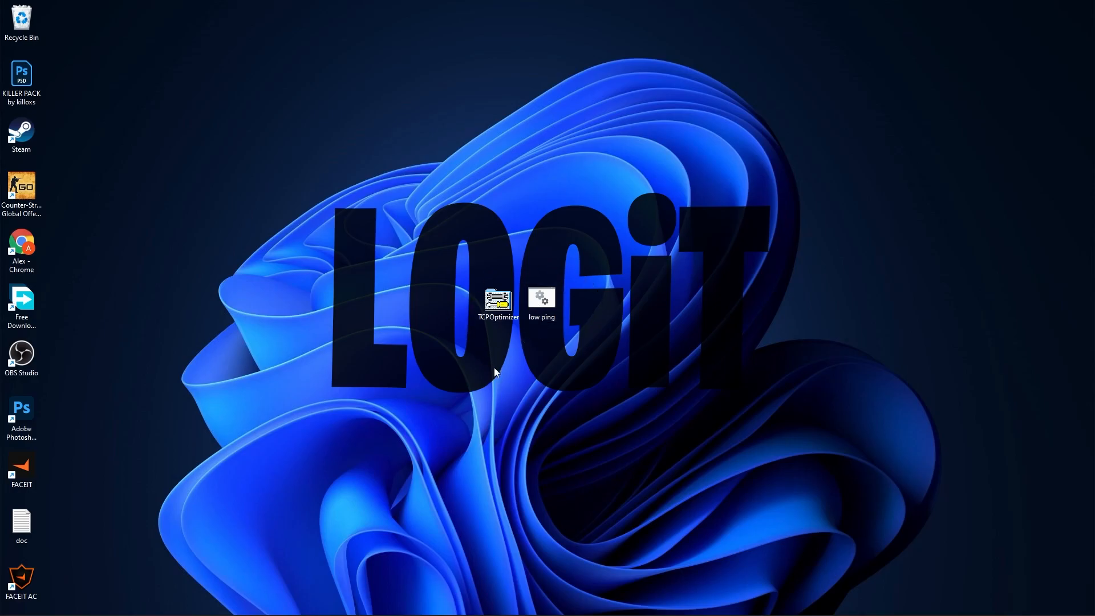
Step: Run the TCPOptimizer desktop shortcut as administrator
{"action": "right_click", "coordinate": [495, 298]}
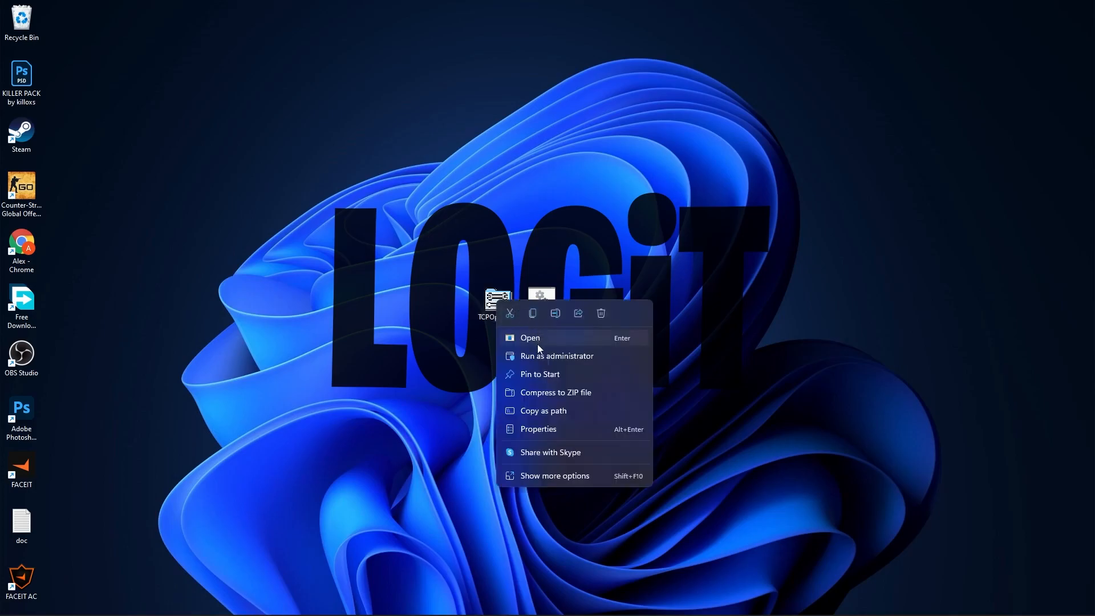
{"action": "mouse_move", "coordinate": [541, 362]}
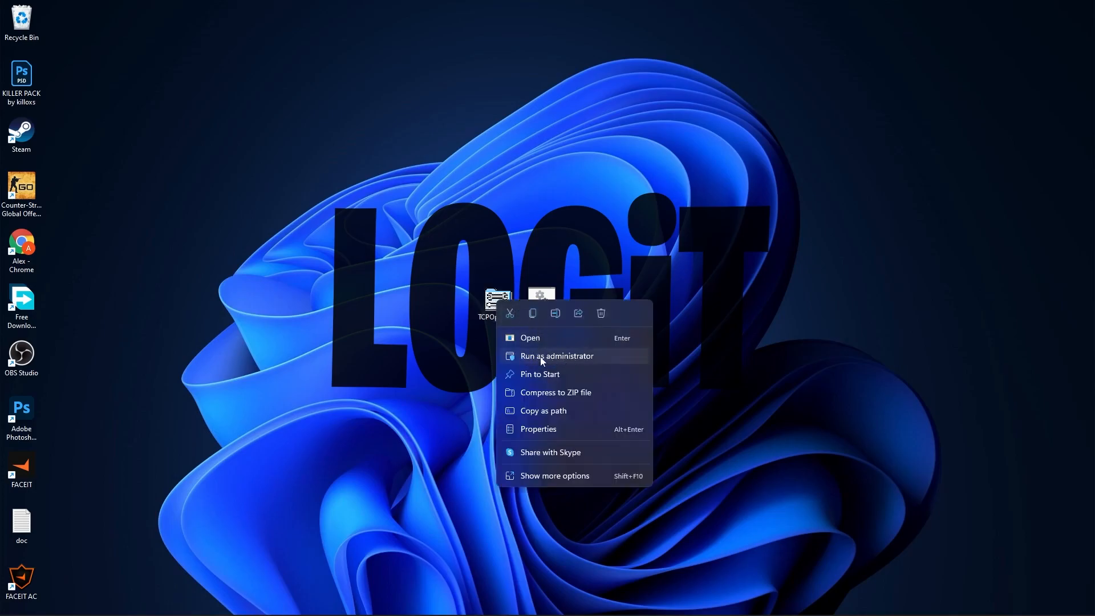
{"action": "left_click", "coordinate": [556, 356]}
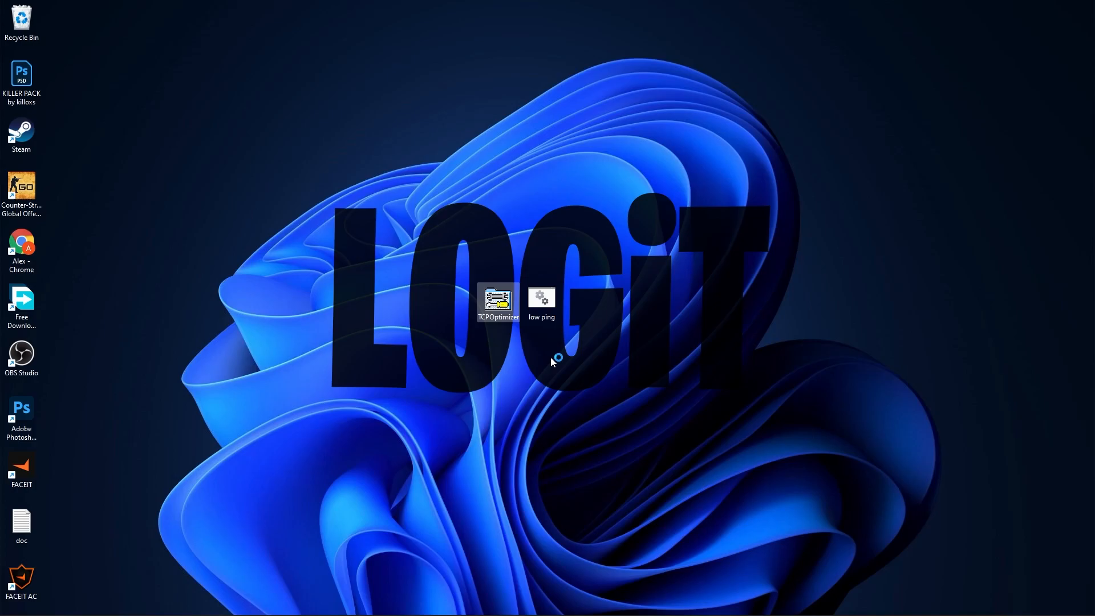
Step: Set the connection speed slider to 100 Mbps
{"action": "double_click", "coordinate": [498, 300]}
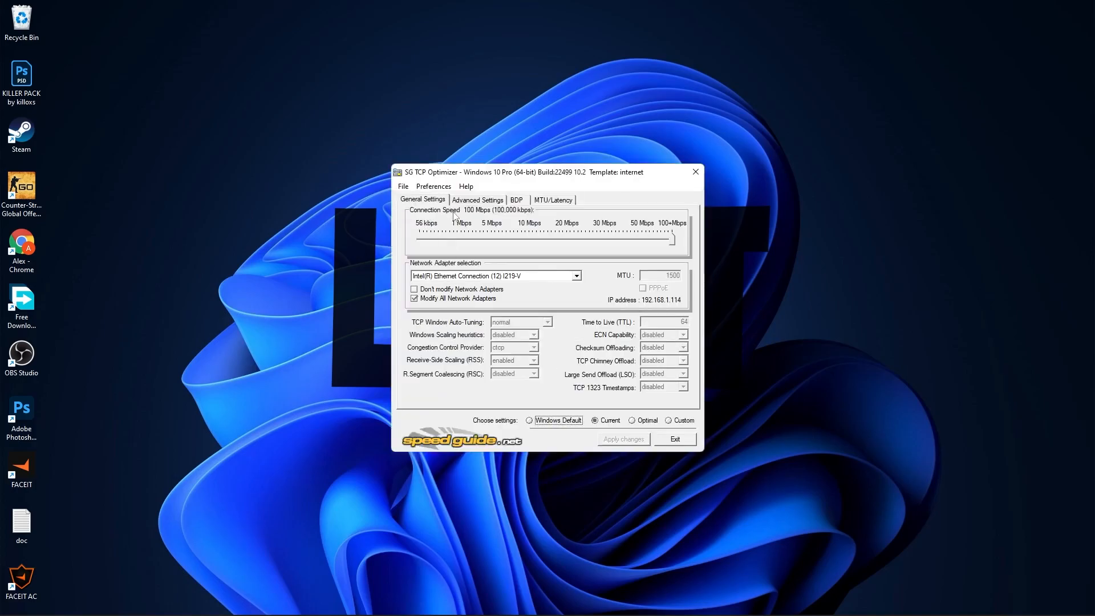
{"action": "left_click_drag", "start_coordinate": [671, 240], "coordinate": [538, 240]}
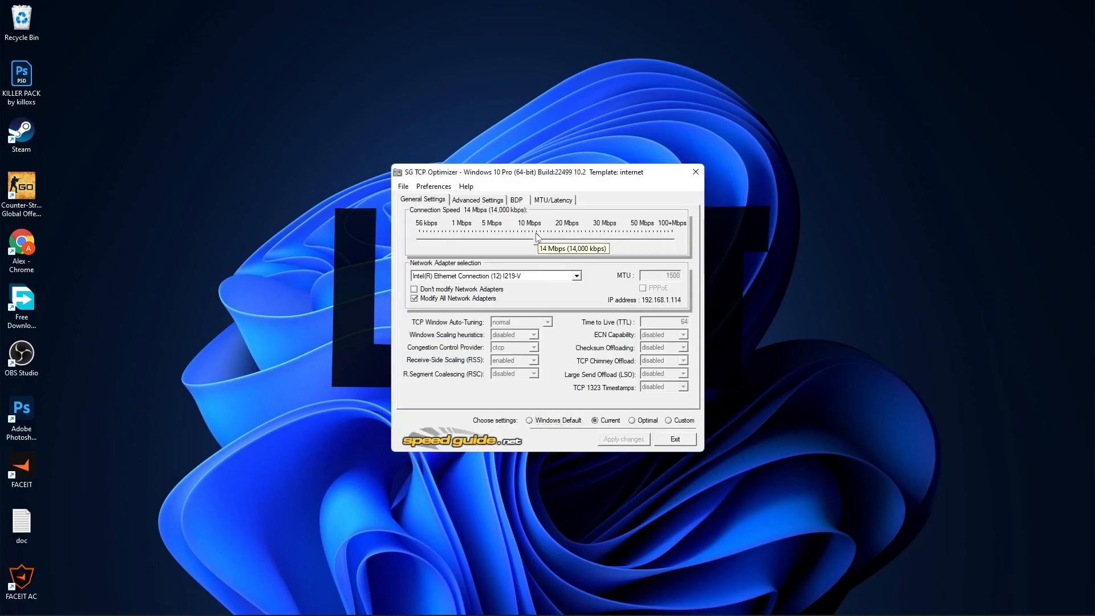
{"action": "left_click_drag", "start_coordinate": [536, 238], "coordinate": [670, 237]}
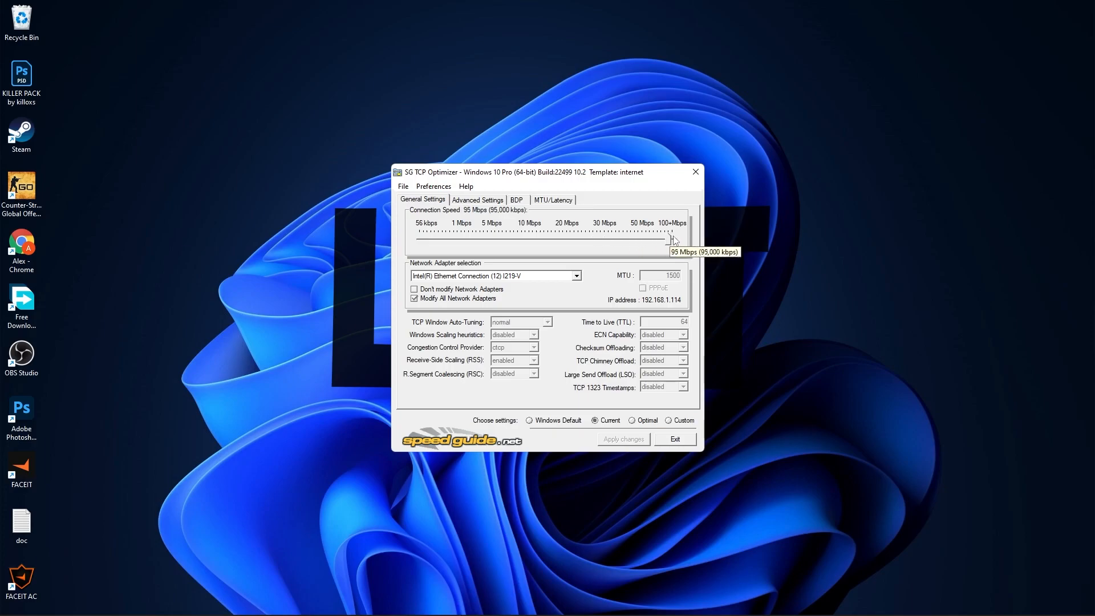
{"action": "left_click_drag", "start_coordinate": [670, 237], "coordinate": [687, 237]}
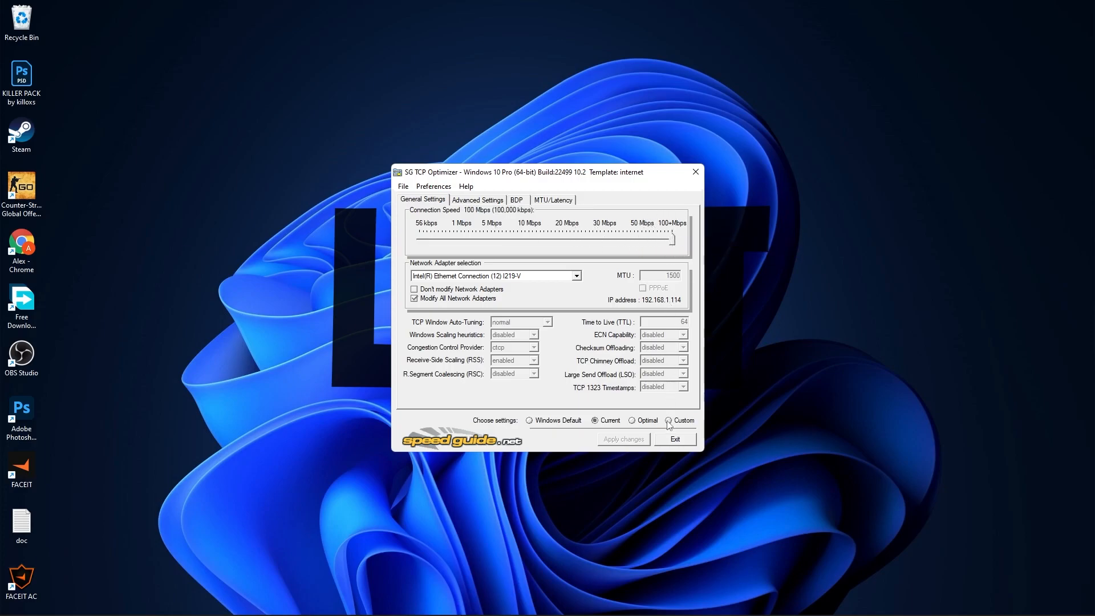
Step: Choose Custom settings with MTU 1500 and TTL 64
{"action": "left_click", "coordinate": [669, 420]}
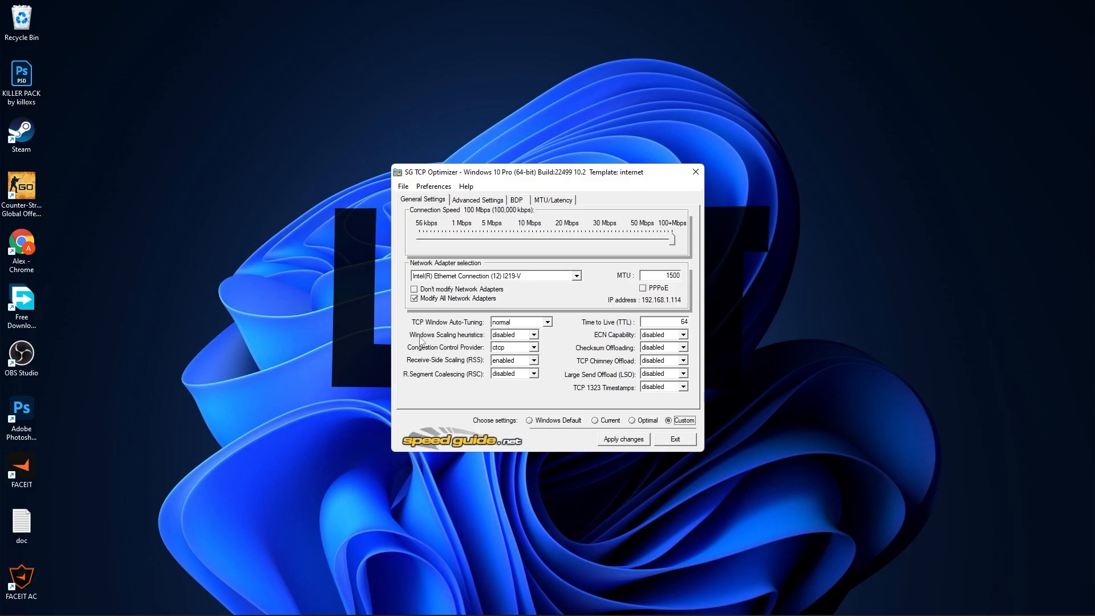
{"action": "mouse_move", "coordinate": [462, 352]}
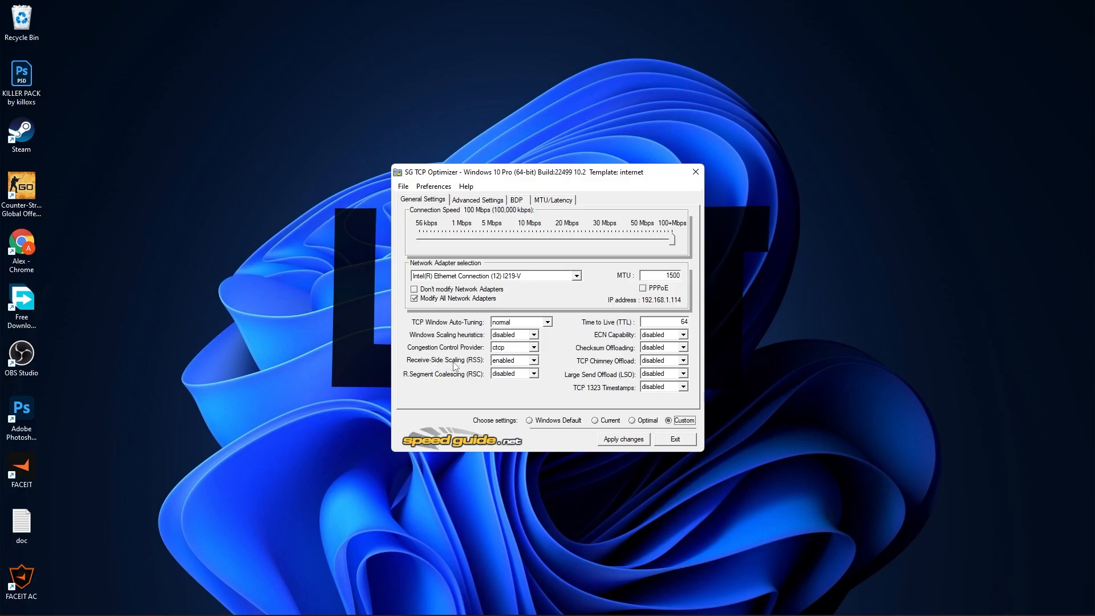
{"action": "mouse_move", "coordinate": [430, 381]}
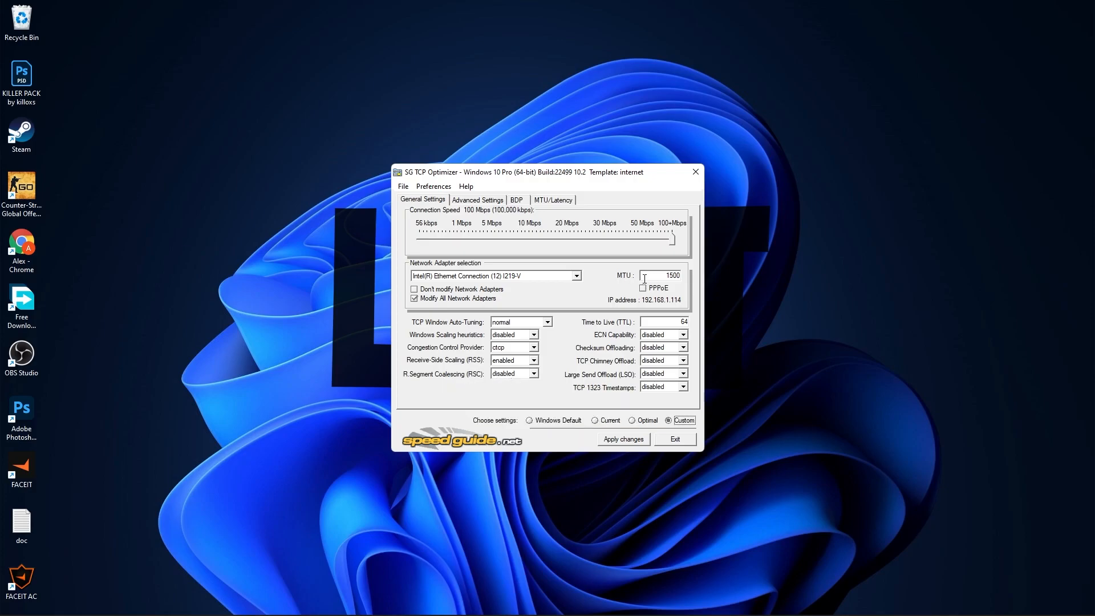
{"action": "triple_click", "coordinate": [660, 275]}
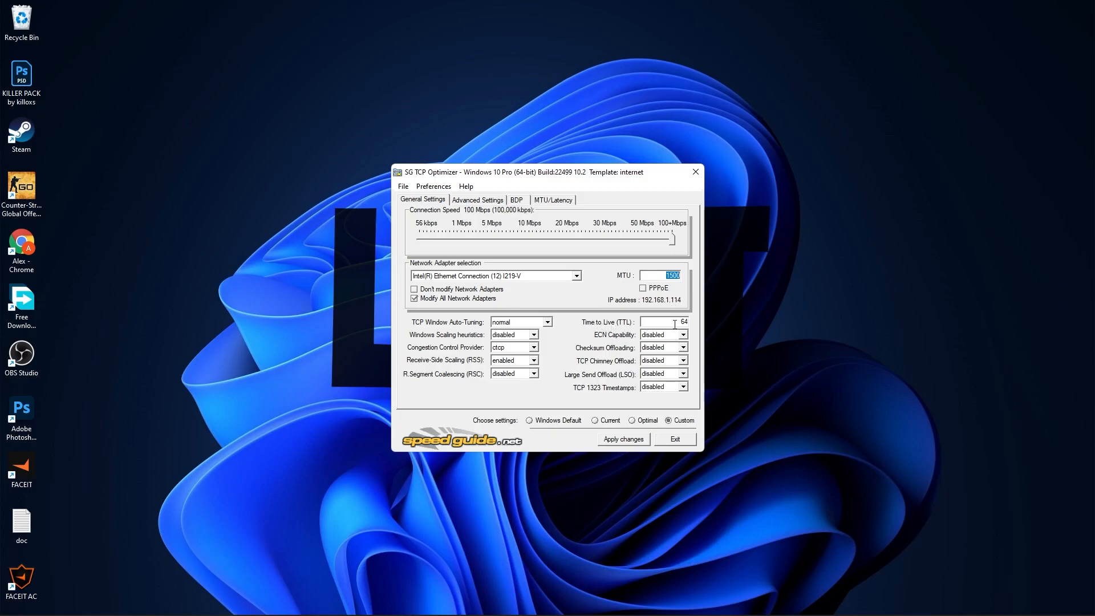
{"action": "left_click", "coordinate": [663, 321]}
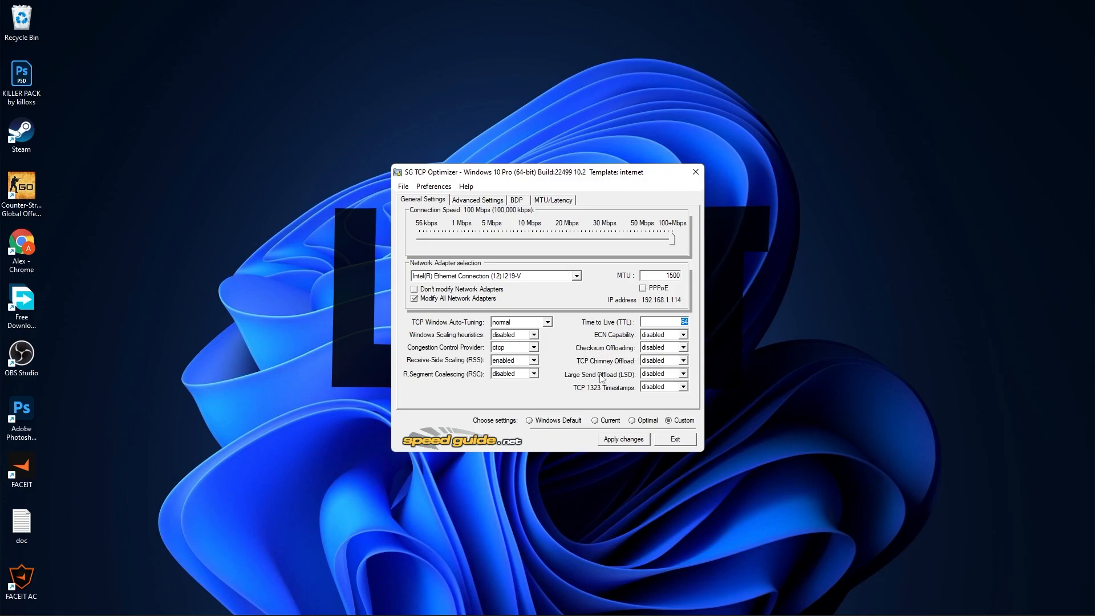
{"action": "mouse_move", "coordinate": [499, 237]}
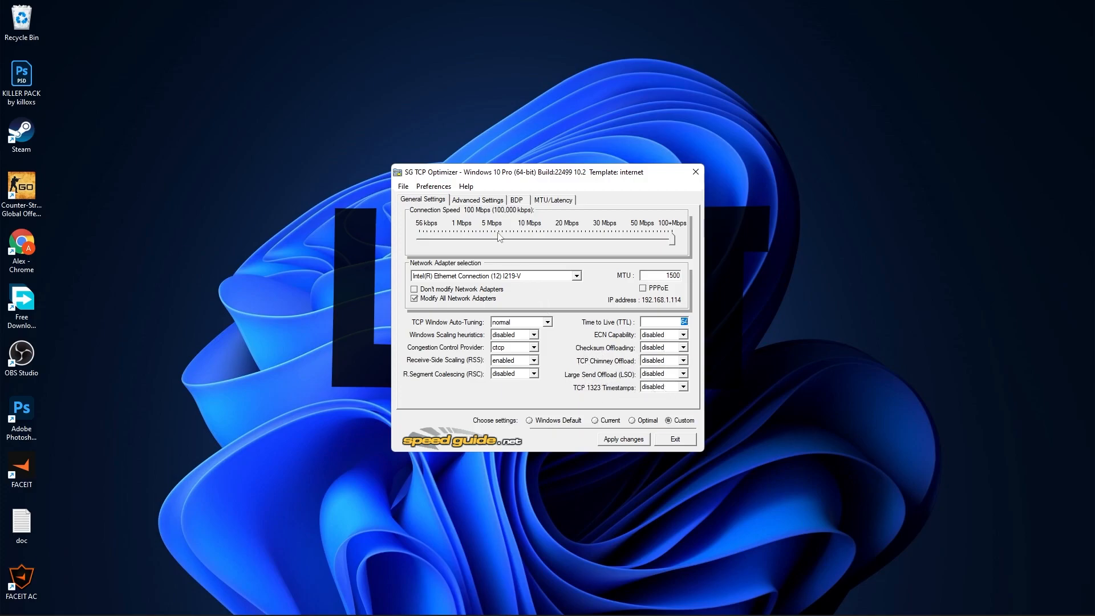
Step: Enter host priorities 4/5/6/7, Initial RTO 2000, Min RTO 300, MaxUserPort 65534 and TcpTimedWaitDelay 32
{"action": "left_click", "coordinate": [478, 200]}
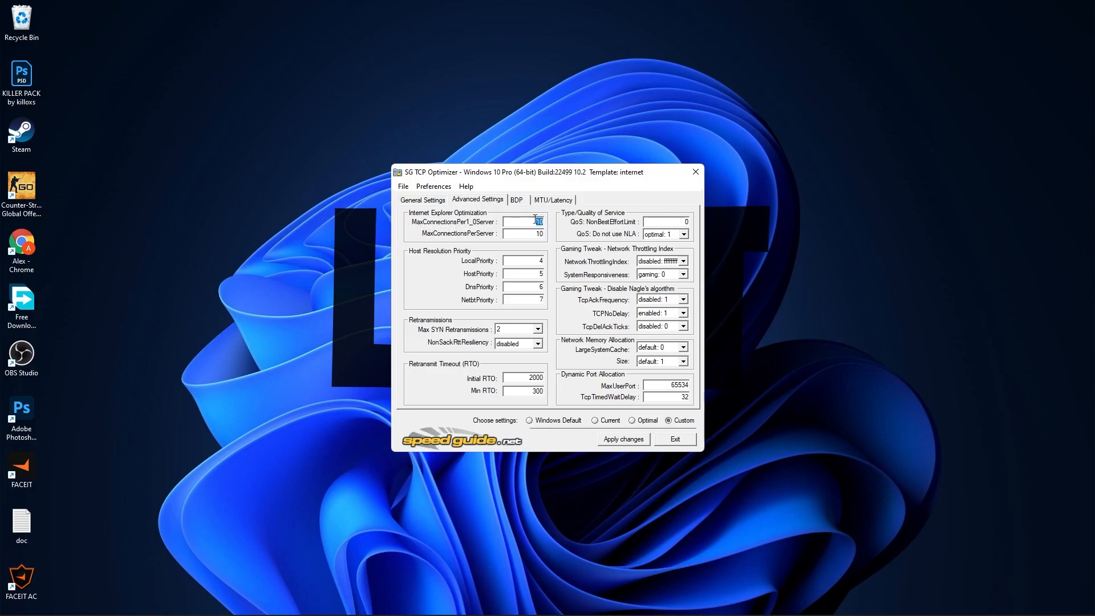
{"action": "mouse_move", "coordinate": [460, 242]}
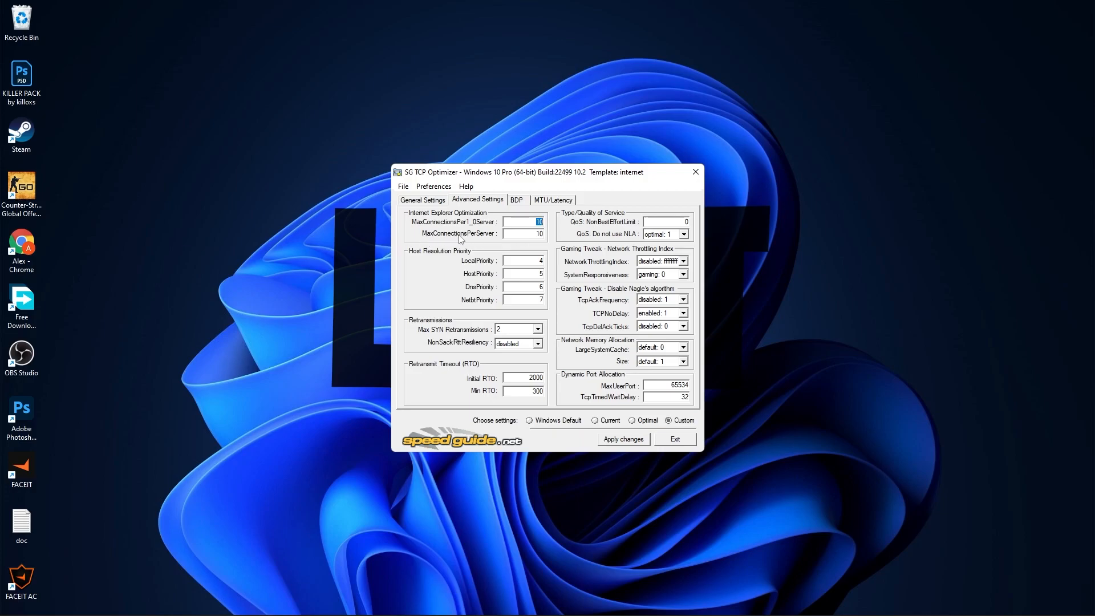
{"action": "left_click", "coordinate": [522, 233]}
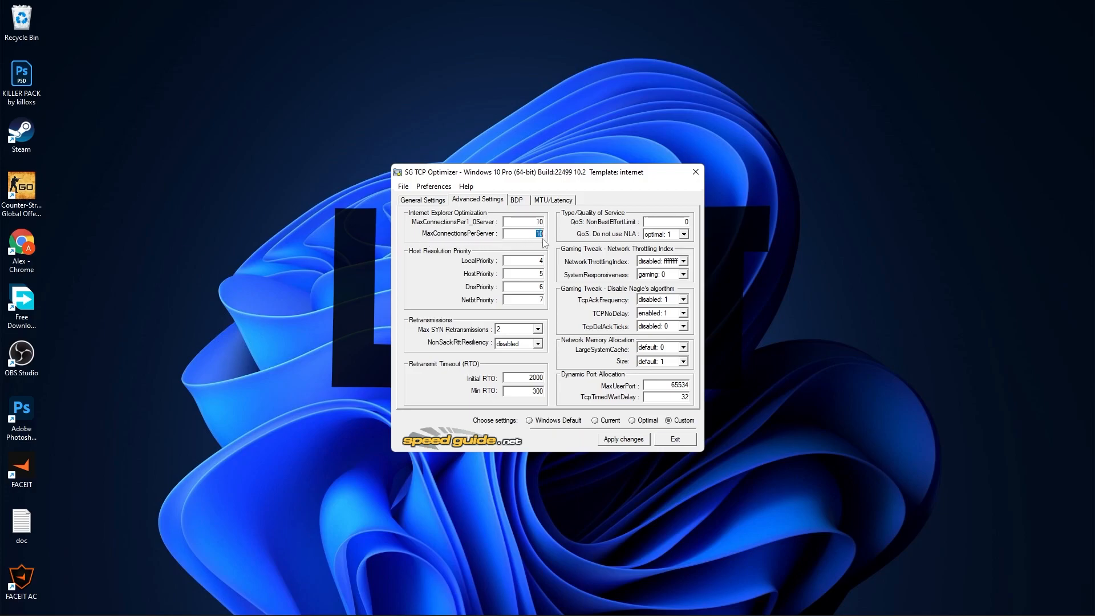
{"action": "mouse_move", "coordinate": [469, 259]}
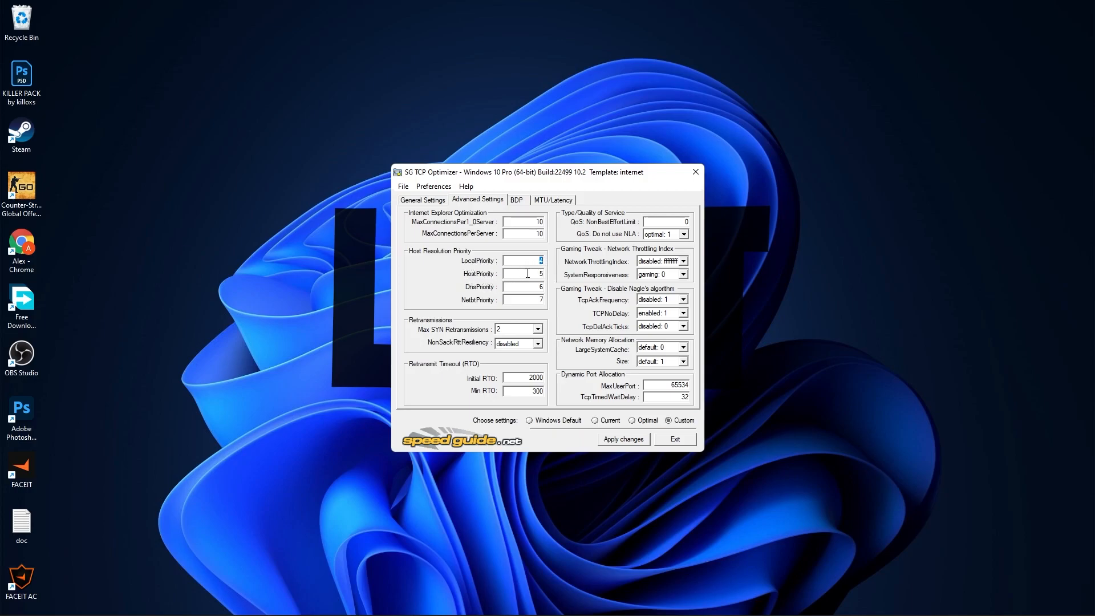
{"action": "left_click", "coordinate": [521, 273]}
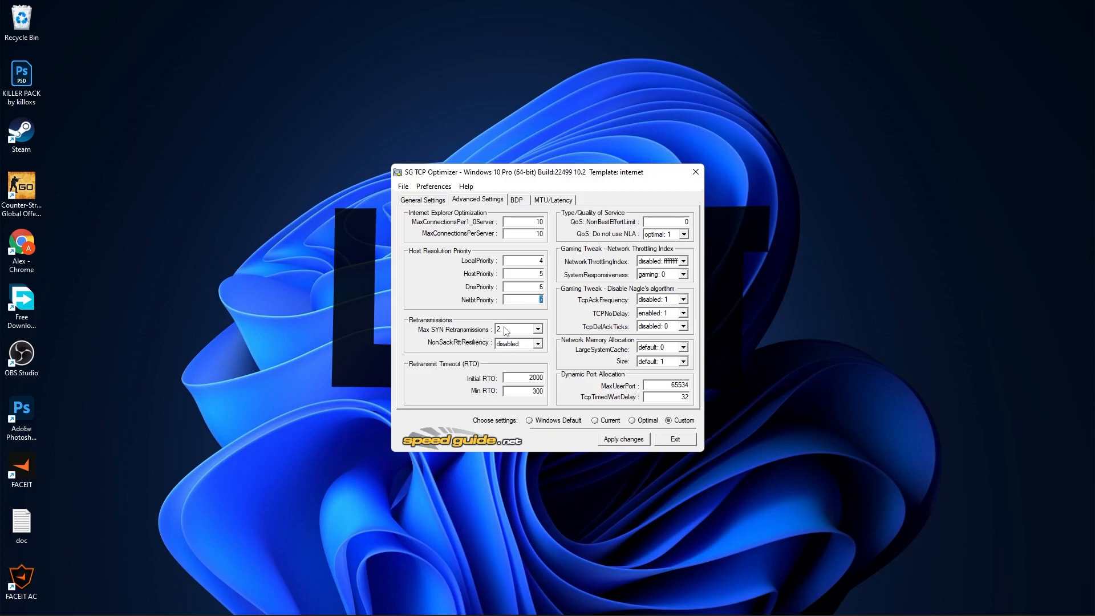
{"action": "mouse_move", "coordinate": [449, 345]}
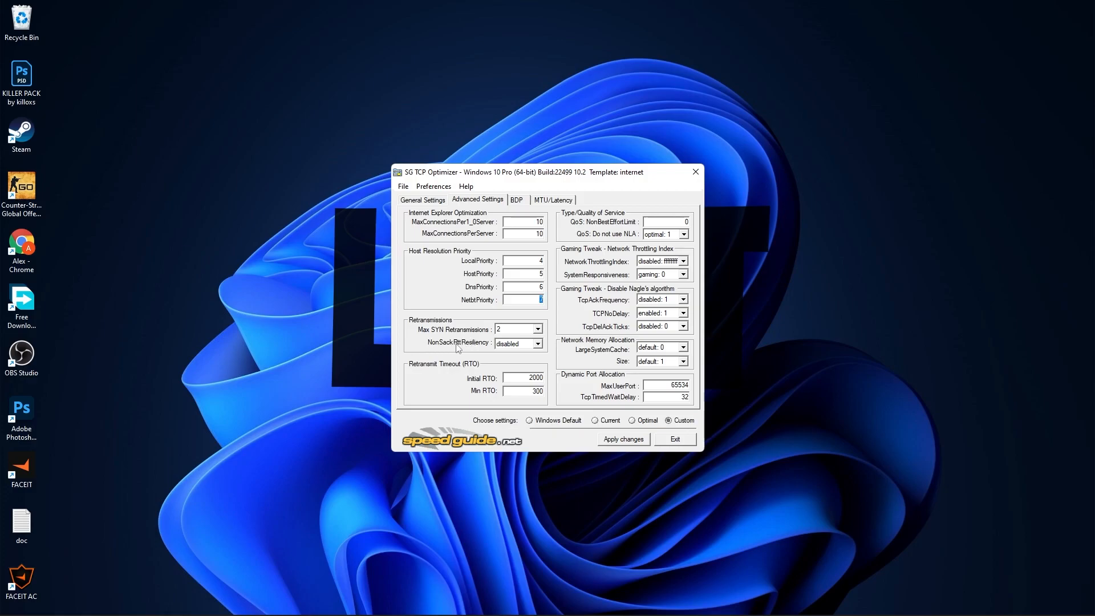
{"action": "mouse_move", "coordinate": [521, 349]}
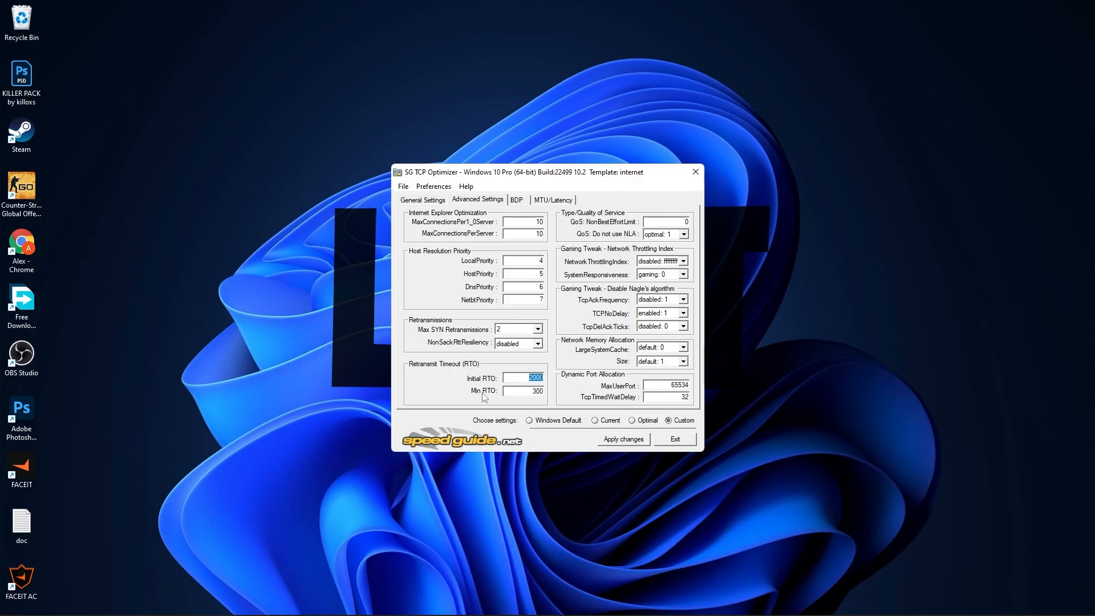
{"action": "left_click", "coordinate": [522, 390]}
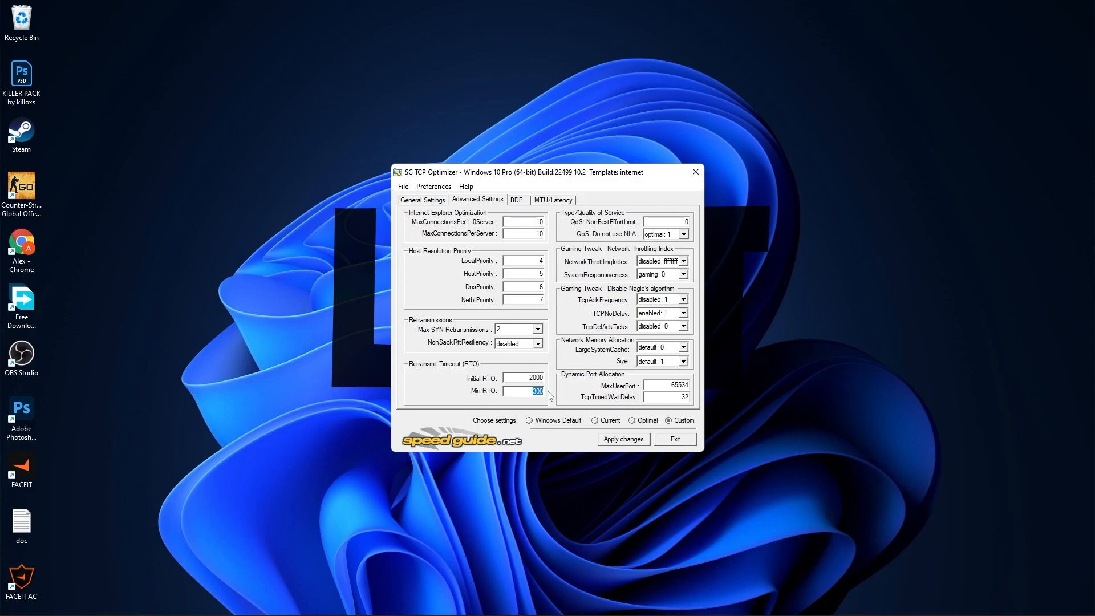
{"action": "mouse_move", "coordinate": [613, 226]}
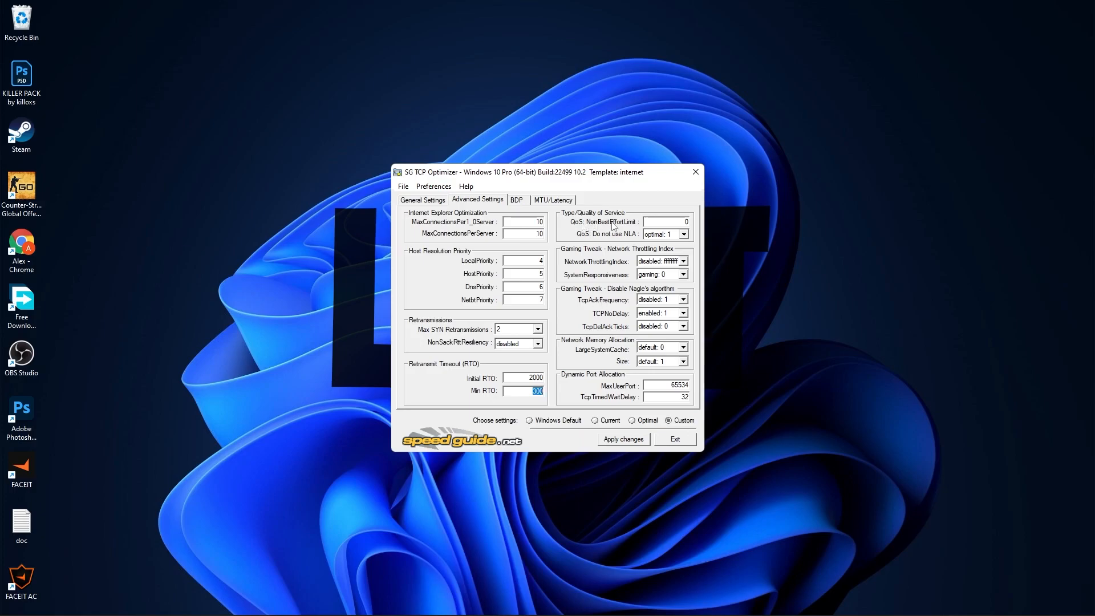
{"action": "left_click", "coordinate": [680, 222]}
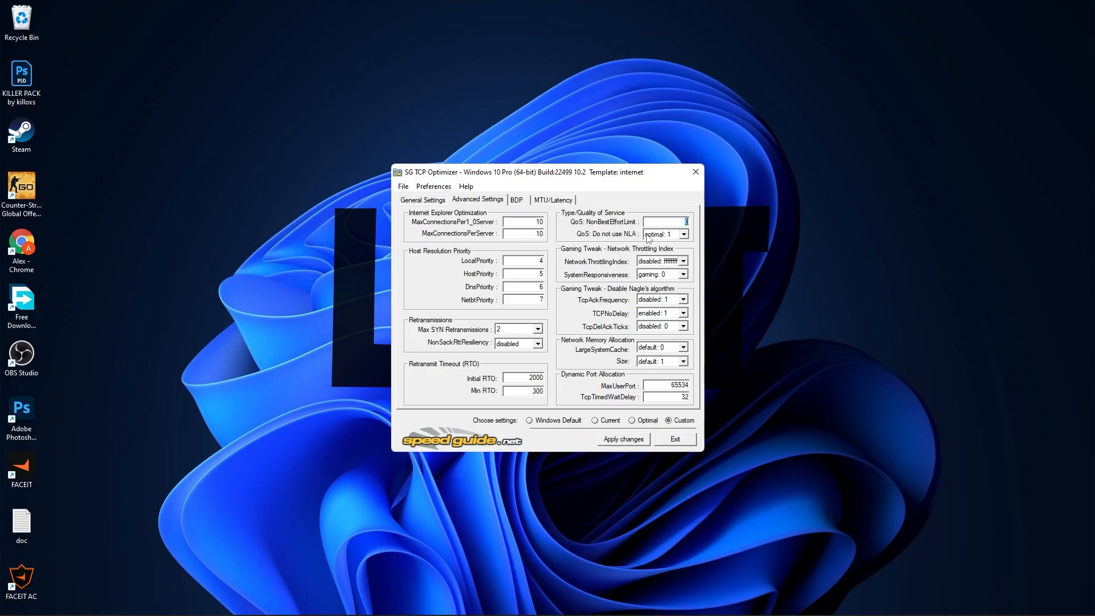
{"action": "mouse_move", "coordinate": [568, 262]}
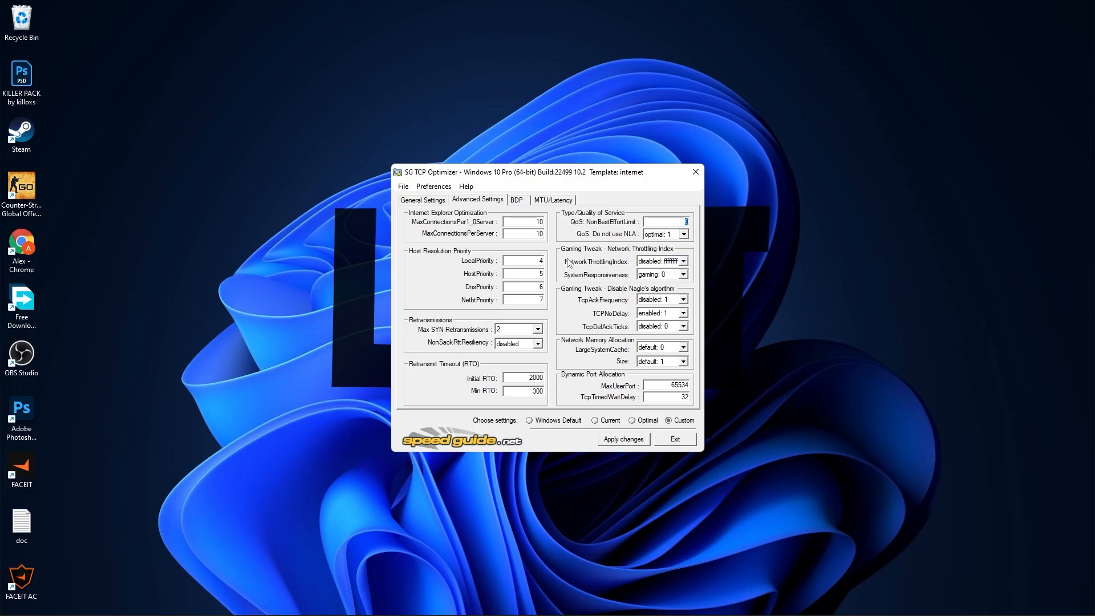
{"action": "mouse_move", "coordinate": [631, 268]}
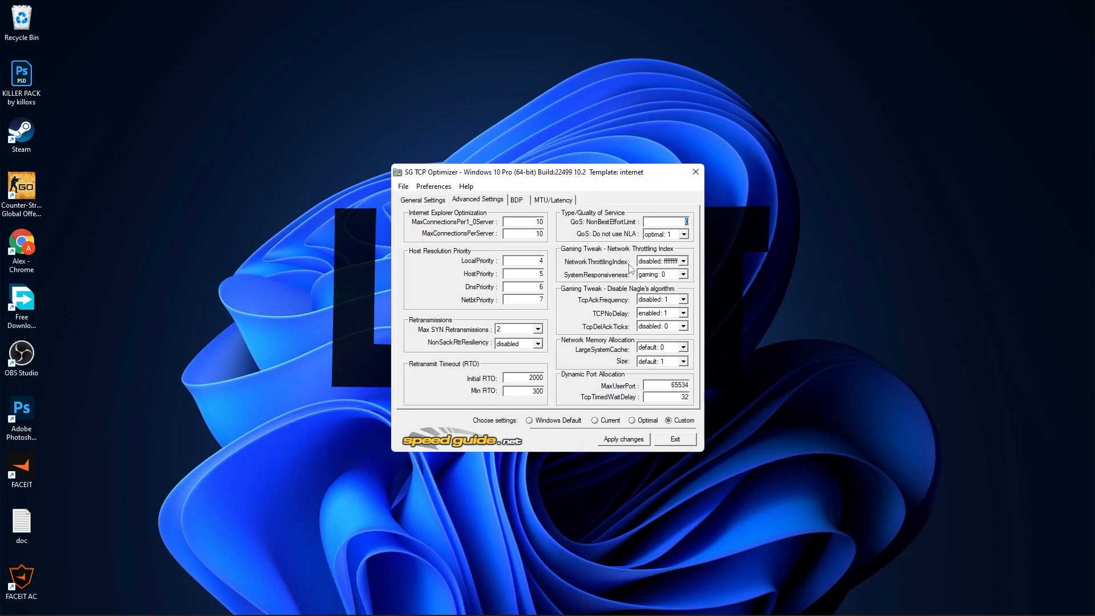
{"action": "mouse_move", "coordinate": [669, 271]}
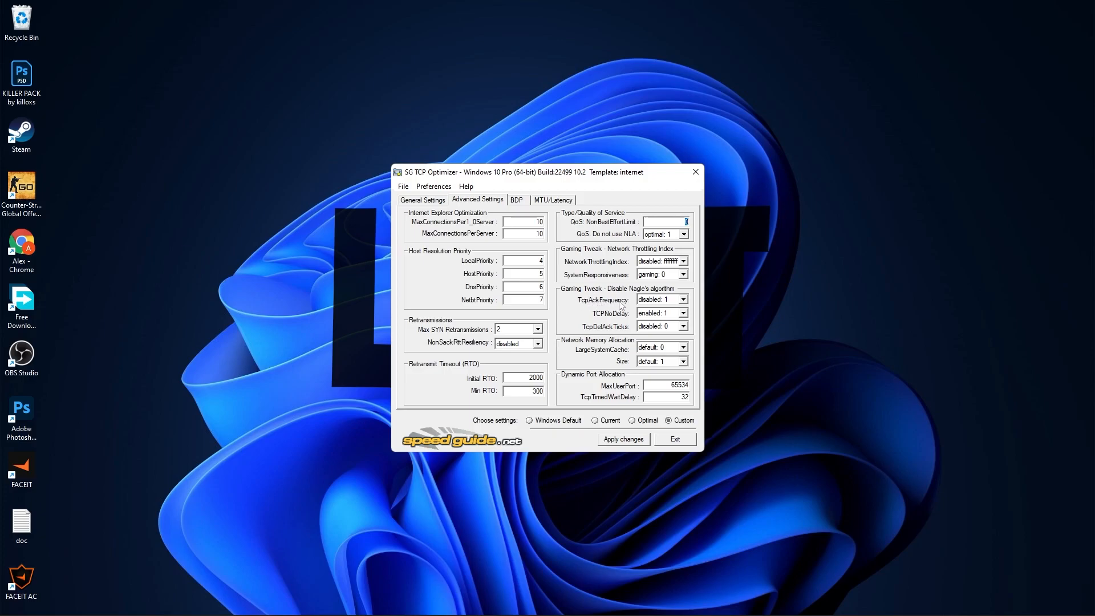
{"action": "mouse_move", "coordinate": [662, 316]}
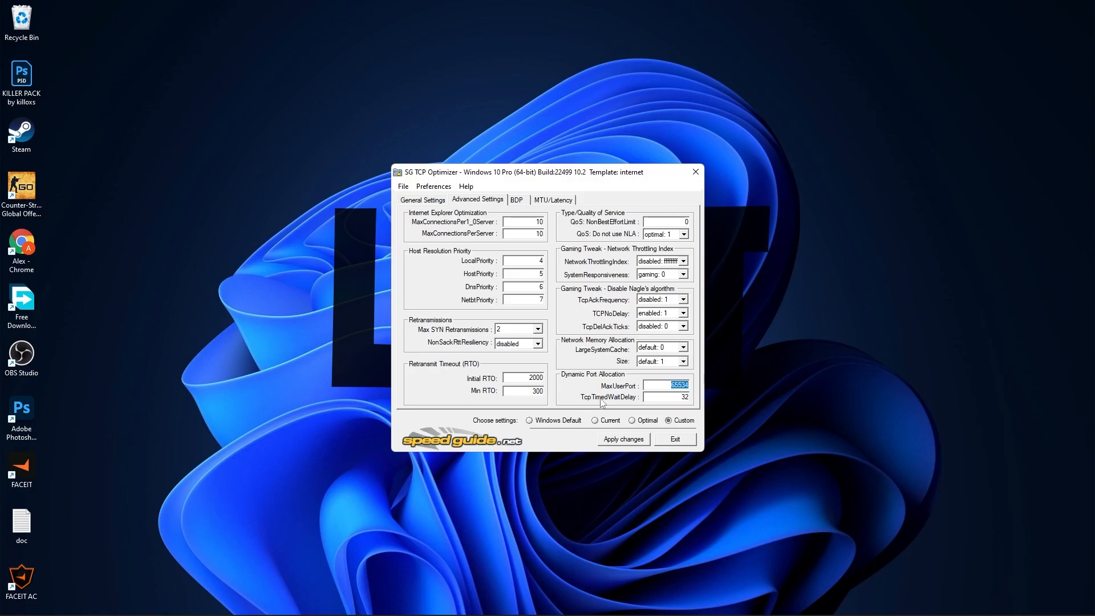
{"action": "left_click", "coordinate": [672, 397]}
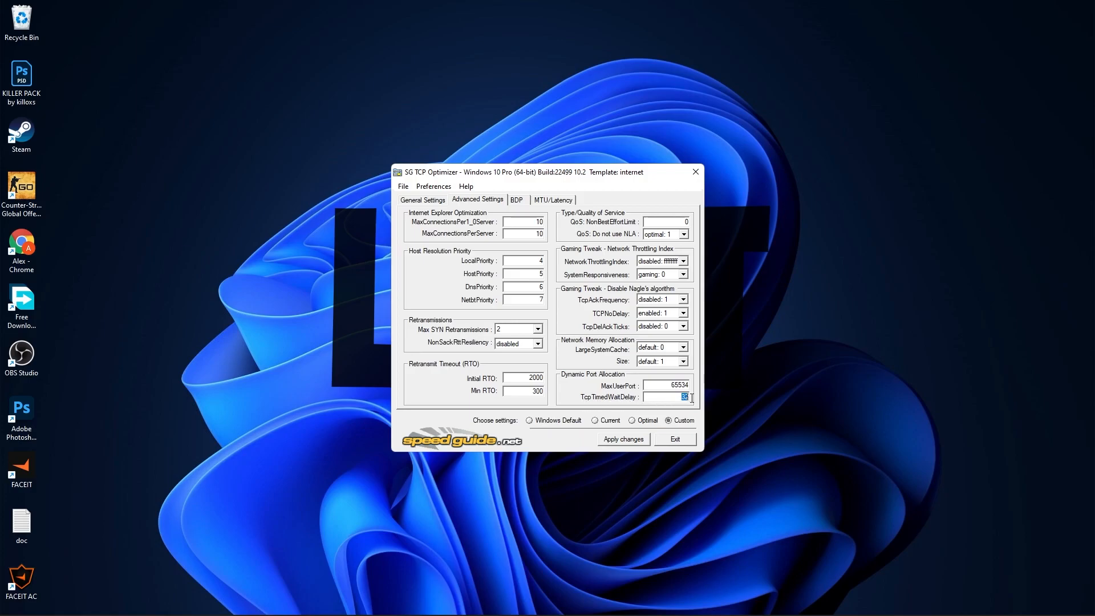
{"action": "mouse_move", "coordinate": [625, 441]}
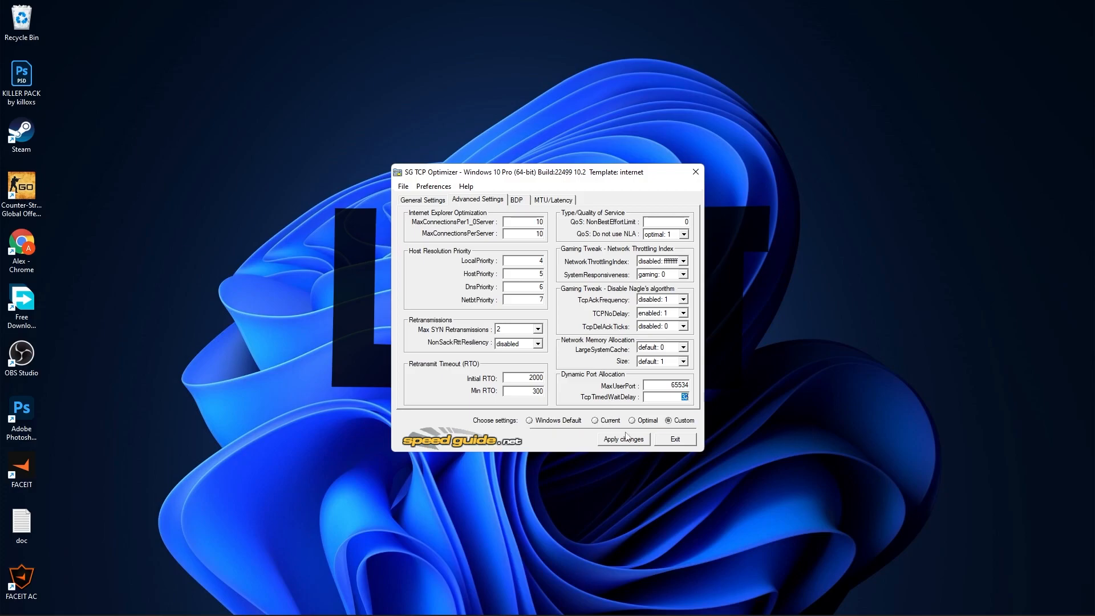
Step: Apply the custom TCP settings, confirm the change list, and decline the reboot
{"action": "left_click", "coordinate": [623, 439]}
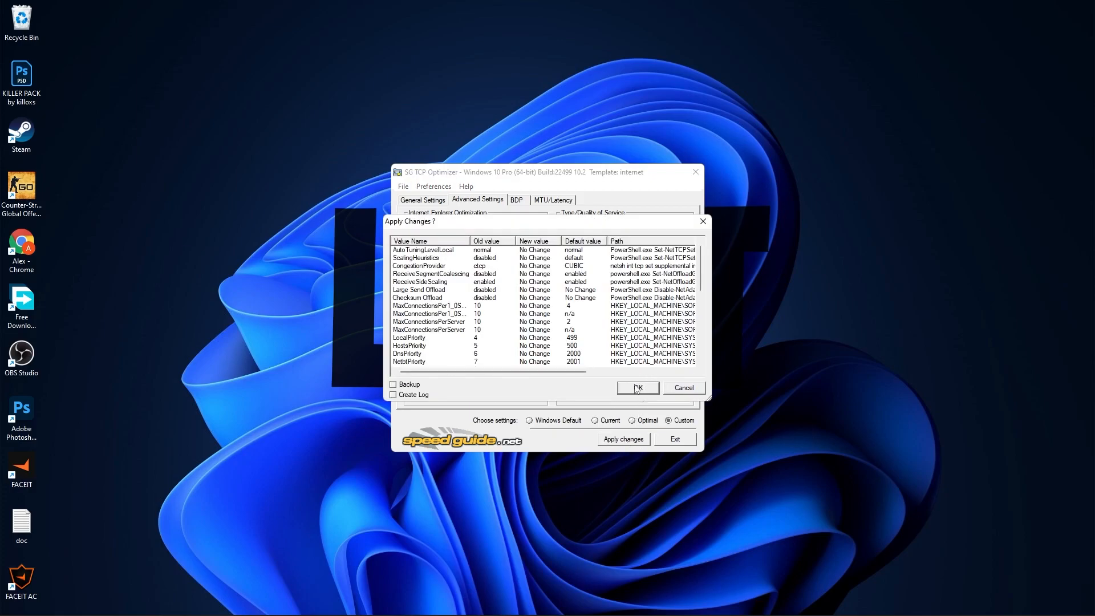
{"action": "left_click", "coordinate": [637, 388]}
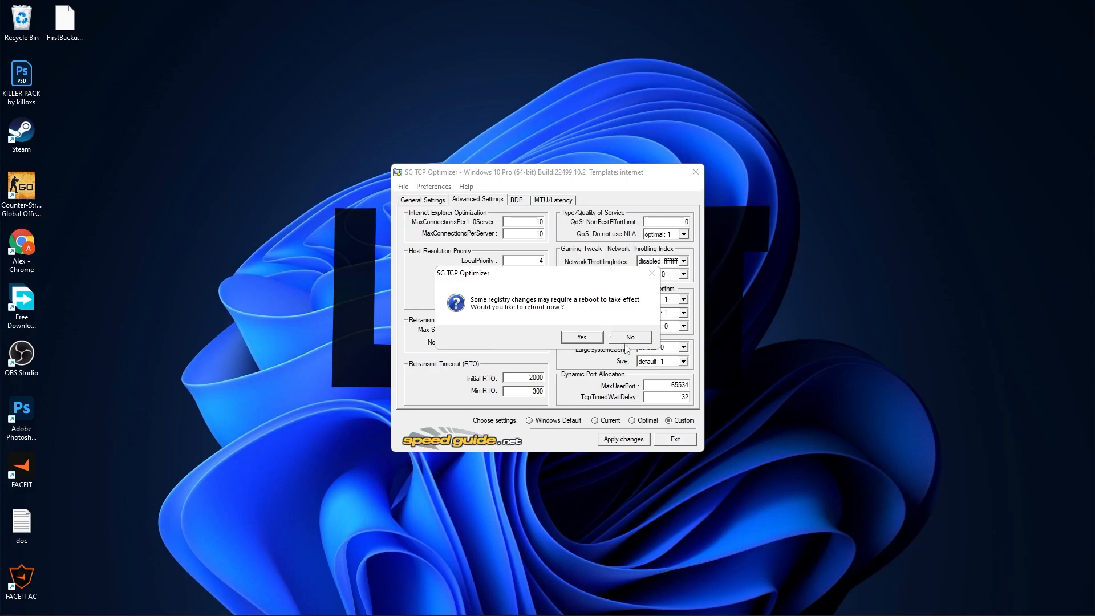
{"action": "left_click", "coordinate": [629, 337]}
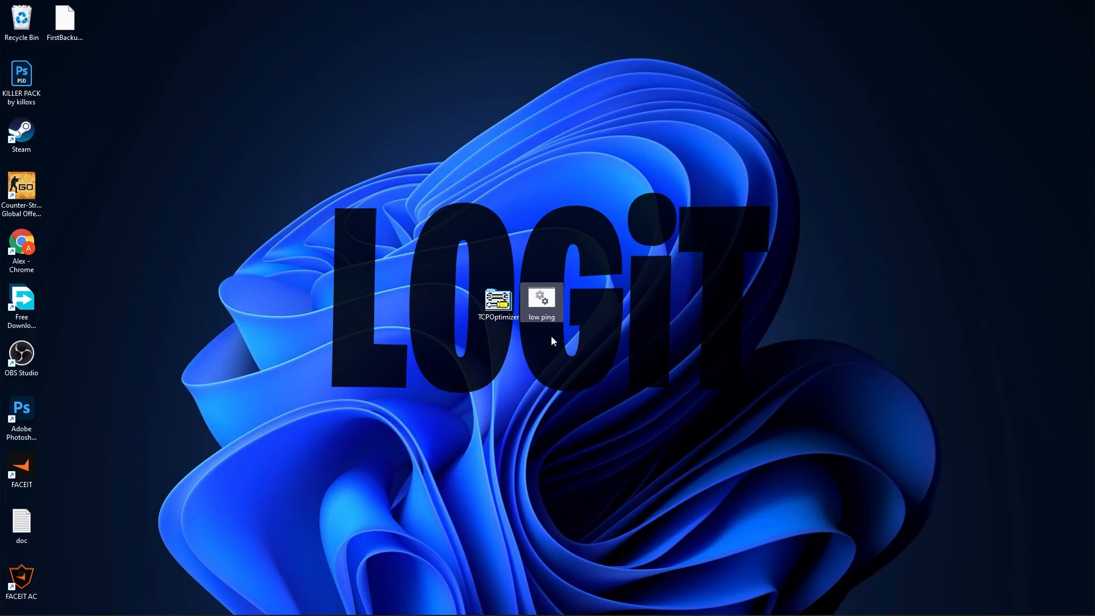
Step: Run the desktop low ping batch script as administrator
{"action": "right_click", "coordinate": [542, 299]}
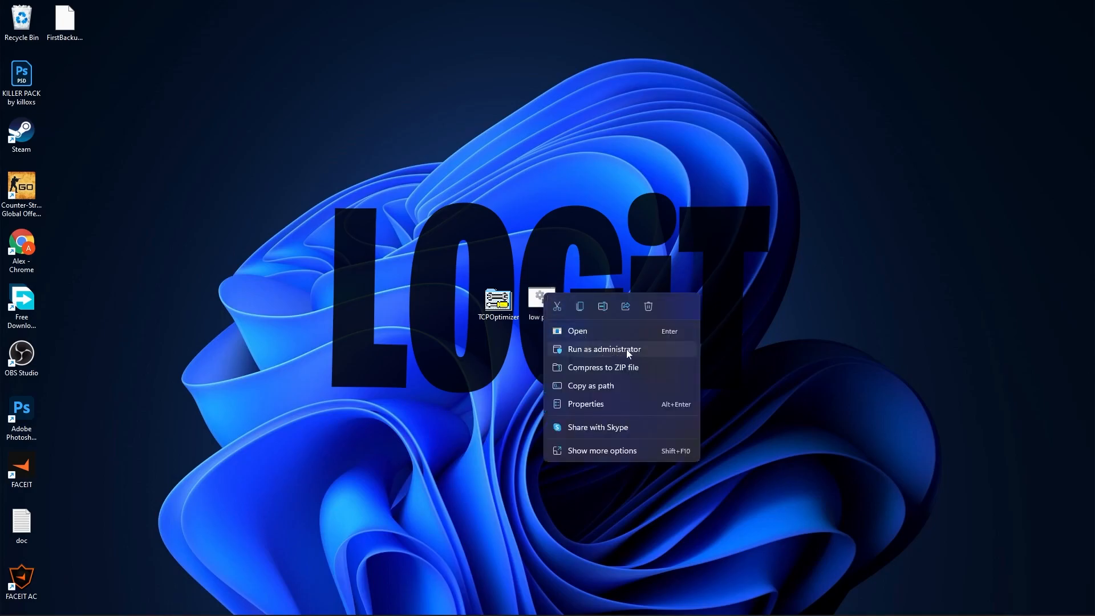
{"action": "left_click", "coordinate": [604, 349]}
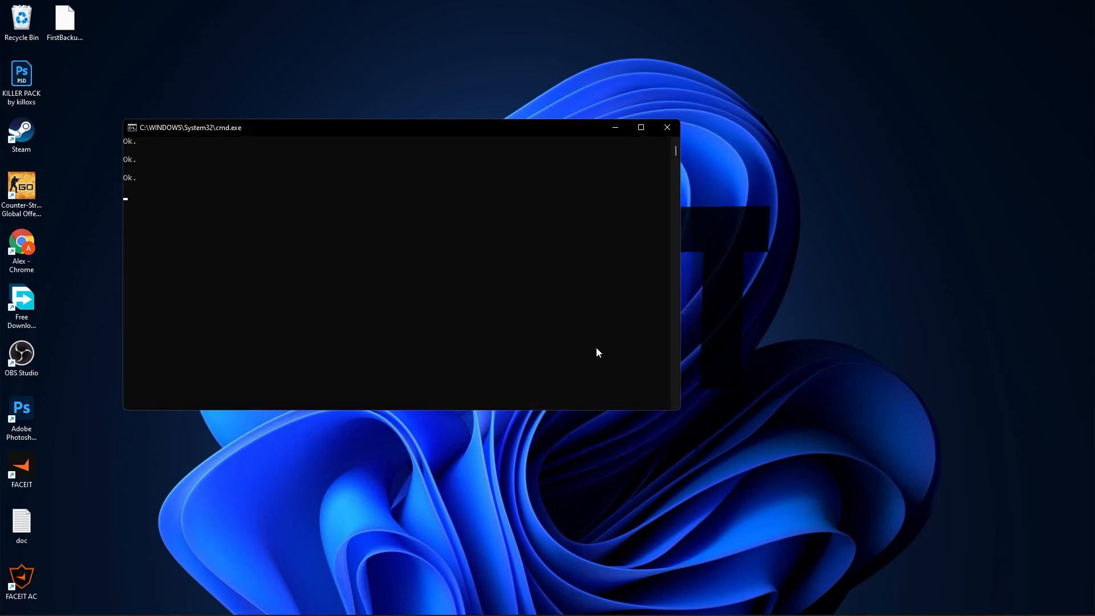